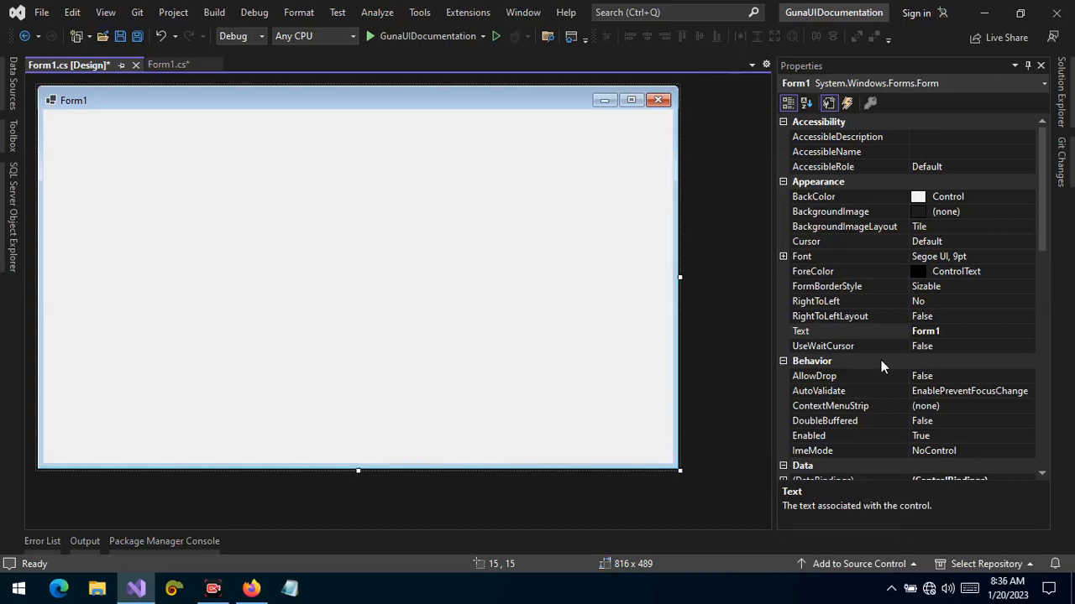
pyautogui.moveTo(728, 230)
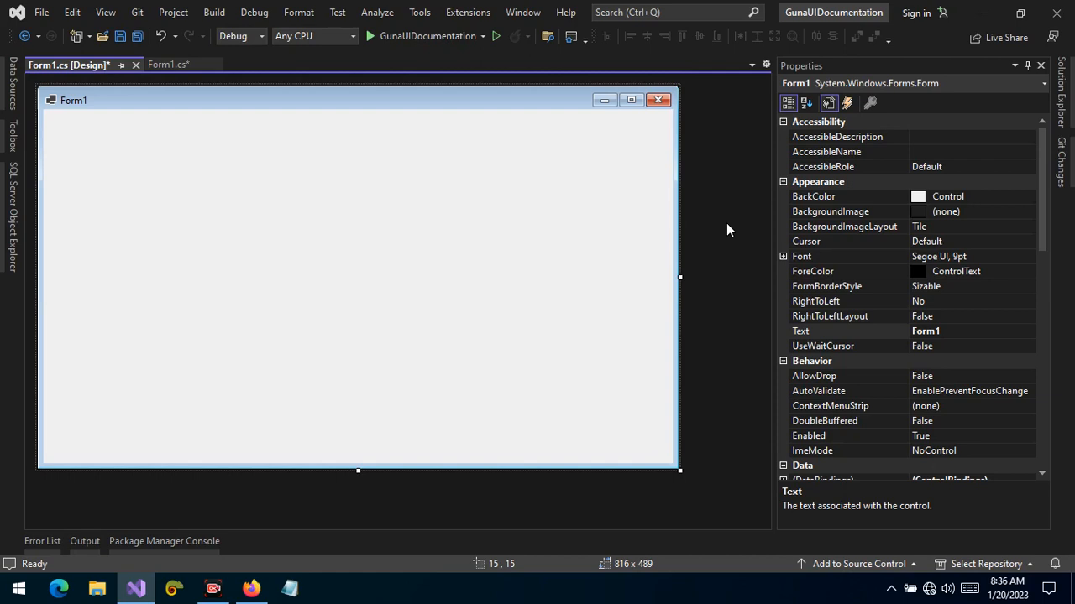
pyautogui.moveTo(707, 220)
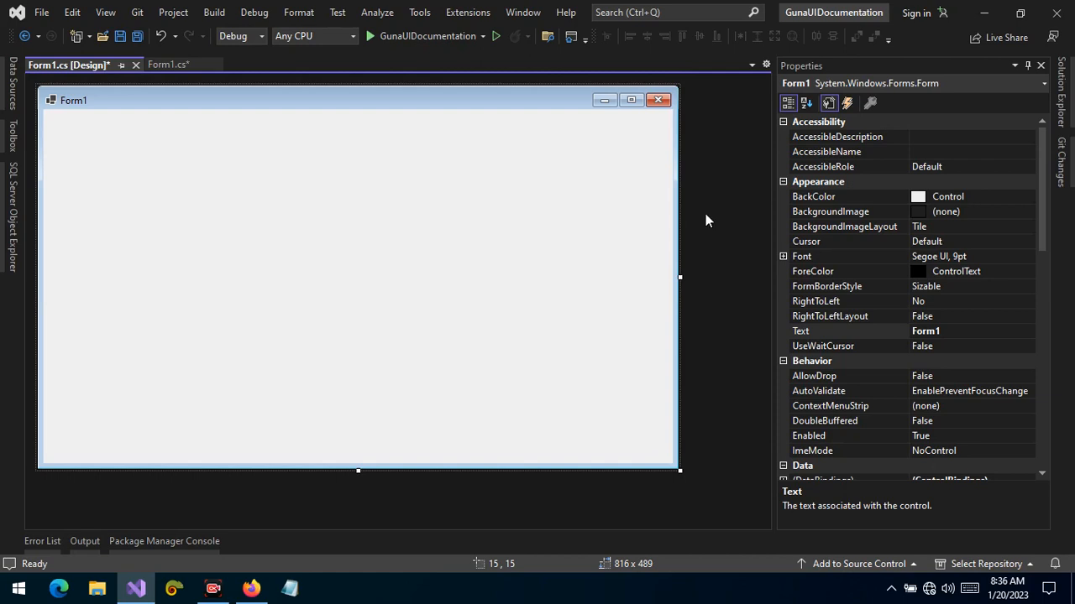
# - Drag a Guna2Chip from the Toolbox onto Form1 and place a second chip beside it
pyautogui.click(12, 135)
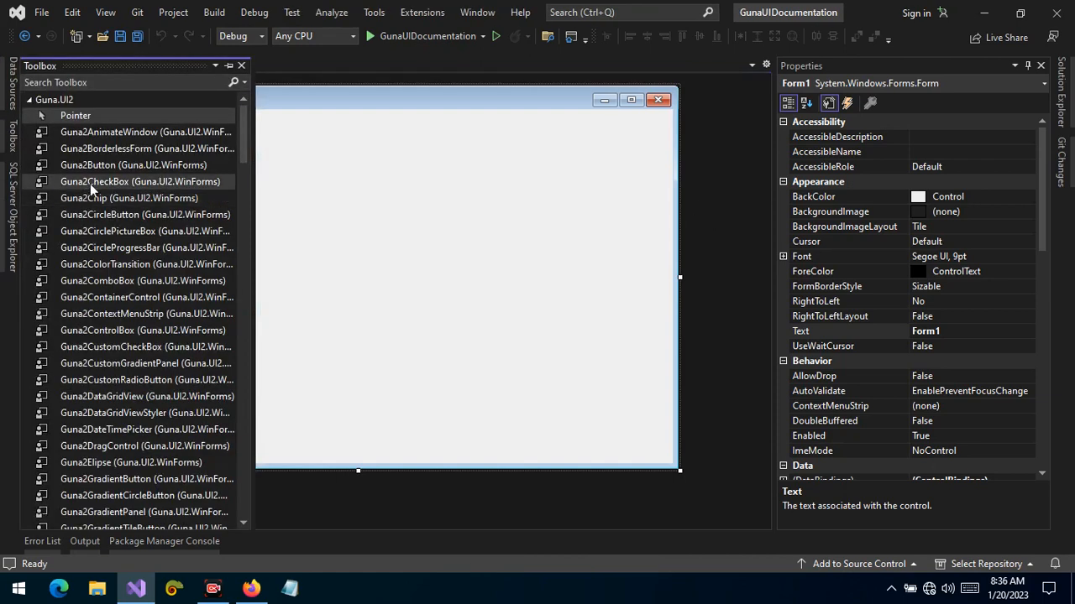
pyautogui.moveTo(131, 187)
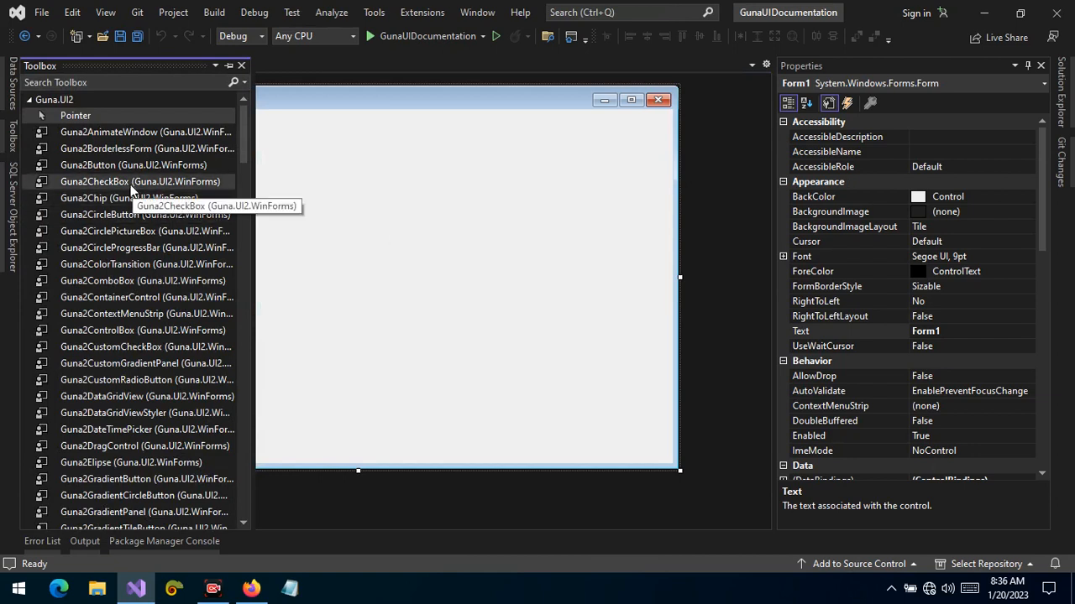
pyautogui.moveTo(107, 198); pyautogui.dragTo(411, 238)
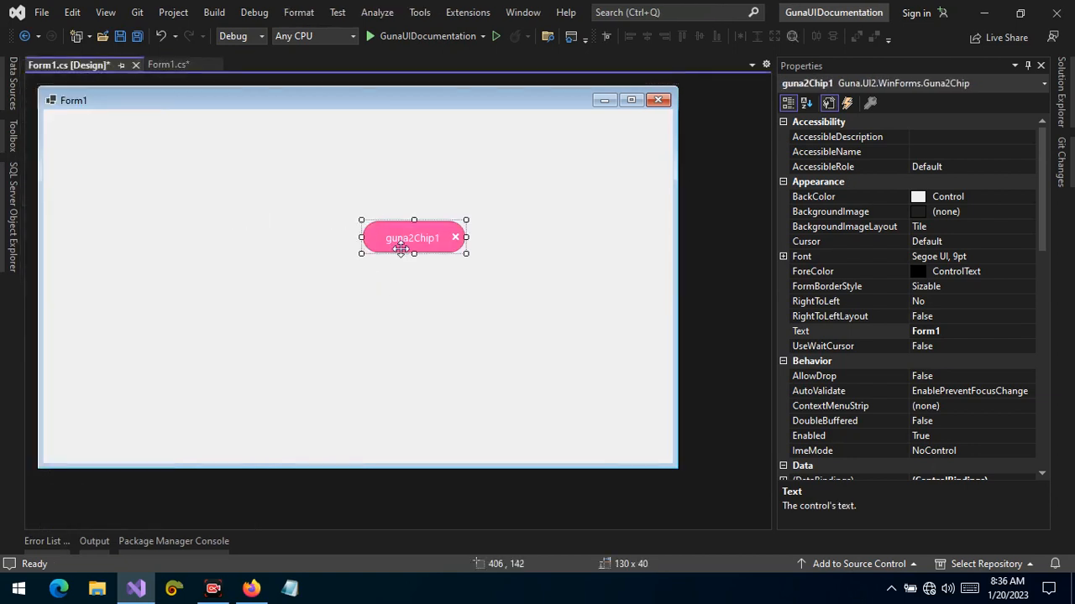
pyautogui.moveTo(411, 238); pyautogui.dragTo(347, 276)
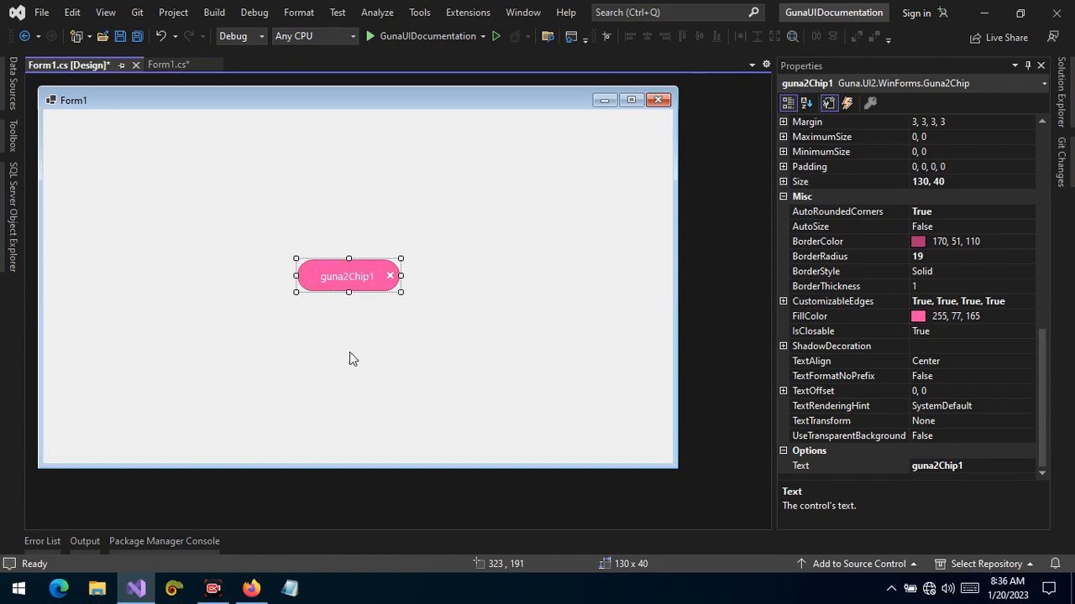
pyautogui.moveTo(385, 263)
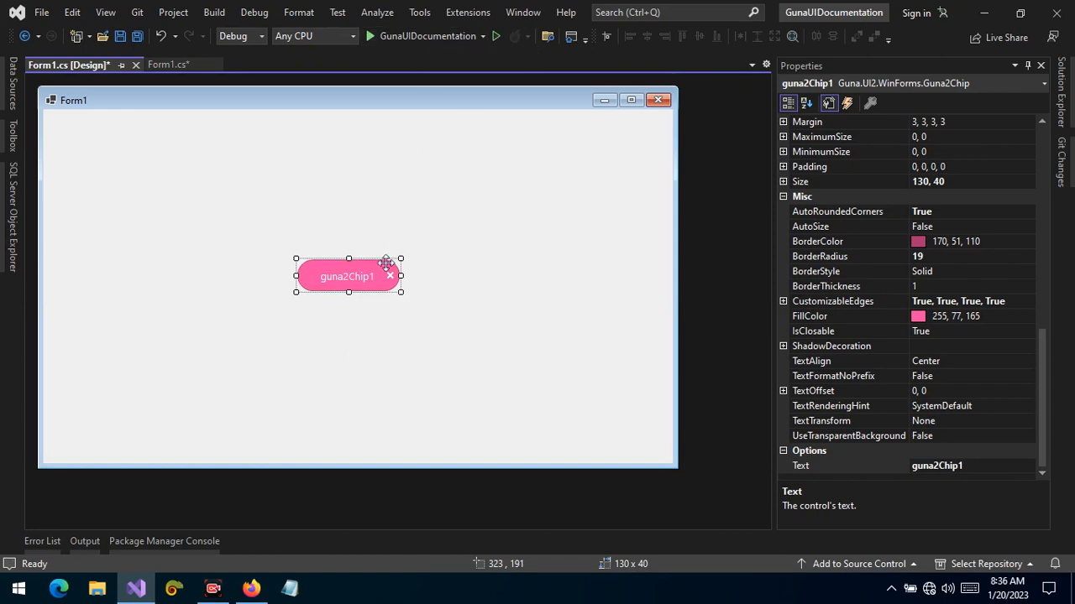
pyautogui.click(11, 138)
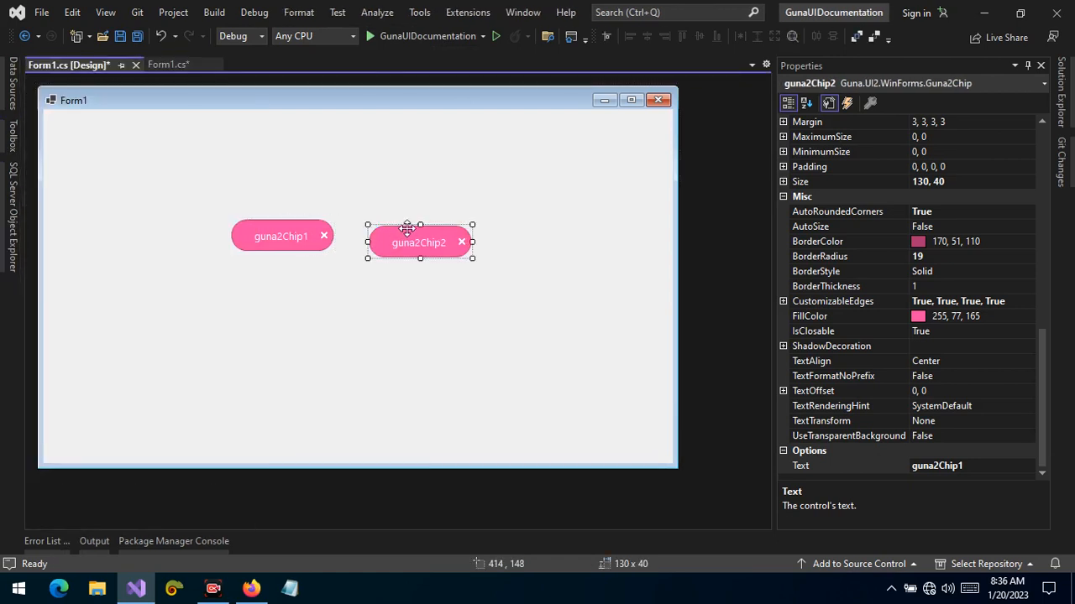
pyautogui.moveTo(418, 242); pyautogui.dragTo(388, 236)
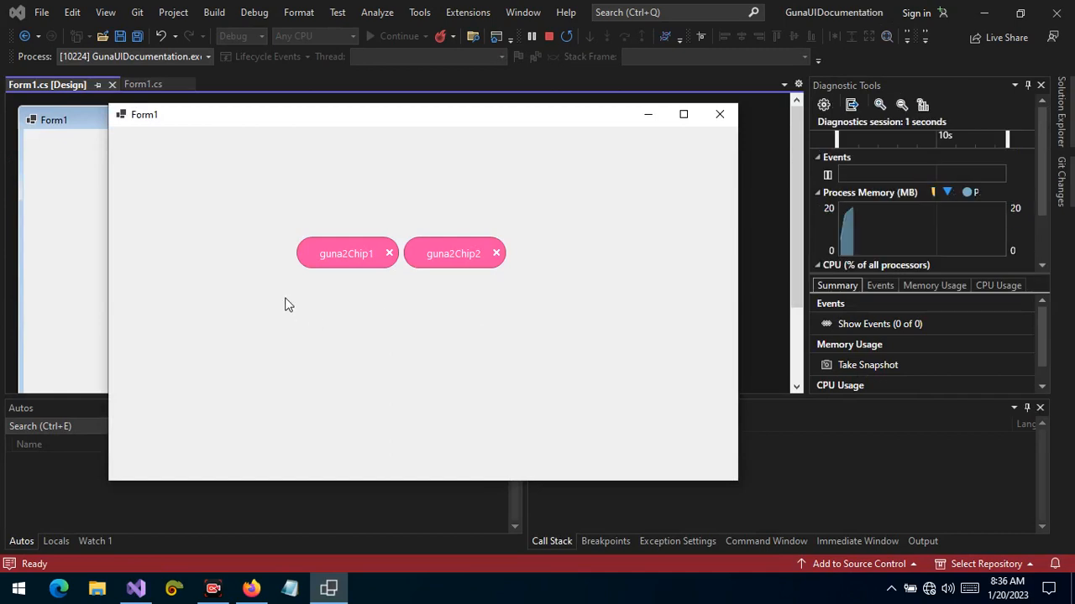
pyautogui.moveTo(346, 254)
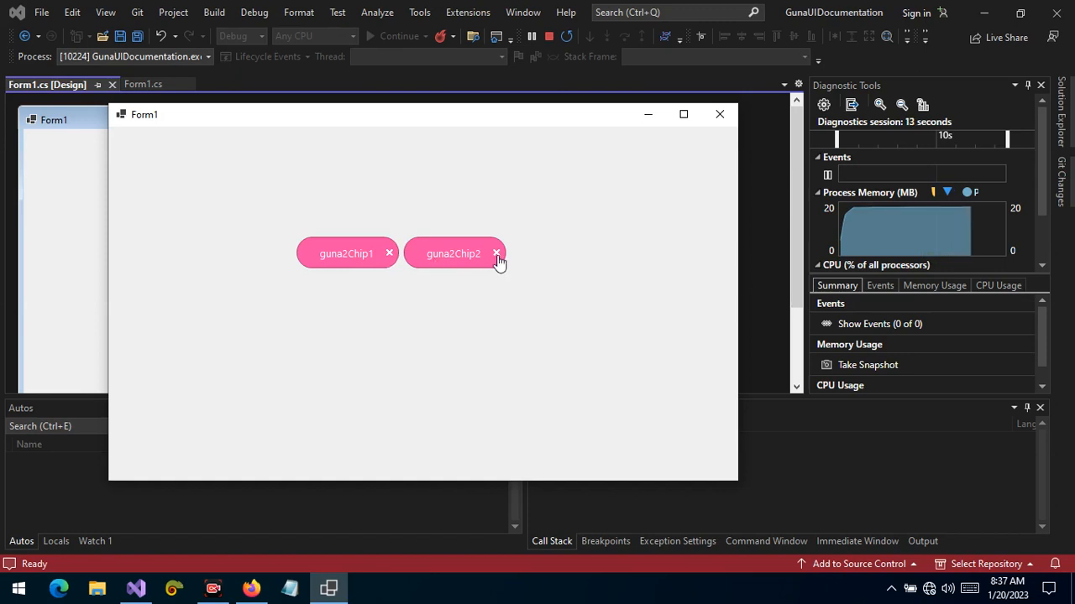
pyautogui.click(496, 253)
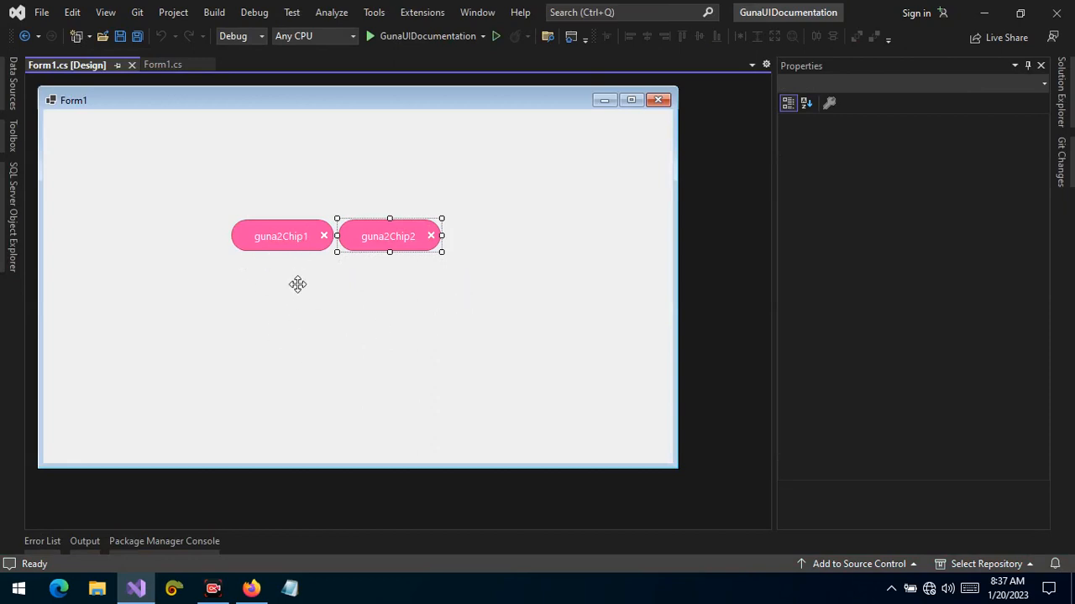
# - Select guna2Chip2, then open guna2Chip1's context menu to delete it
pyautogui.click(387, 236)
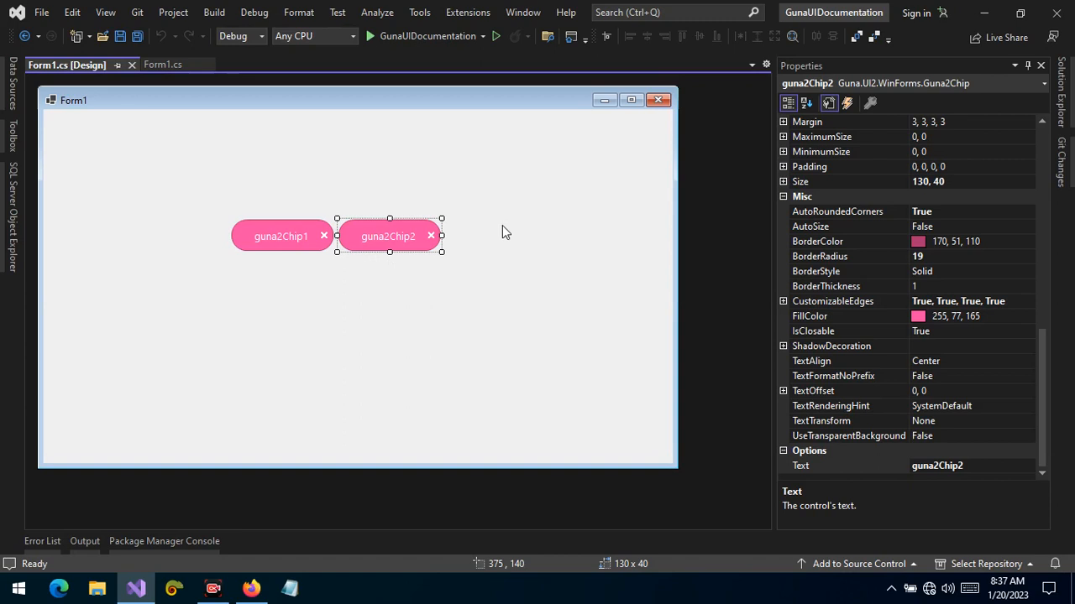
pyautogui.moveTo(395, 392)
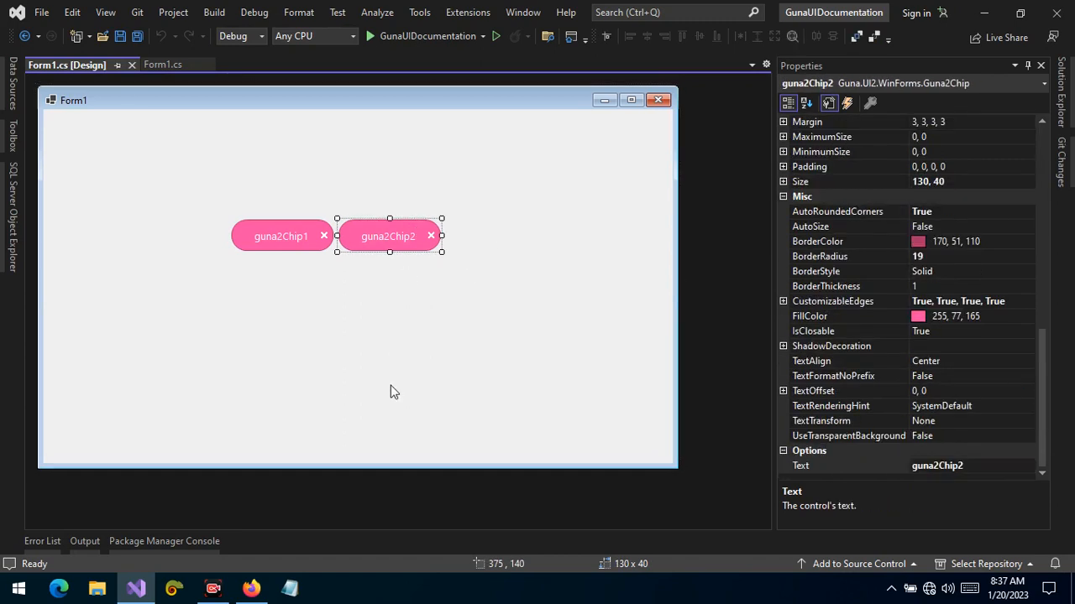
pyautogui.moveTo(764, 267)
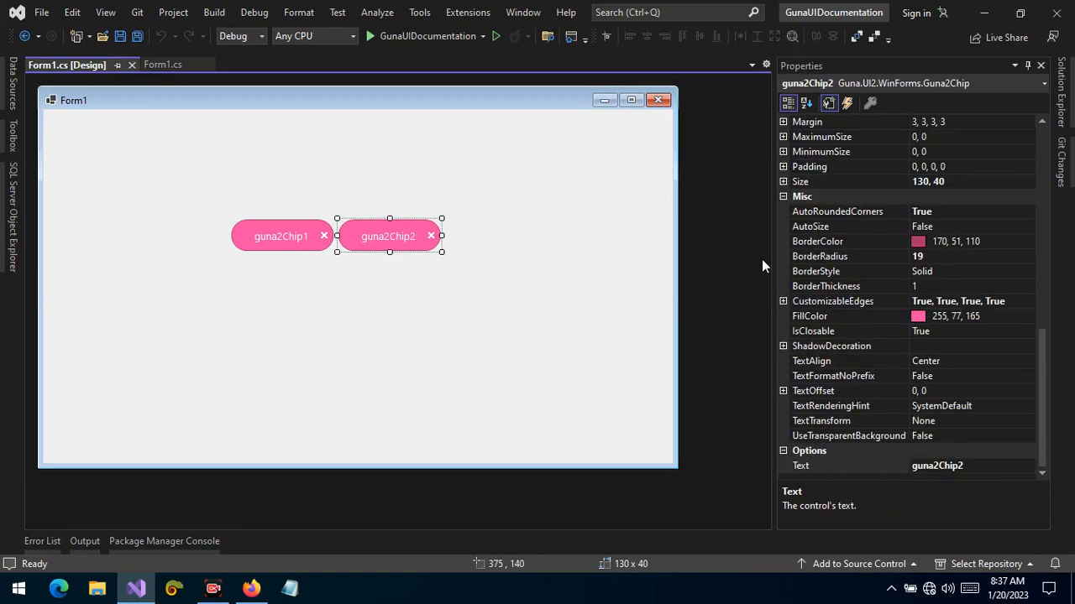
pyautogui.moveTo(299, 235)
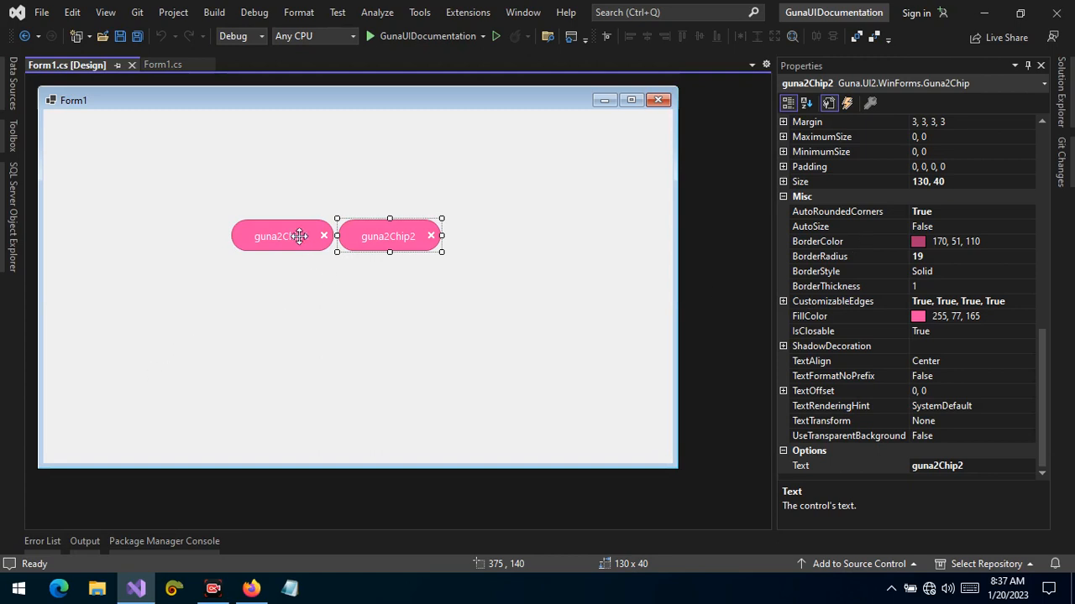
pyautogui.rightClick(281, 236)
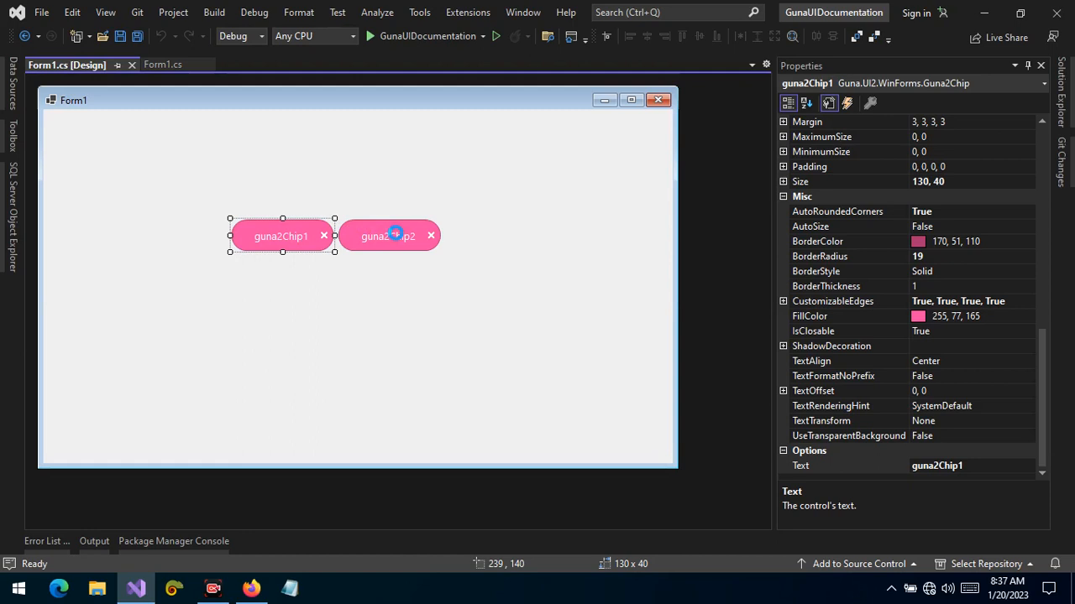
pyautogui.moveTo(935, 210)
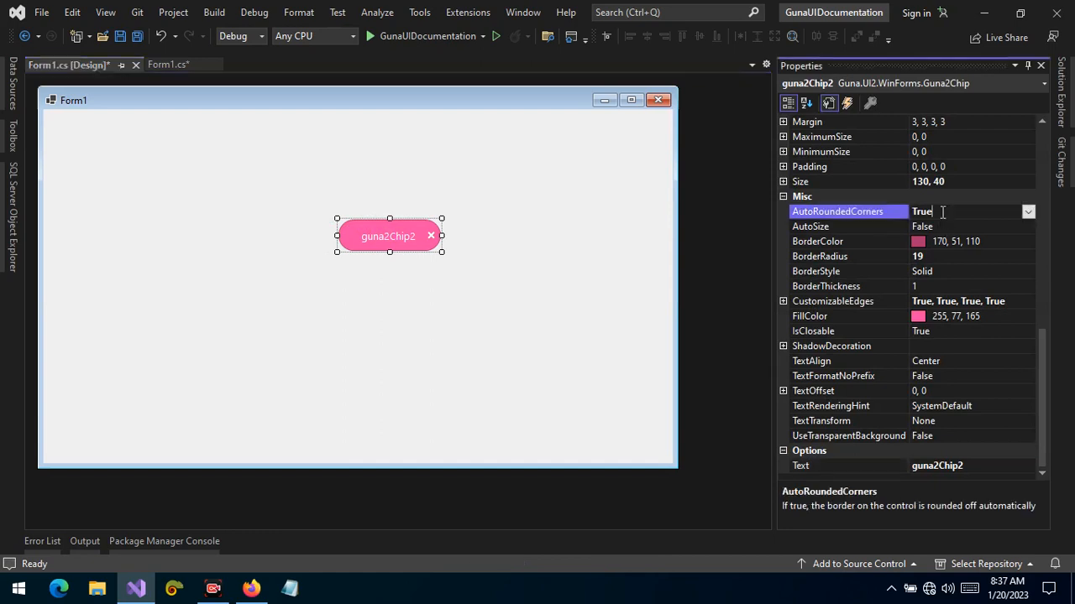
# - Set guna2Chip2's AutoRoundedCorners to False, then reselect the square-cornered chip
pyautogui.click(1028, 211)
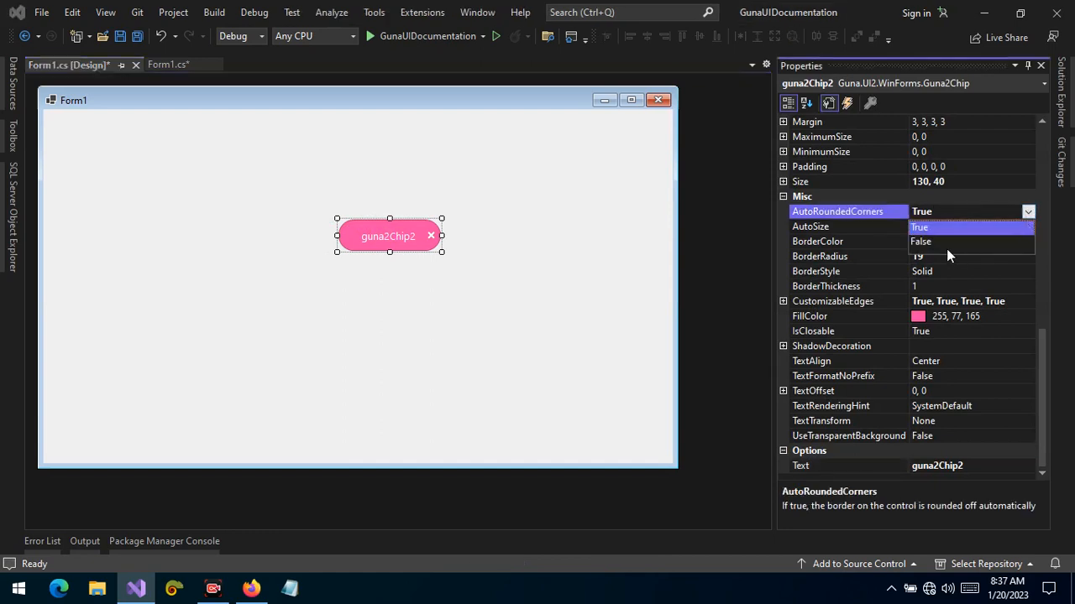
pyautogui.click(424, 301)
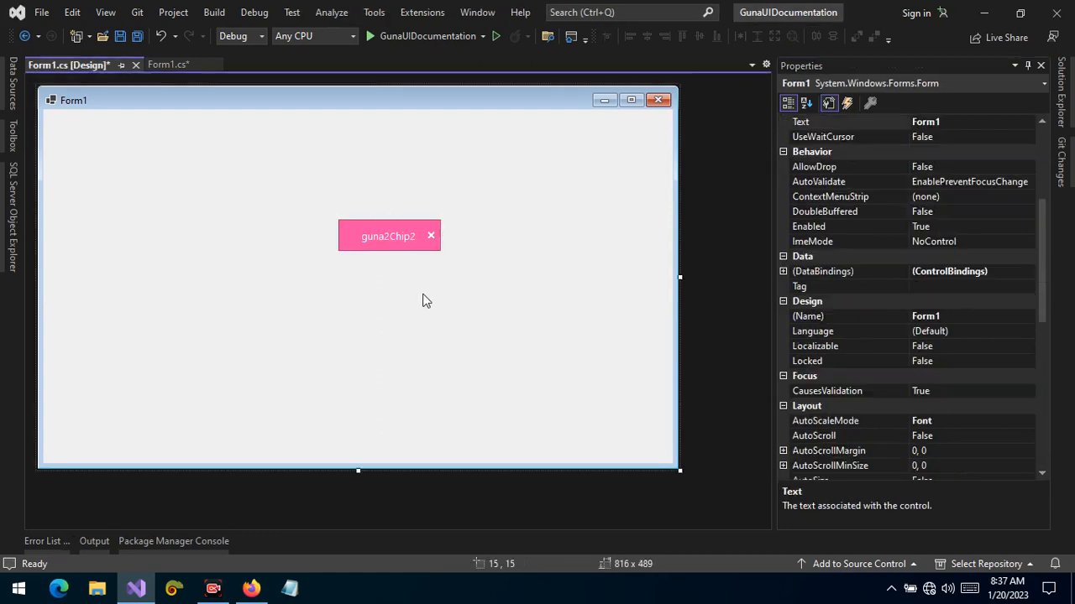
pyautogui.click(388, 236)
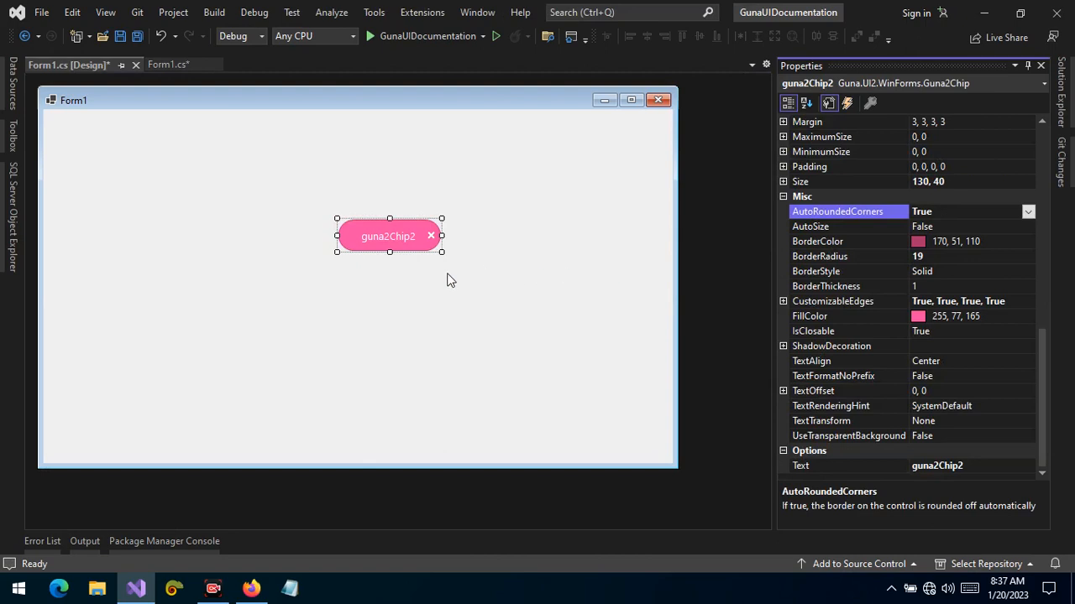
pyautogui.moveTo(984, 243)
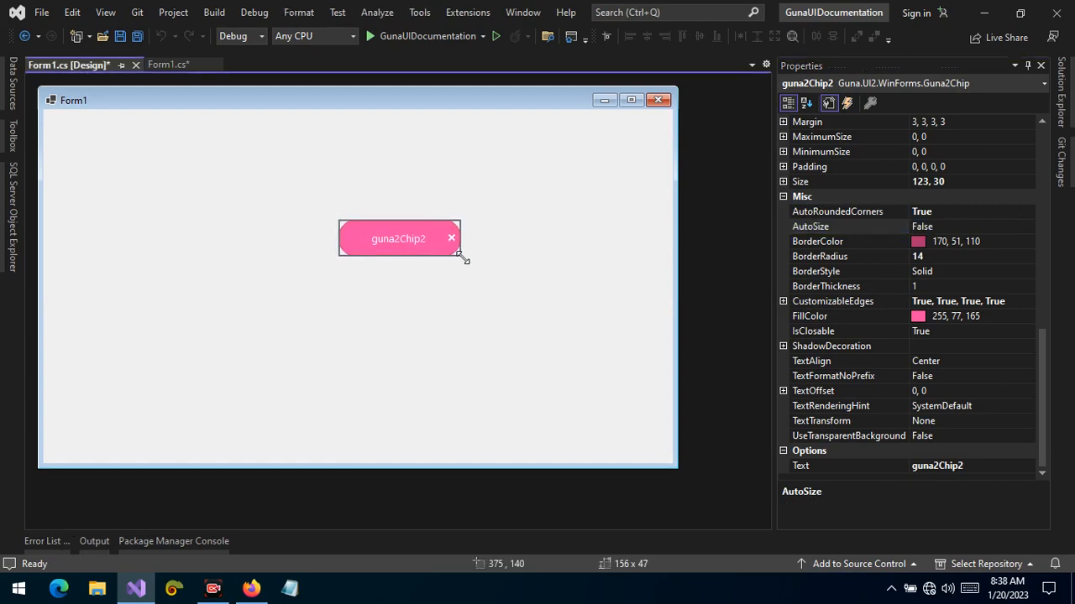
# - Resize guna2Chip2 to 158×50, set border thickness 3, and enlarge it further
pyautogui.moveTo(462, 257); pyautogui.dragTo(463, 258)
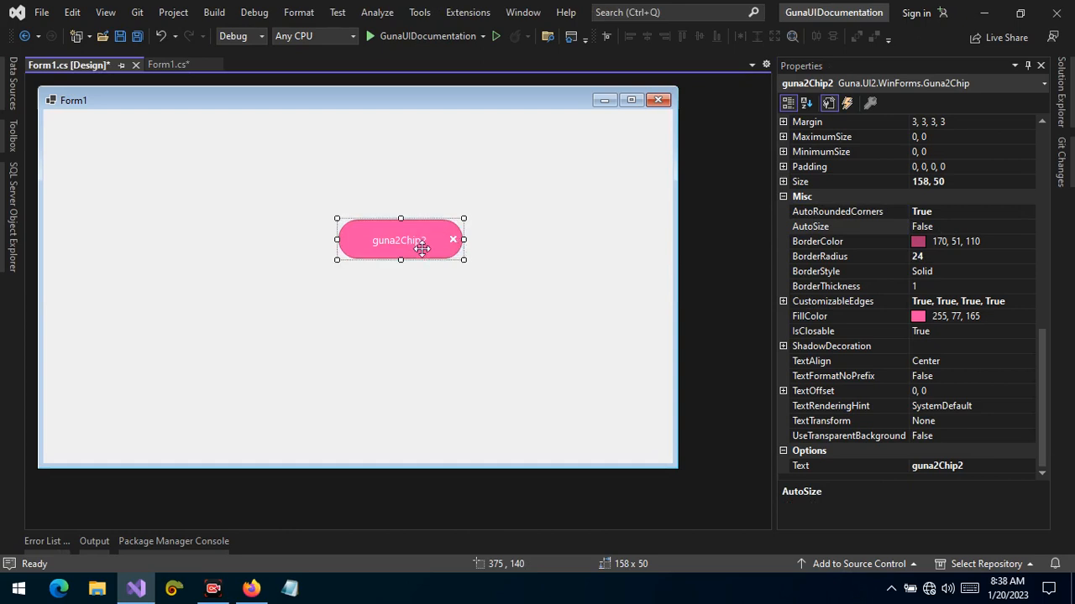
pyautogui.moveTo(443, 243)
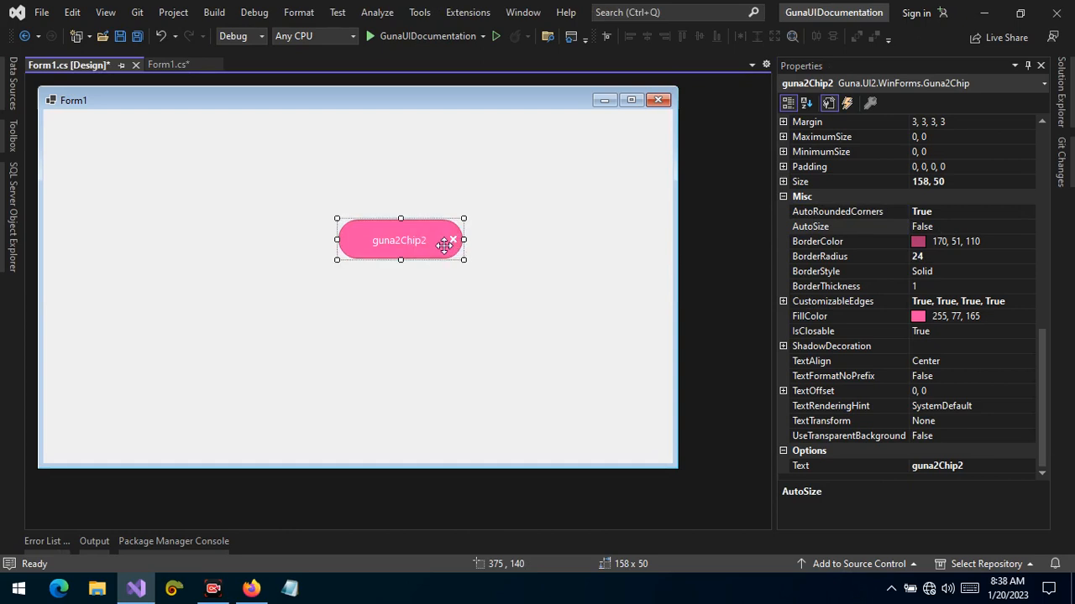
pyautogui.moveTo(449, 286)
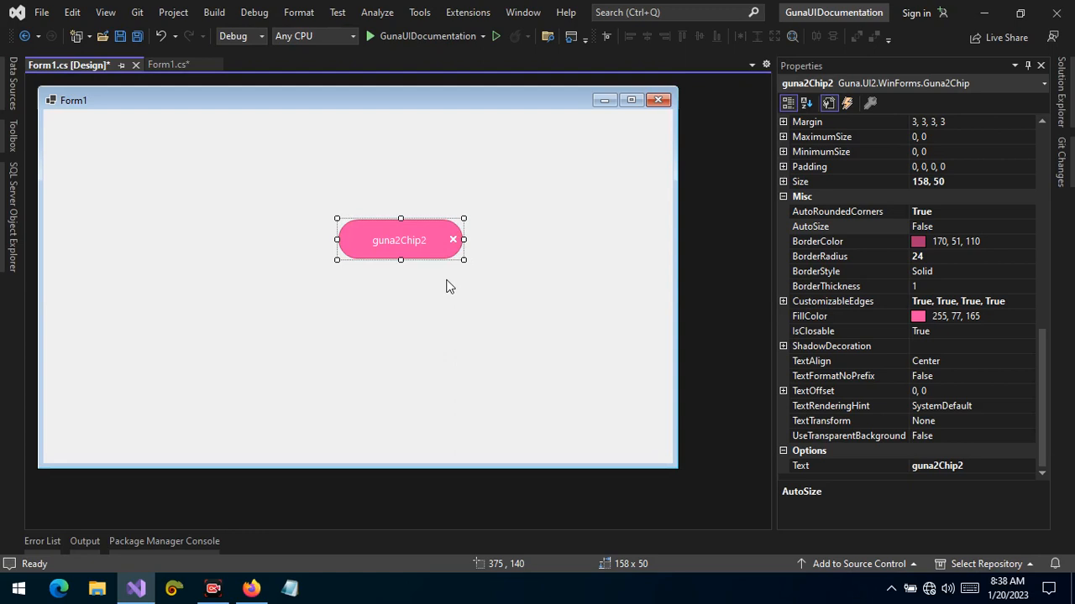
pyautogui.moveTo(455, 285)
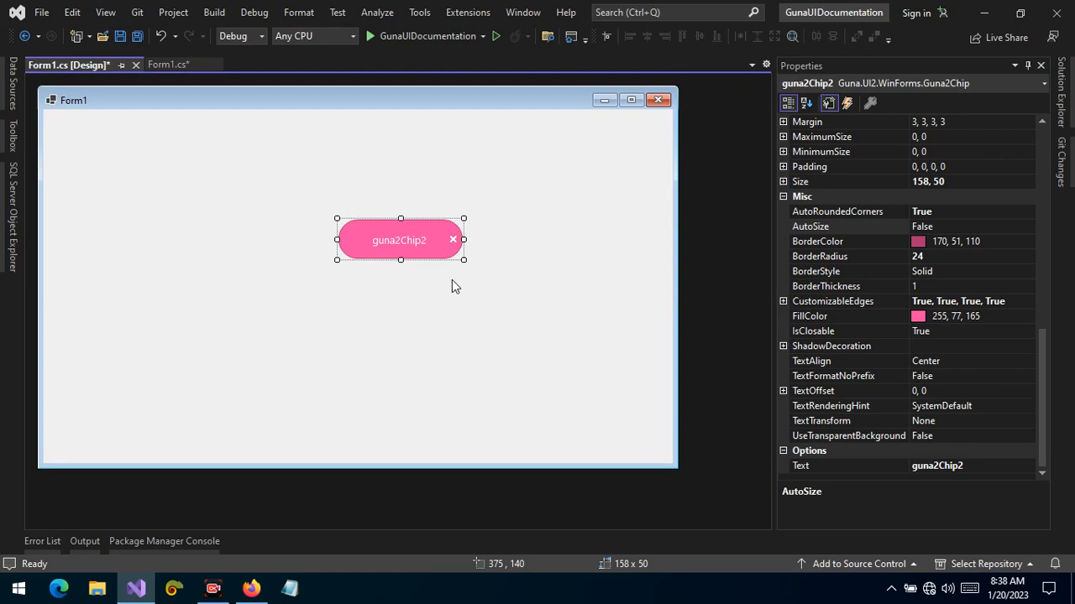
pyautogui.moveTo(1022, 245)
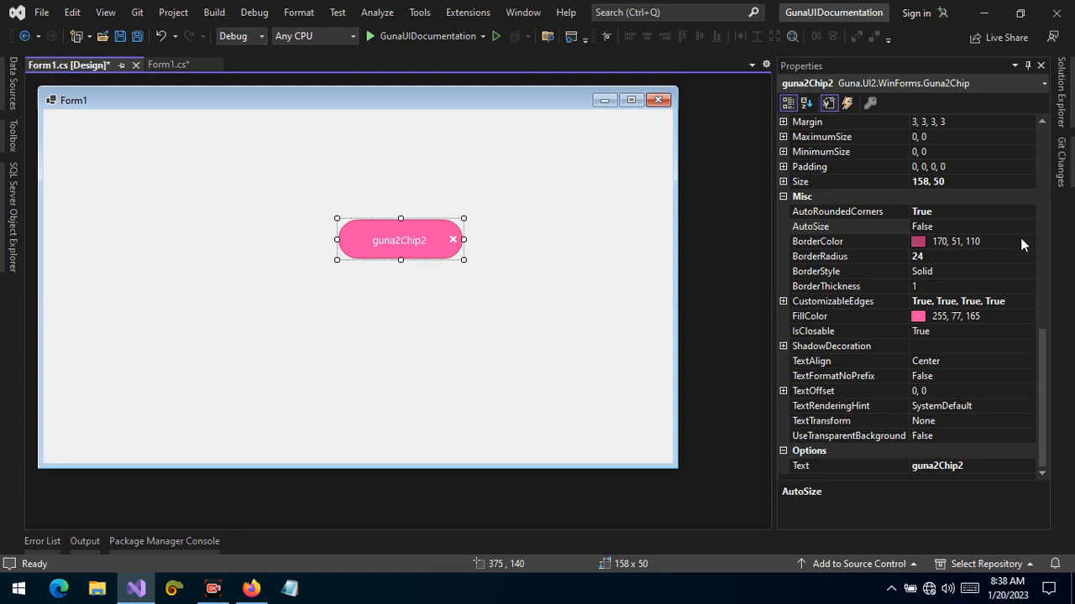
pyautogui.click(816, 241)
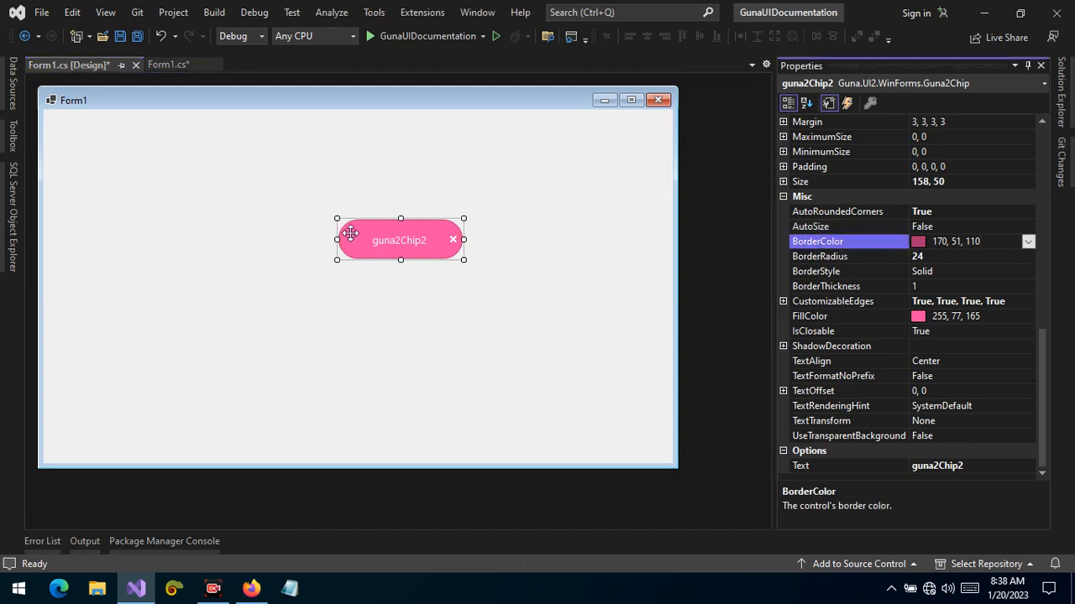
pyautogui.click(840, 256)
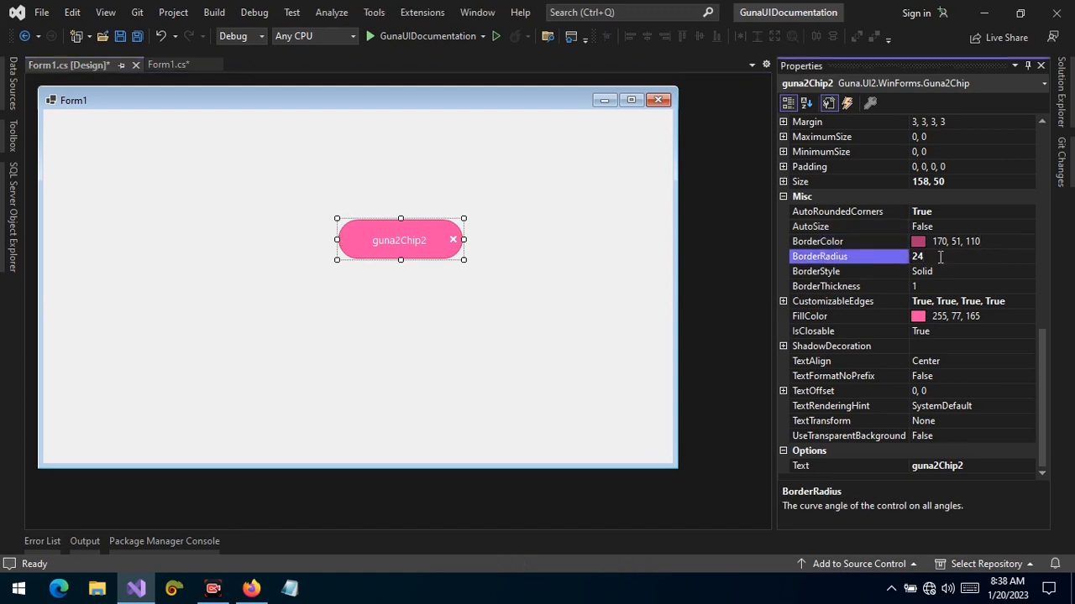
pyautogui.click(848, 287)
pyautogui.write('3')
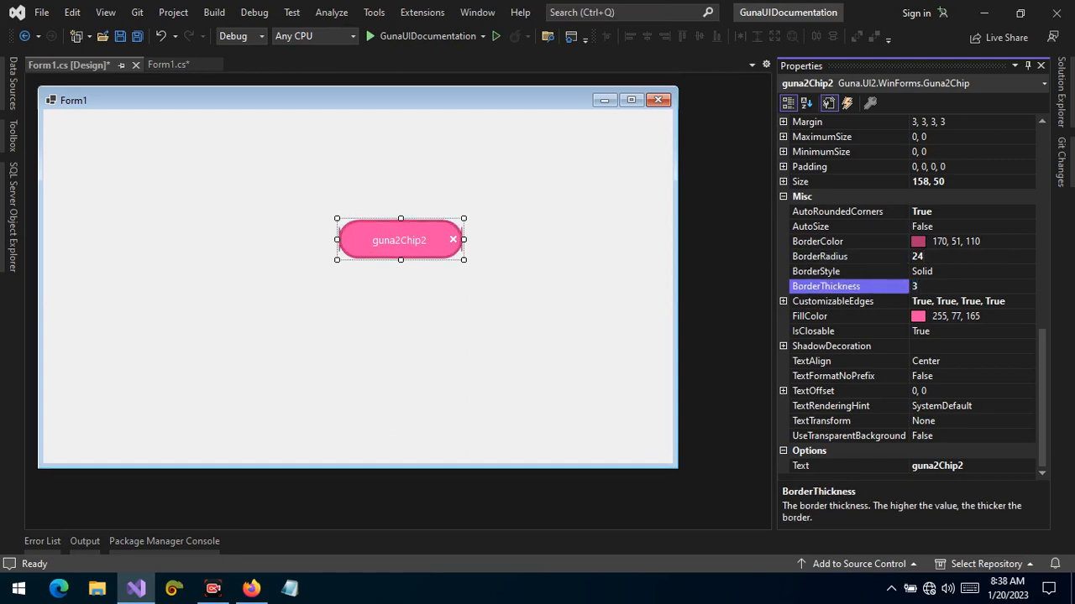
pyautogui.click(966, 287)
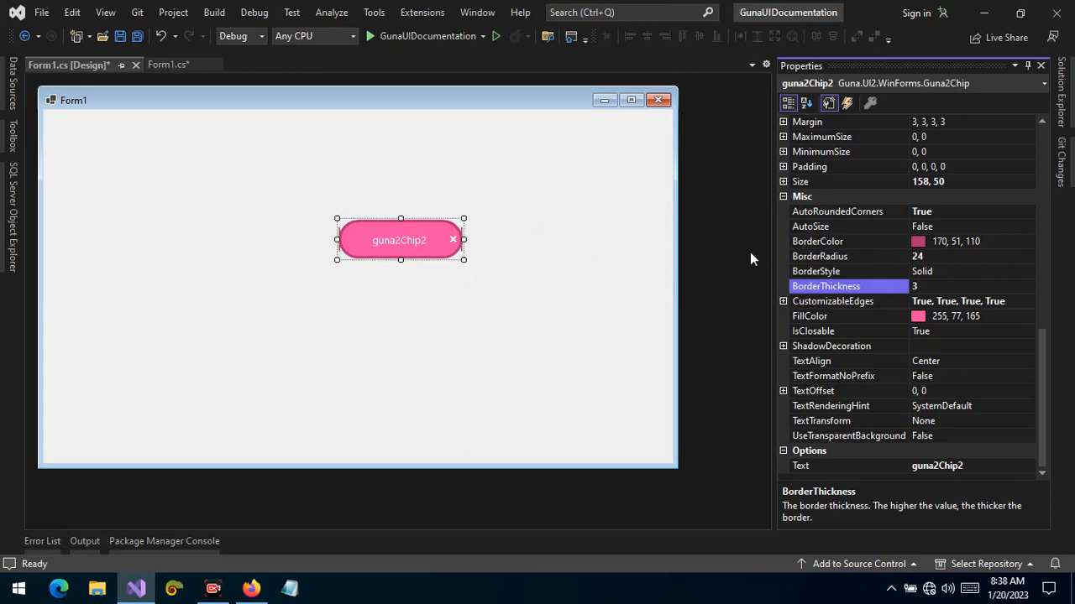
pyautogui.click(837, 211)
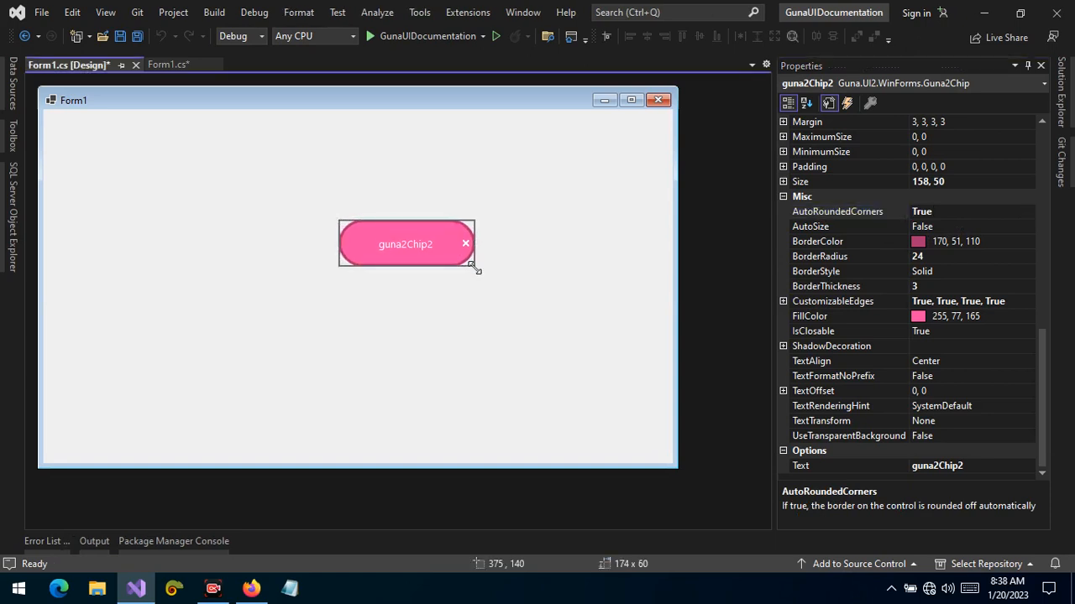
pyautogui.moveTo(476, 267); pyautogui.dragTo(482, 290)
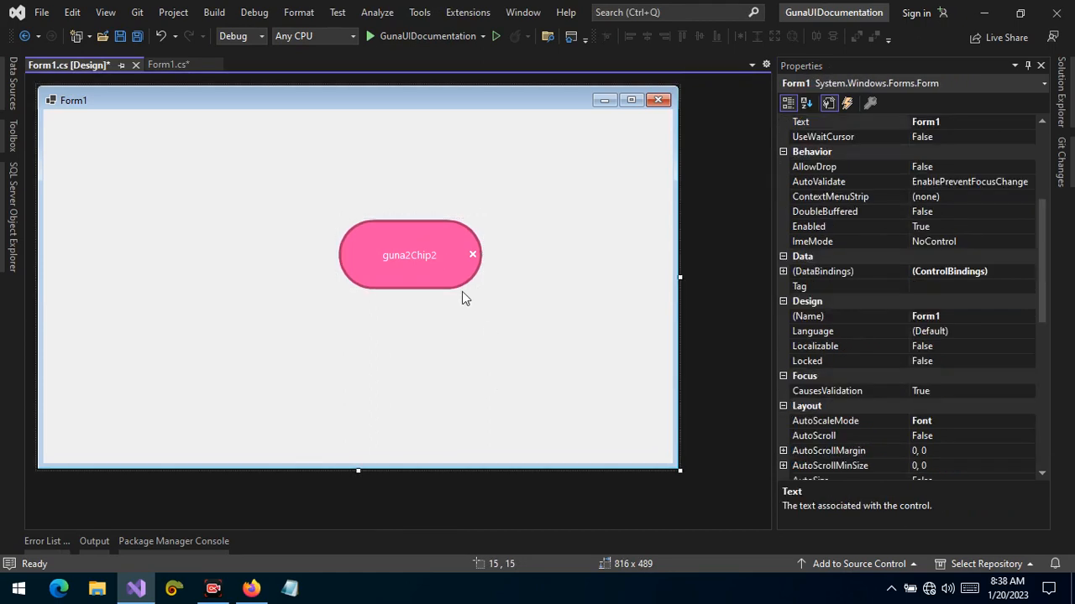
# - Set guna2Chip2's border thickness to 1 and reshape the chip wider and shorter
pyautogui.click(409, 255)
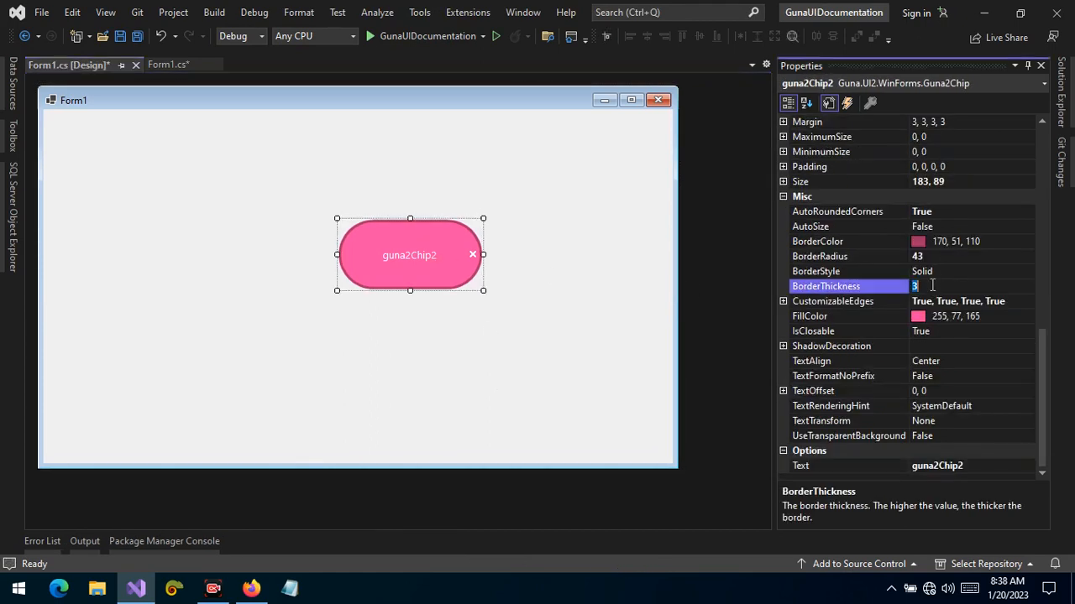
pyautogui.write('2')
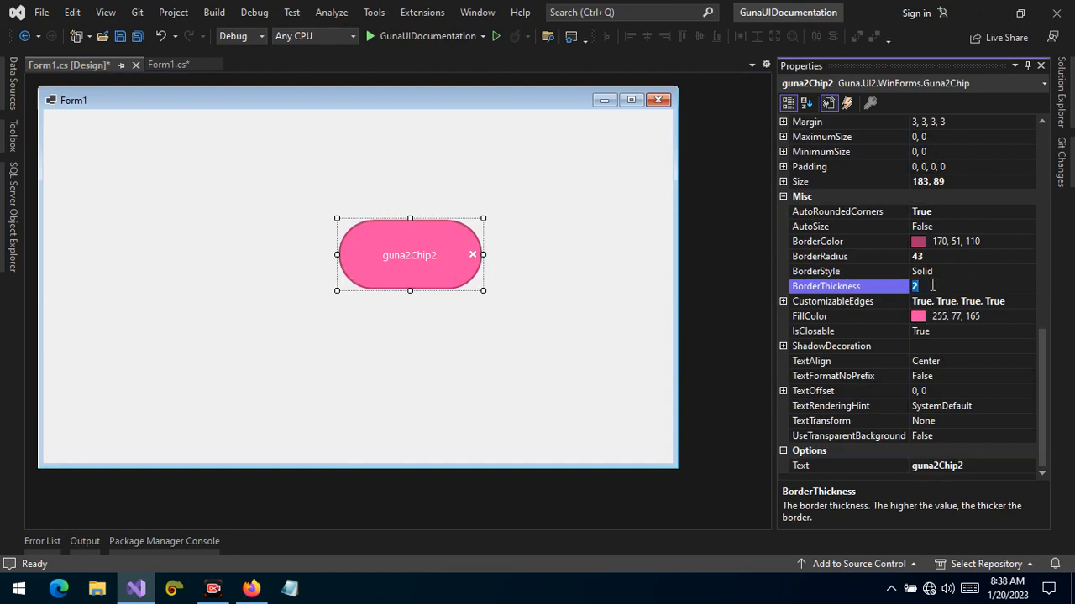
pyautogui.write('1')
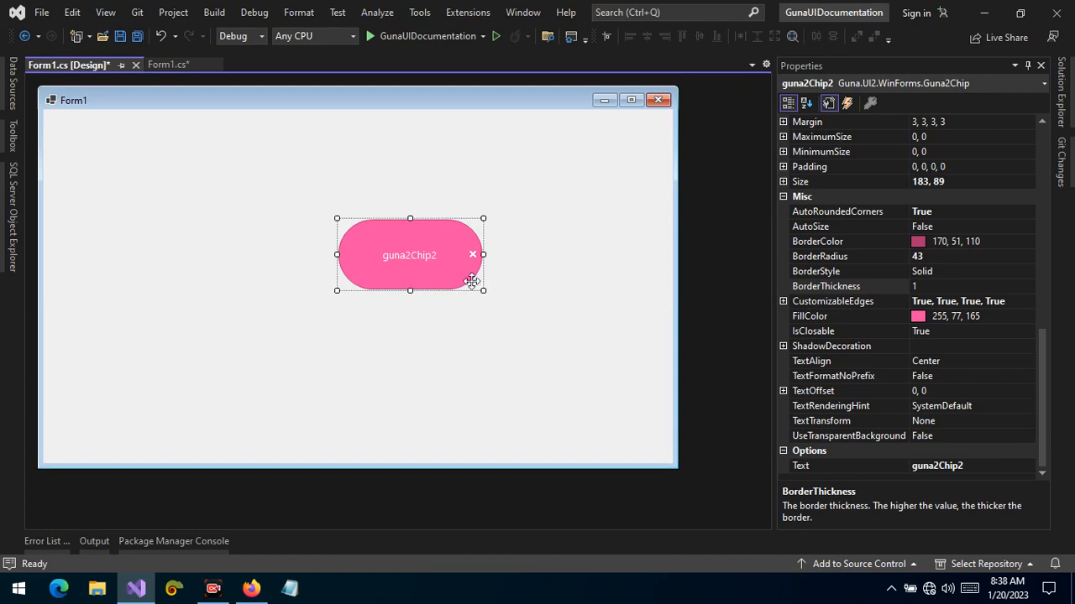
pyautogui.moveTo(483, 290); pyautogui.dragTo(487, 267)
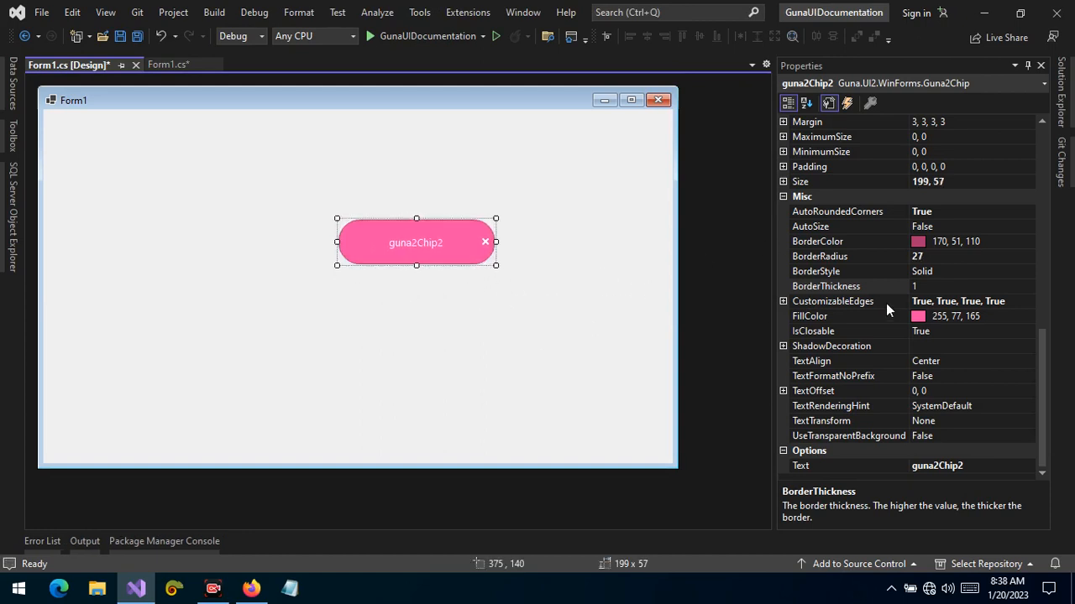
# - Give the chip a black dashed border and a System Highlight fill
pyautogui.click(839, 241)
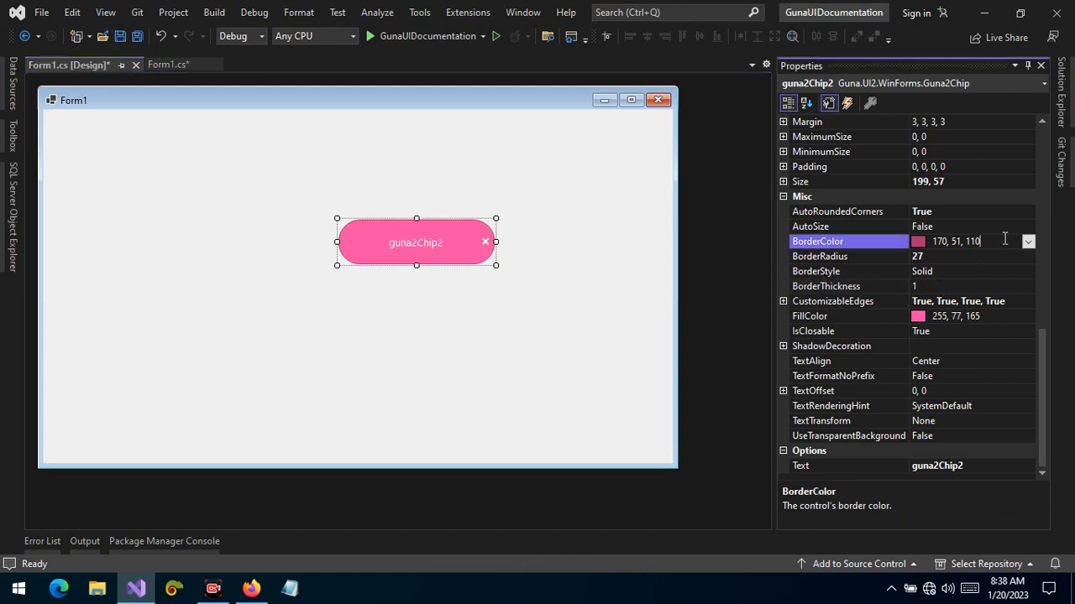
pyautogui.click(1027, 240)
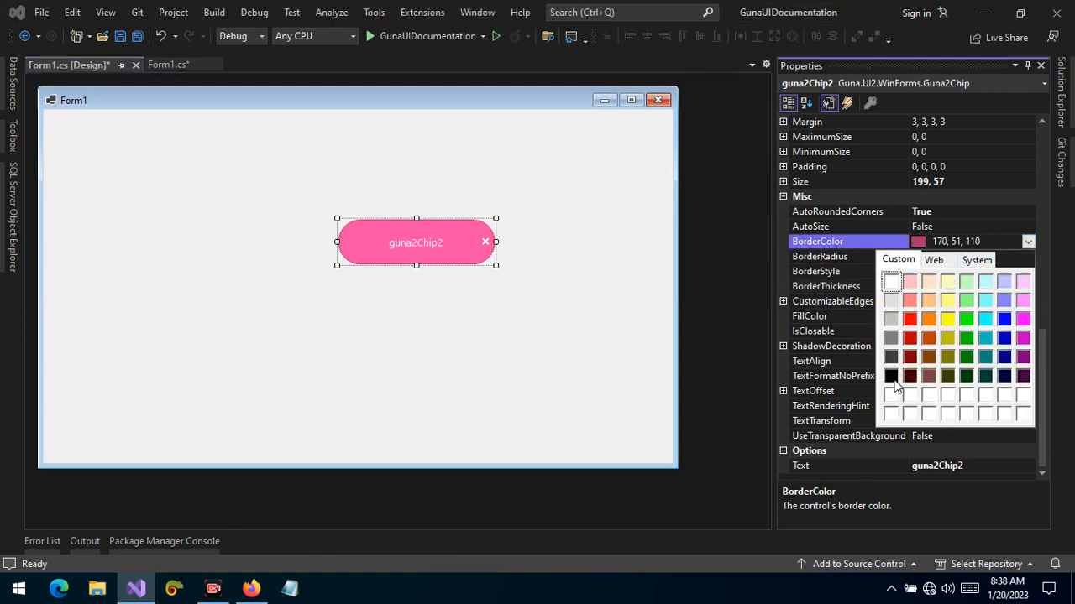
pyautogui.click(890, 375)
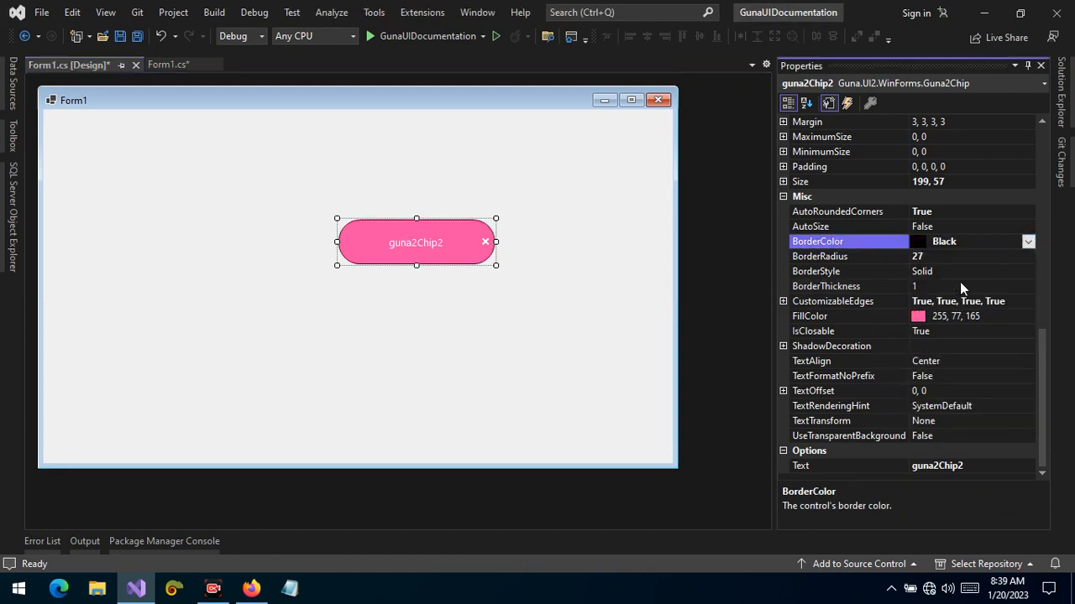
pyautogui.click(1028, 271)
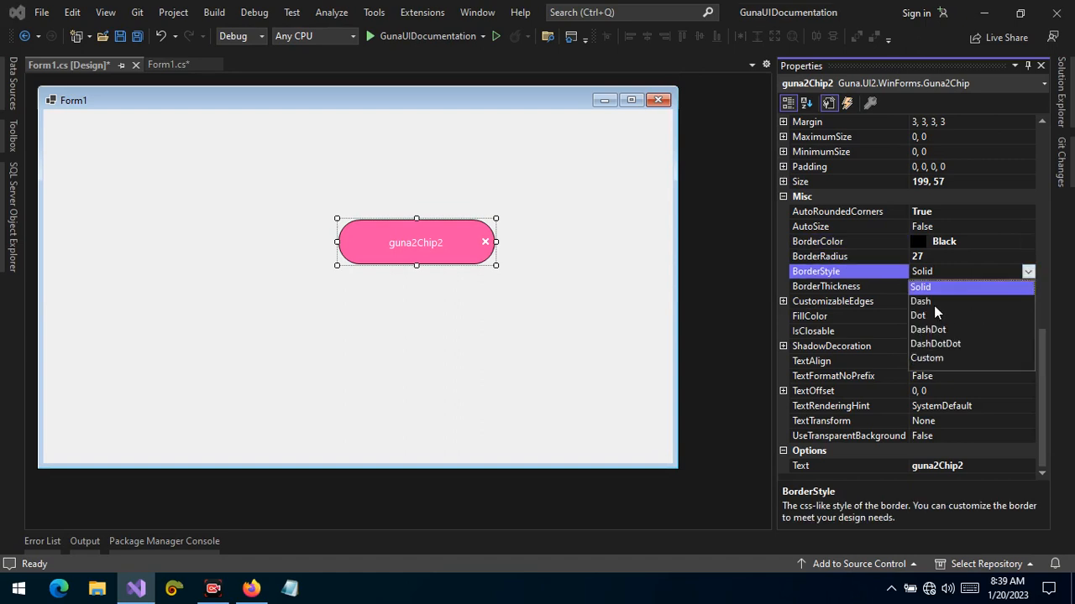
pyautogui.click(920, 301)
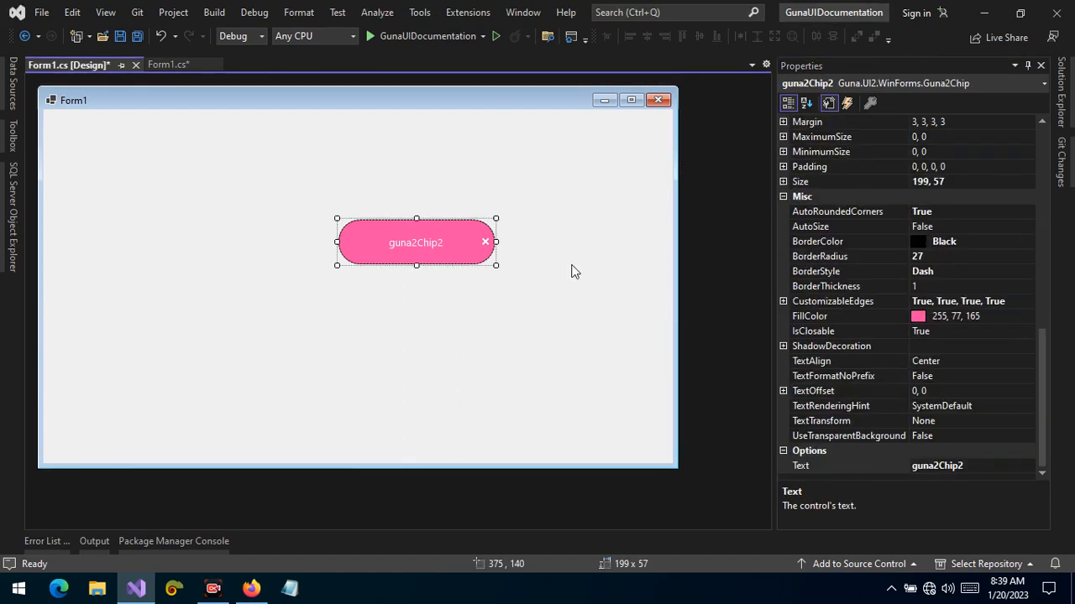
pyautogui.click(1028, 316)
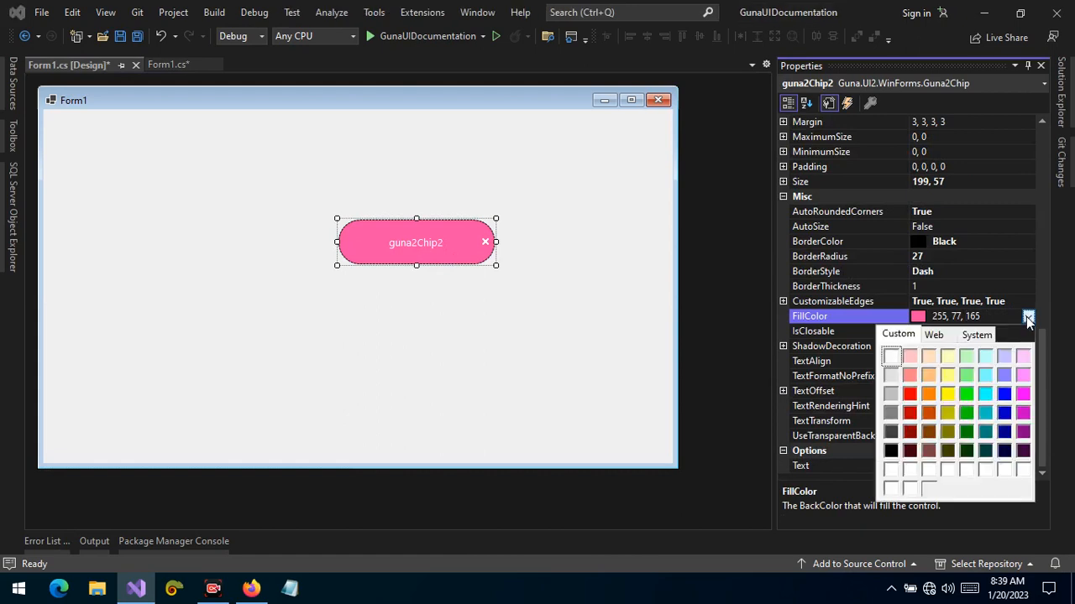
pyautogui.click(977, 334)
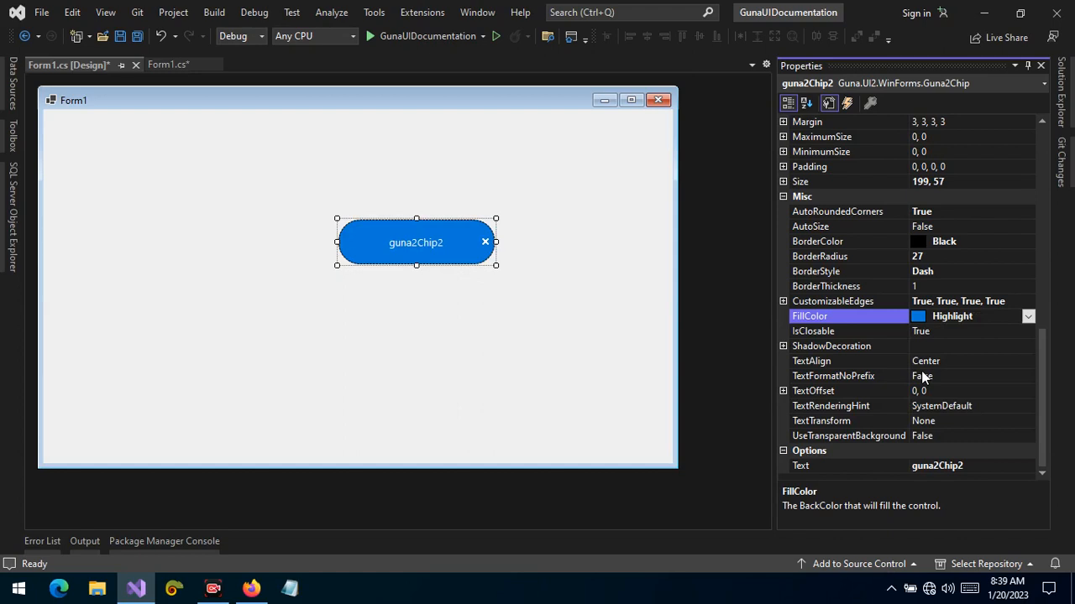
pyautogui.moveTo(432, 333)
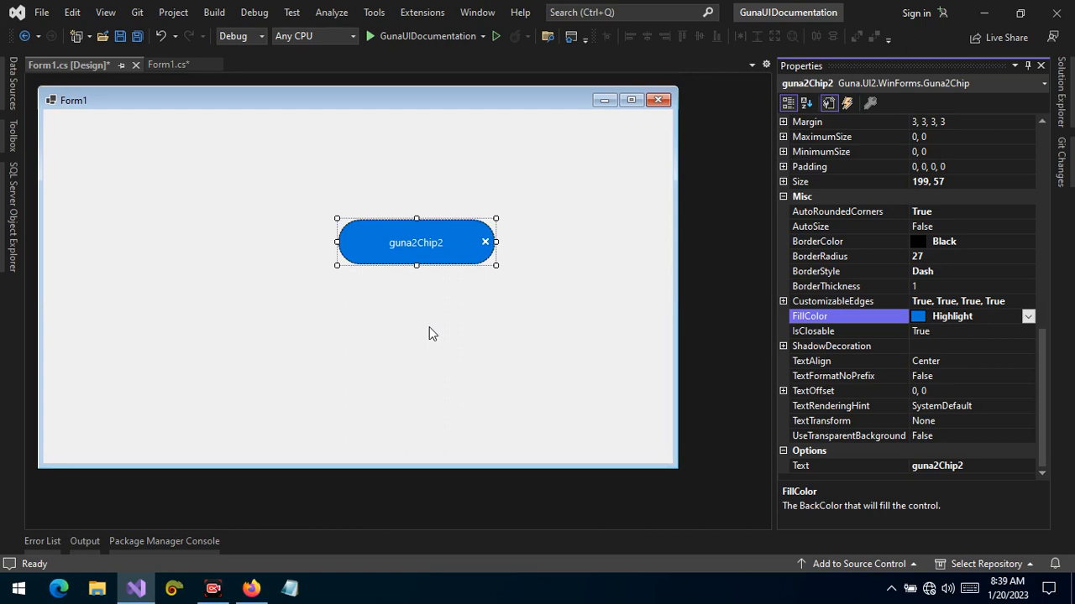
pyautogui.moveTo(453, 313)
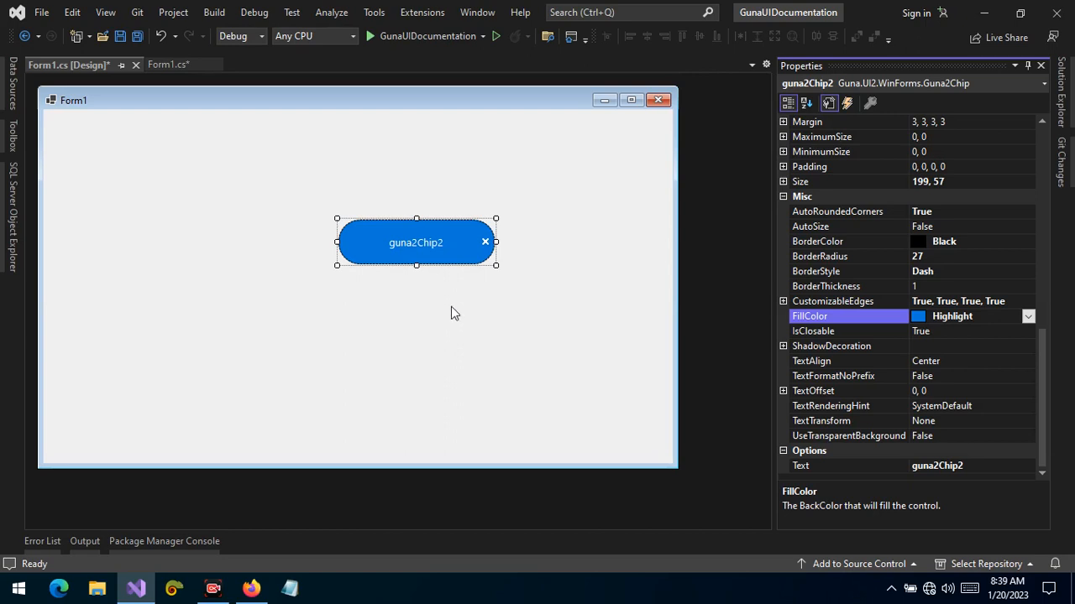
pyautogui.moveTo(472, 258)
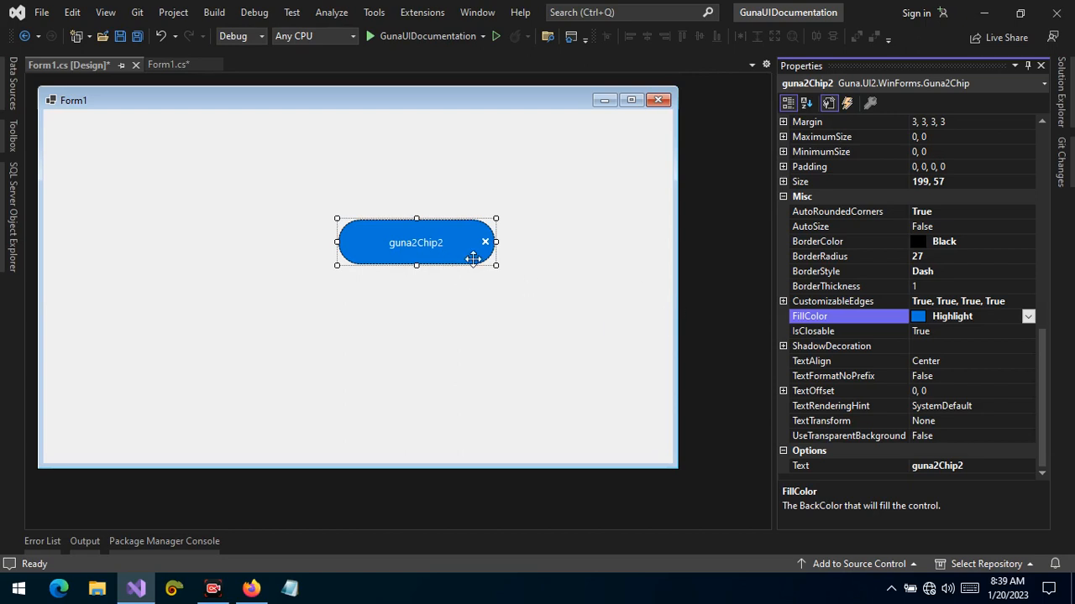
pyautogui.moveTo(799, 340)
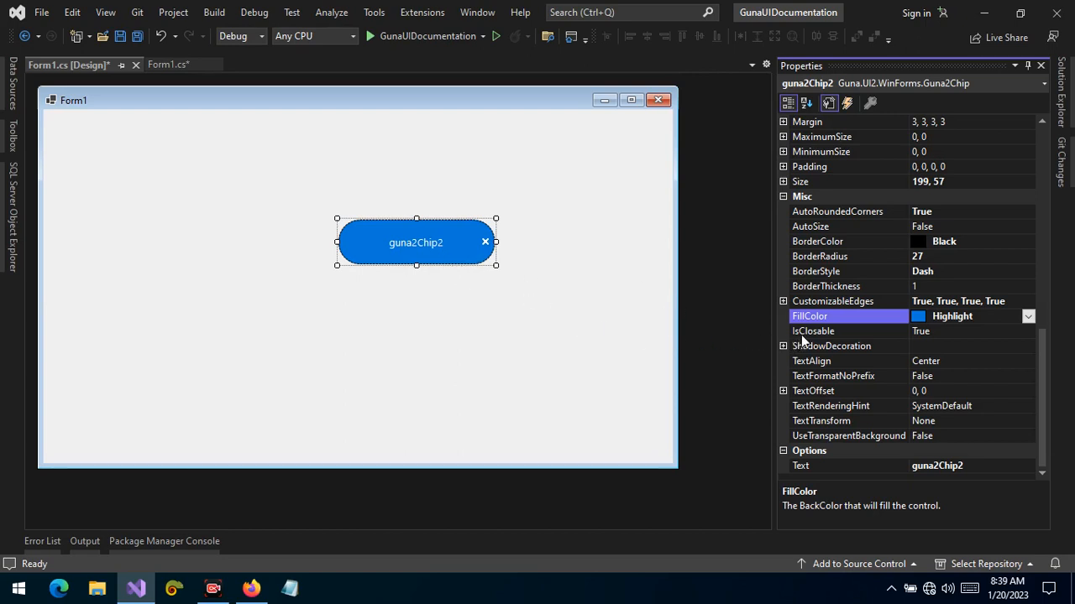
pyautogui.click(812, 330)
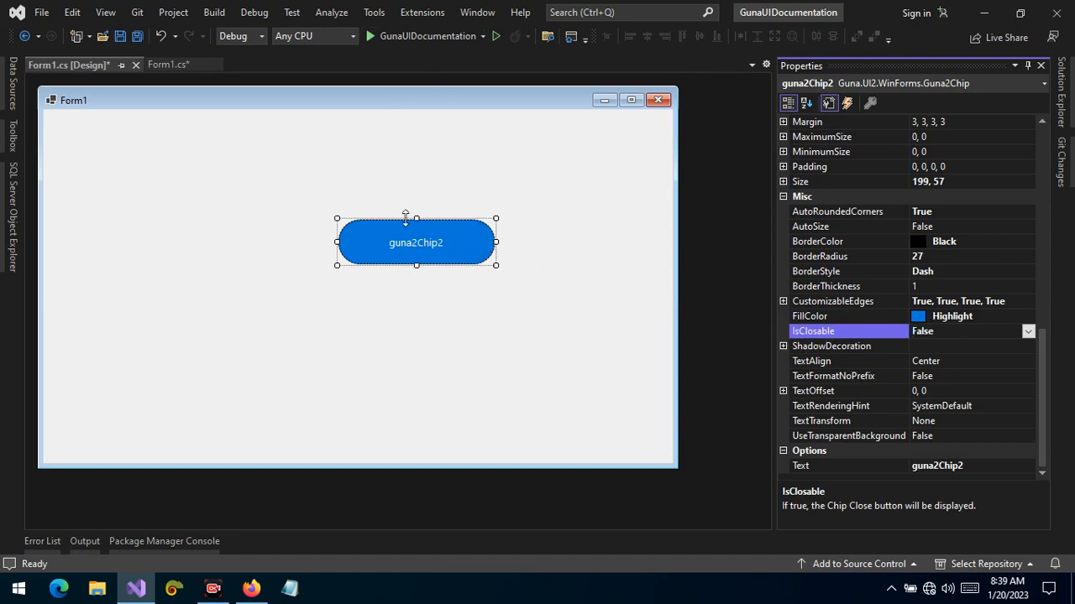
pyautogui.moveTo(481, 233)
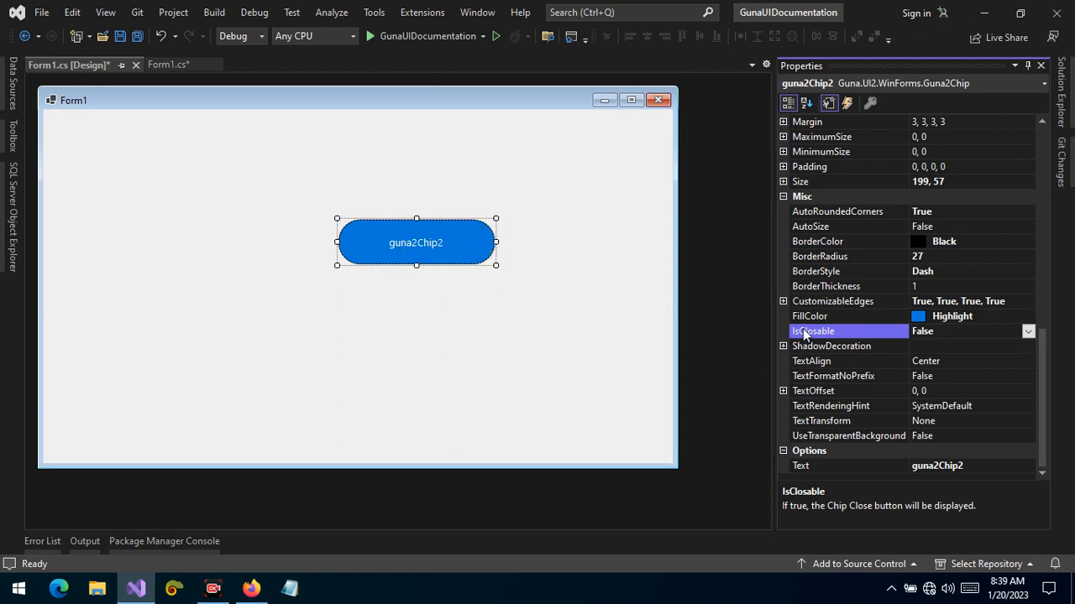
pyautogui.moveTo(906, 330)
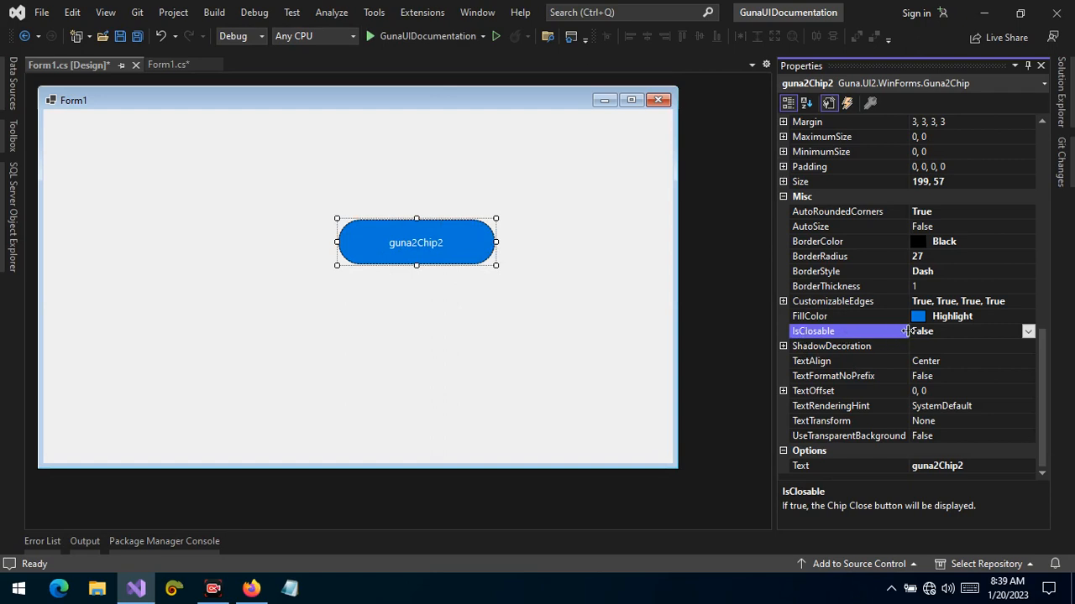
pyautogui.click(1027, 330)
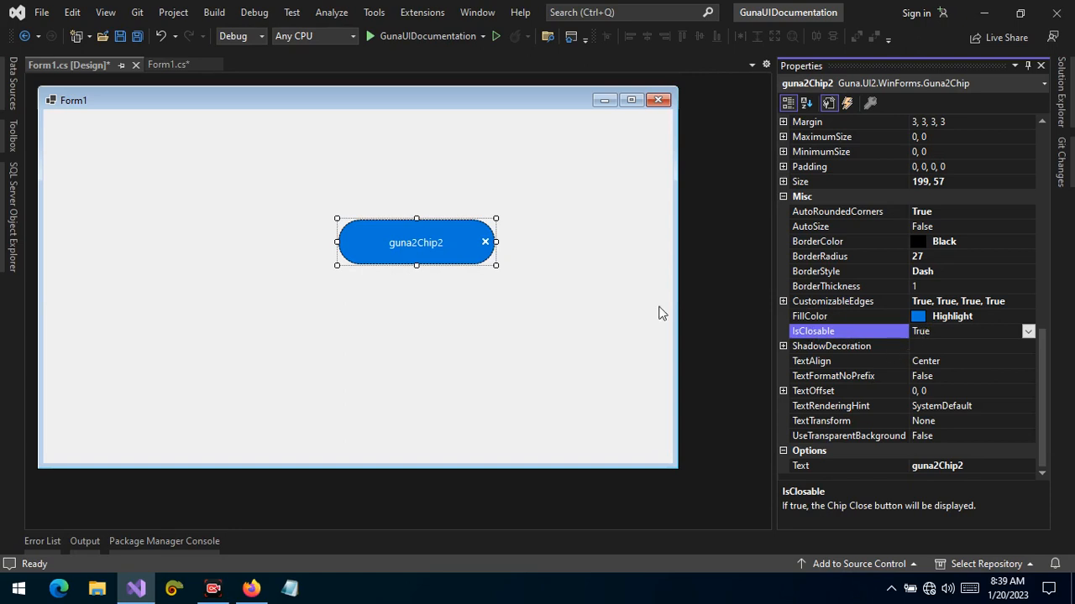
pyautogui.moveTo(415, 260)
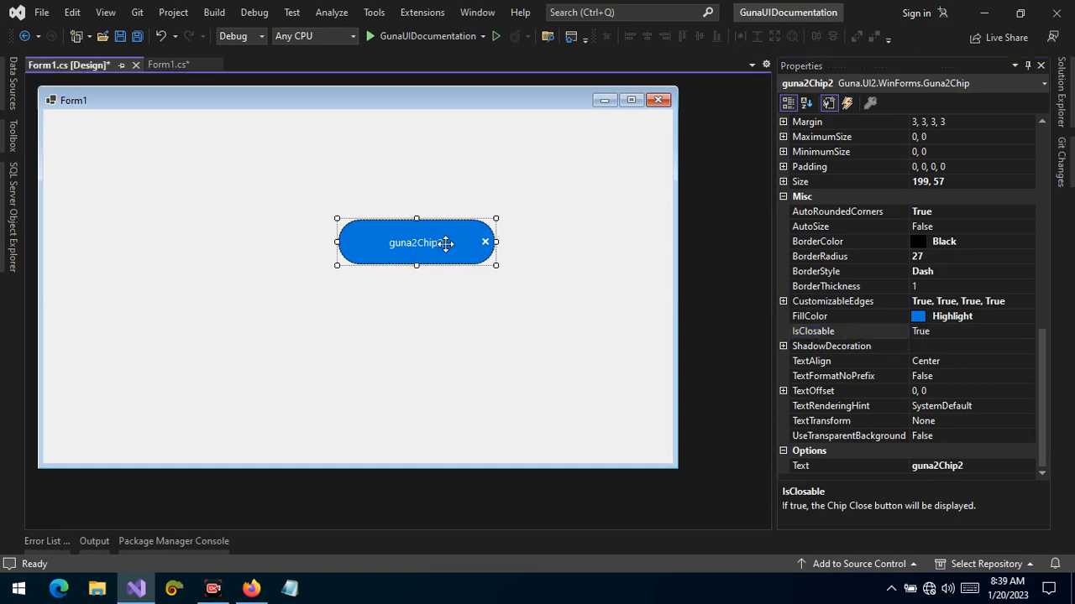
# - Move the blue chip up and draw a FlowLayoutPanel on Form1
pyautogui.moveTo(416, 243); pyautogui.dragTo(434, 154)
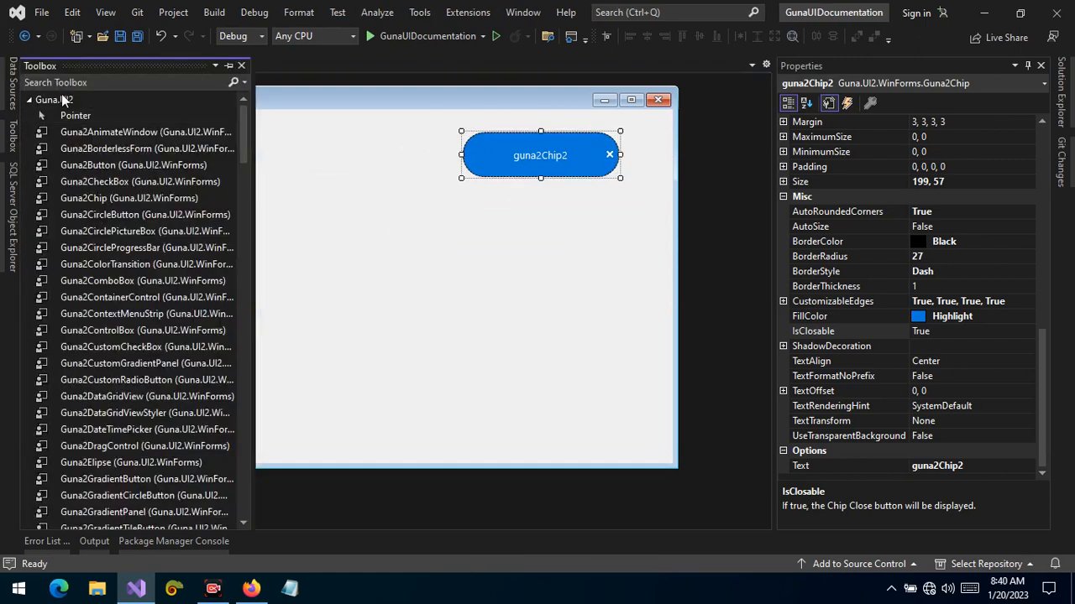
pyautogui.write('flo')
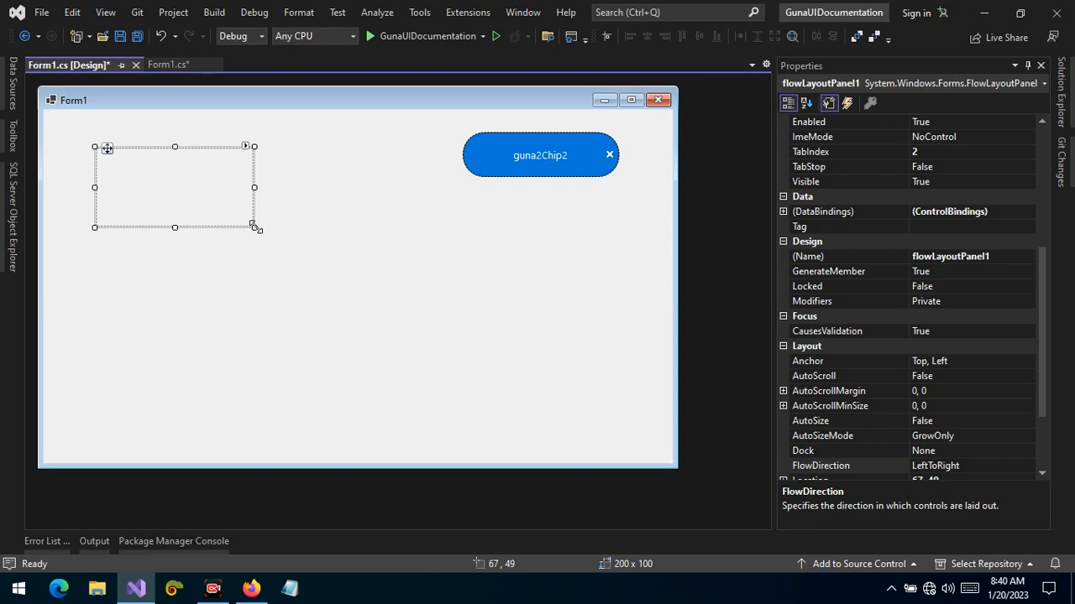
pyautogui.moveTo(255, 227); pyautogui.dragTo(444, 395)
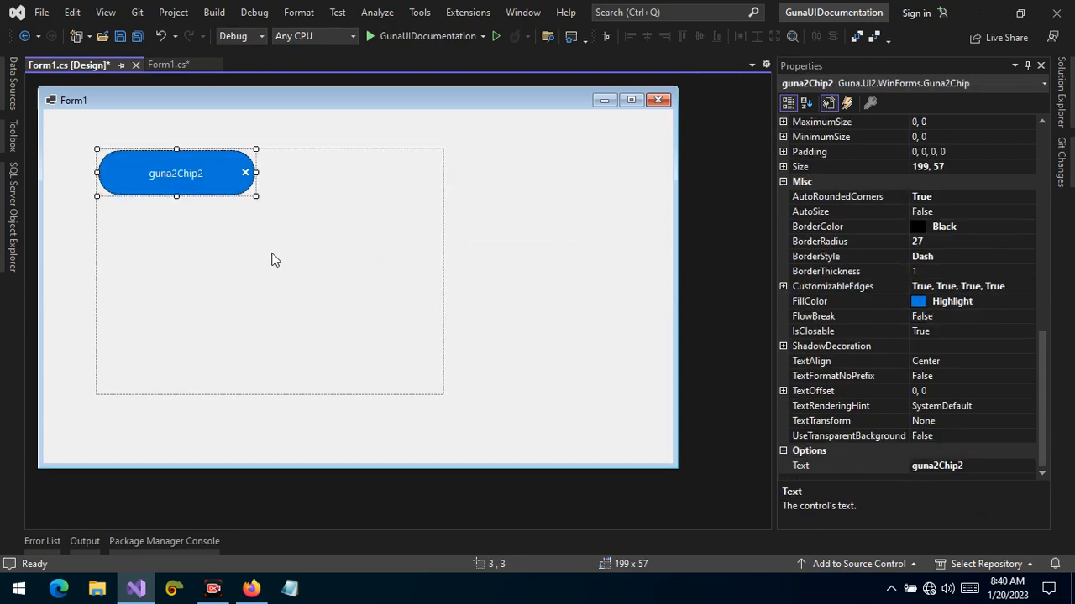
pyautogui.moveTo(356, 236)
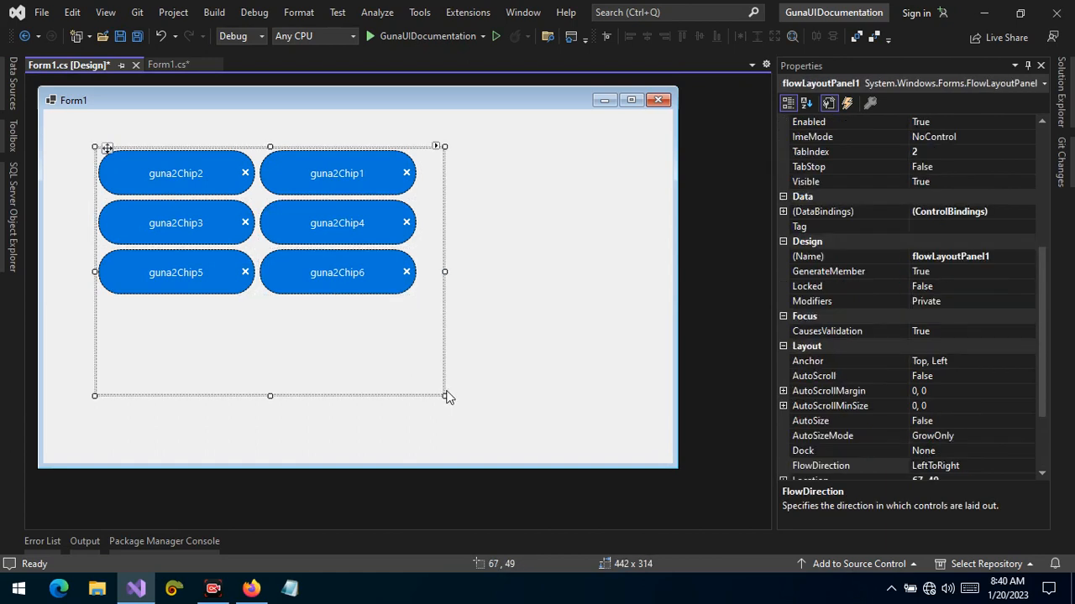
# - Resize the panel so six chips line up three per row, then select guna2Chip1
pyautogui.moveTo(445, 395); pyautogui.dragTo(571, 248)
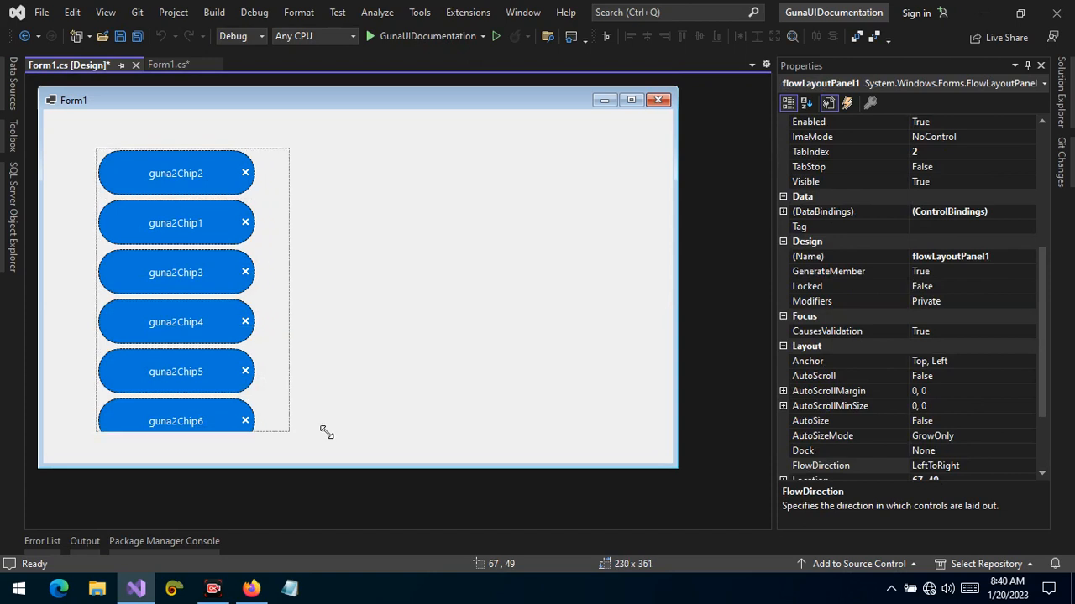
pyautogui.moveTo(326, 431); pyautogui.dragTo(348, 365)
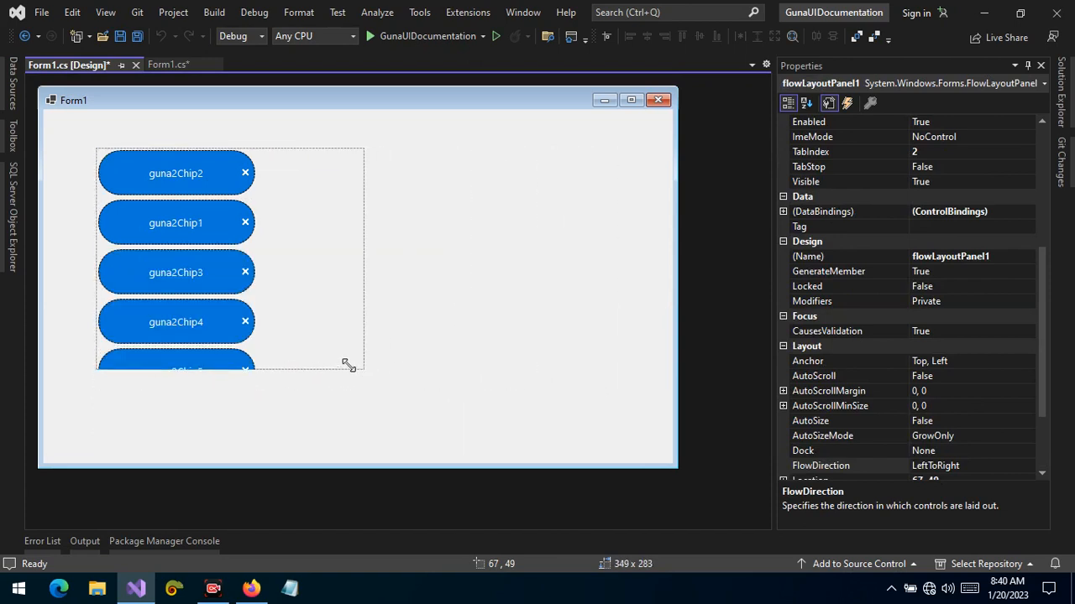
pyautogui.moveTo(348, 365); pyautogui.dragTo(552, 363)
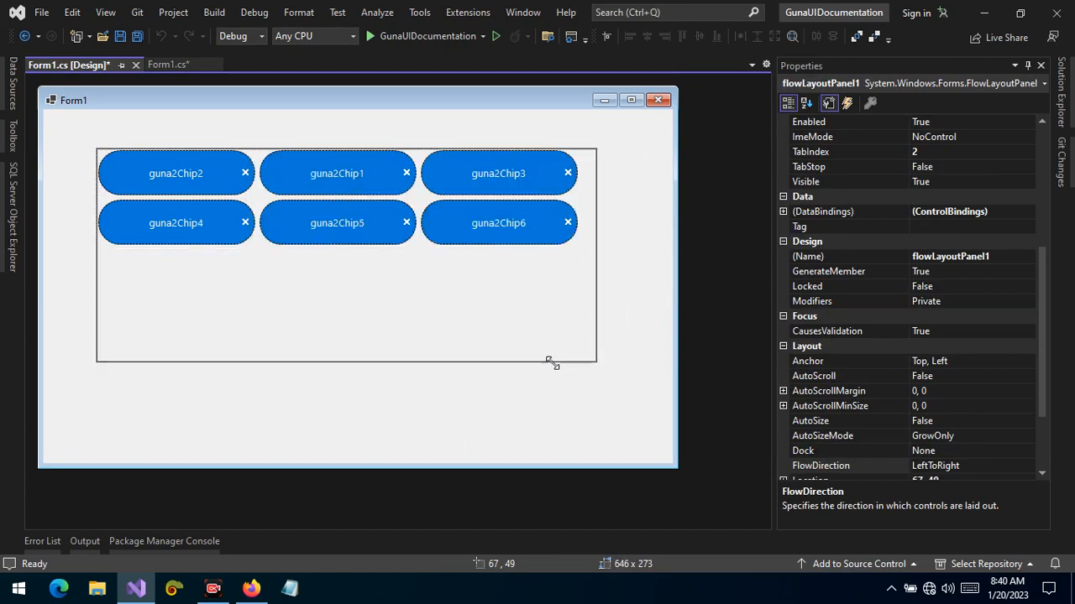
pyautogui.moveTo(550, 361); pyautogui.dragTo(610, 389)
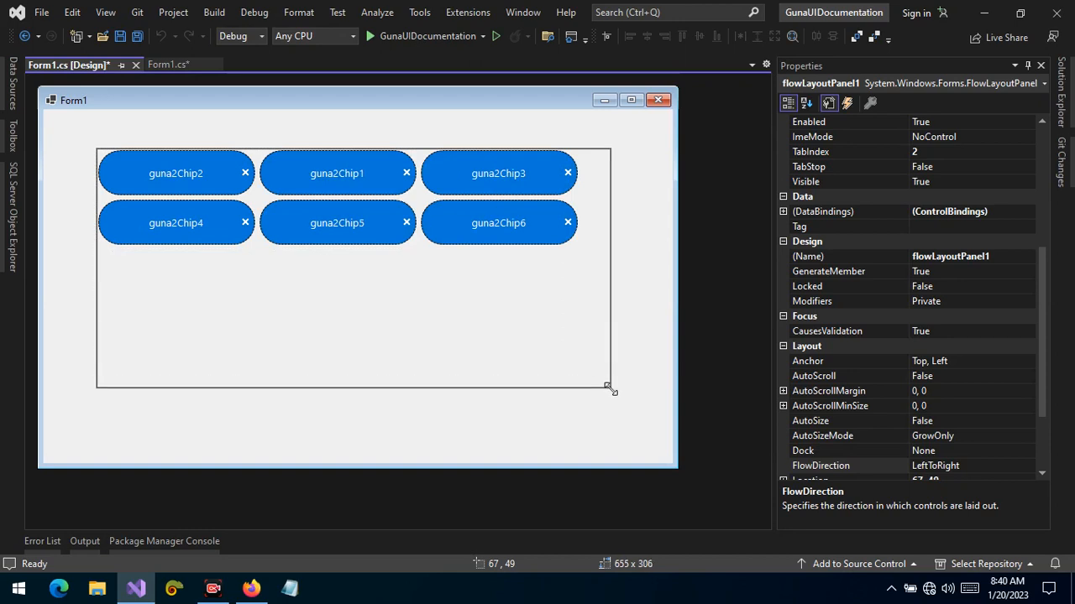
pyautogui.click(337, 173)
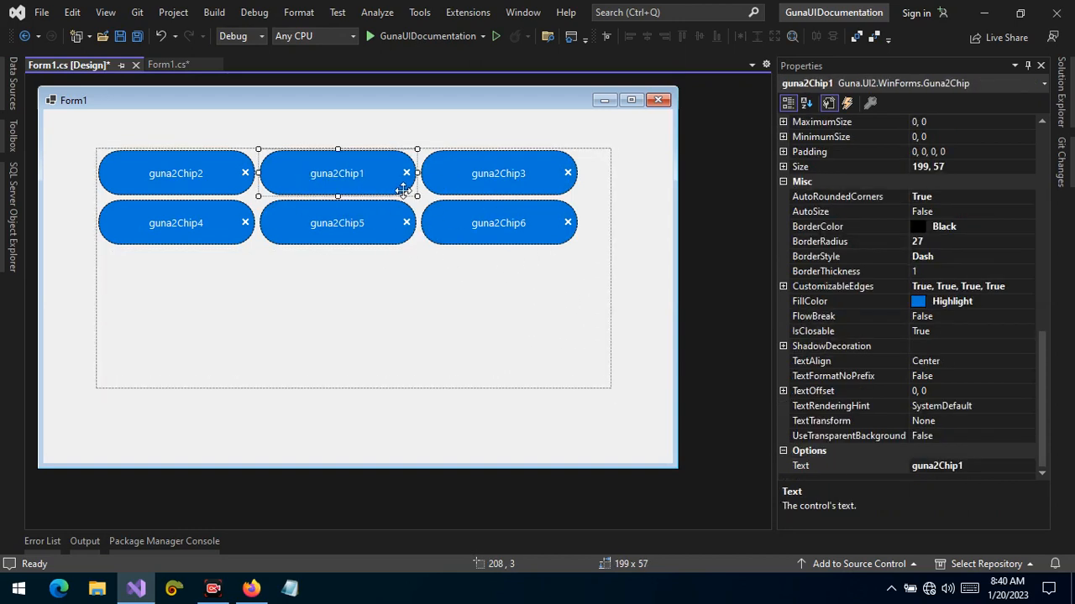
pyautogui.moveTo(490, 262)
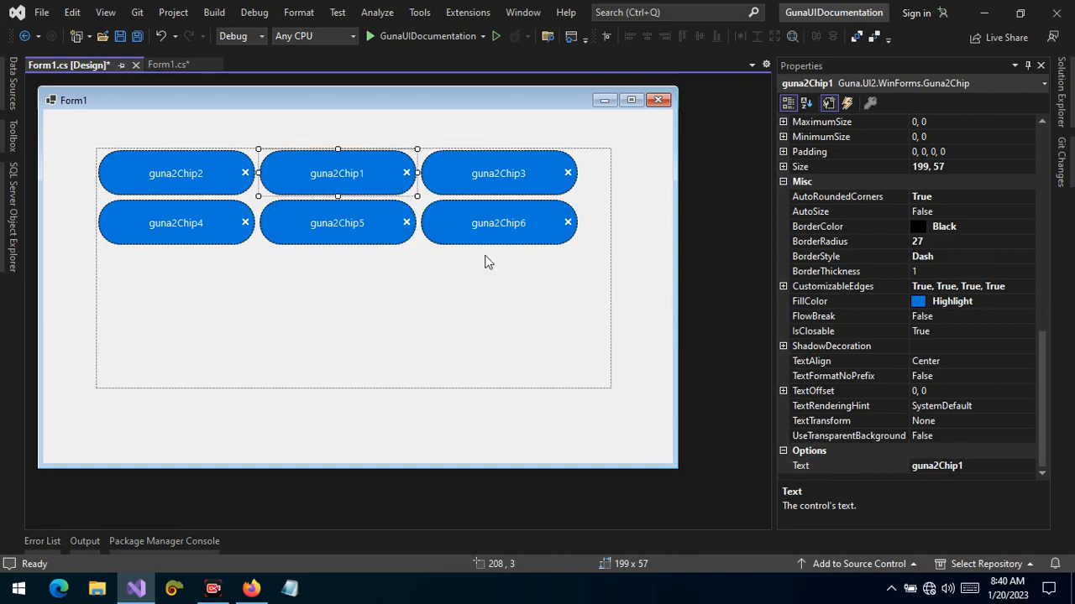
pyautogui.moveTo(435, 254)
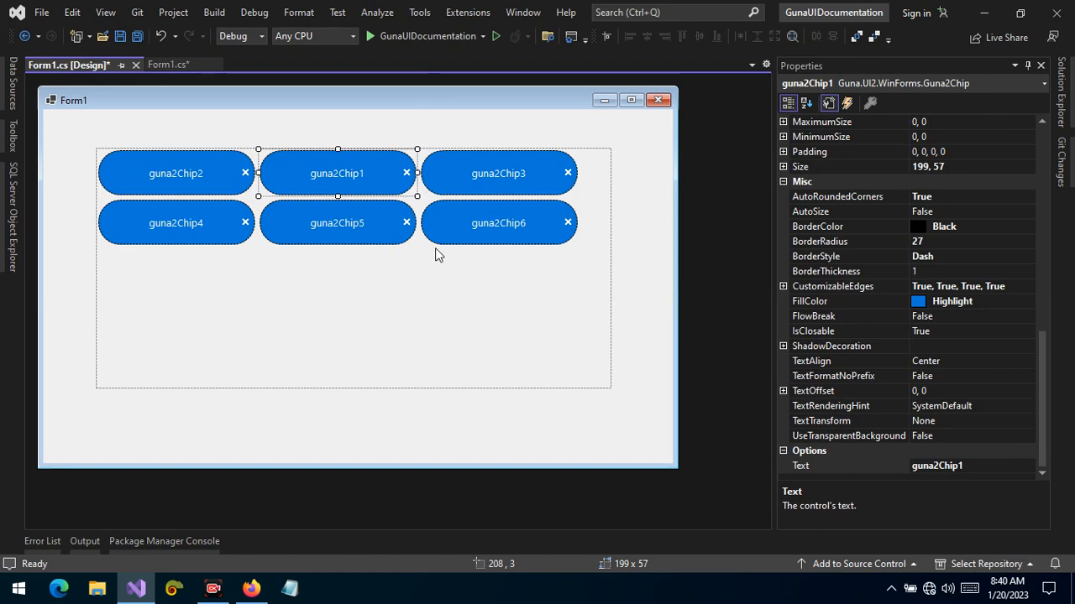
pyautogui.moveTo(395, 222)
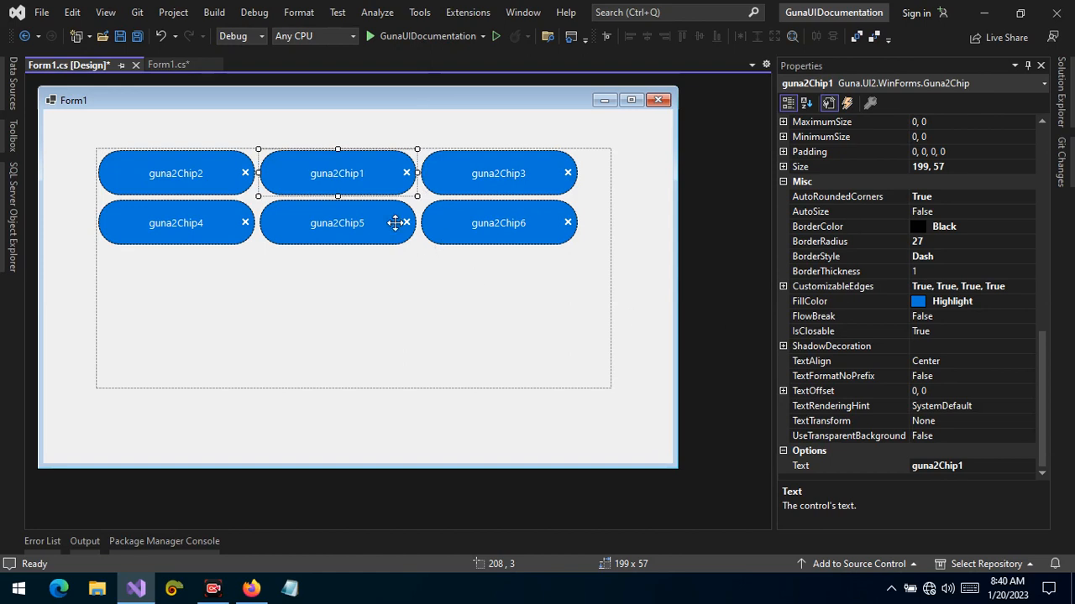
pyautogui.moveTo(843, 325)
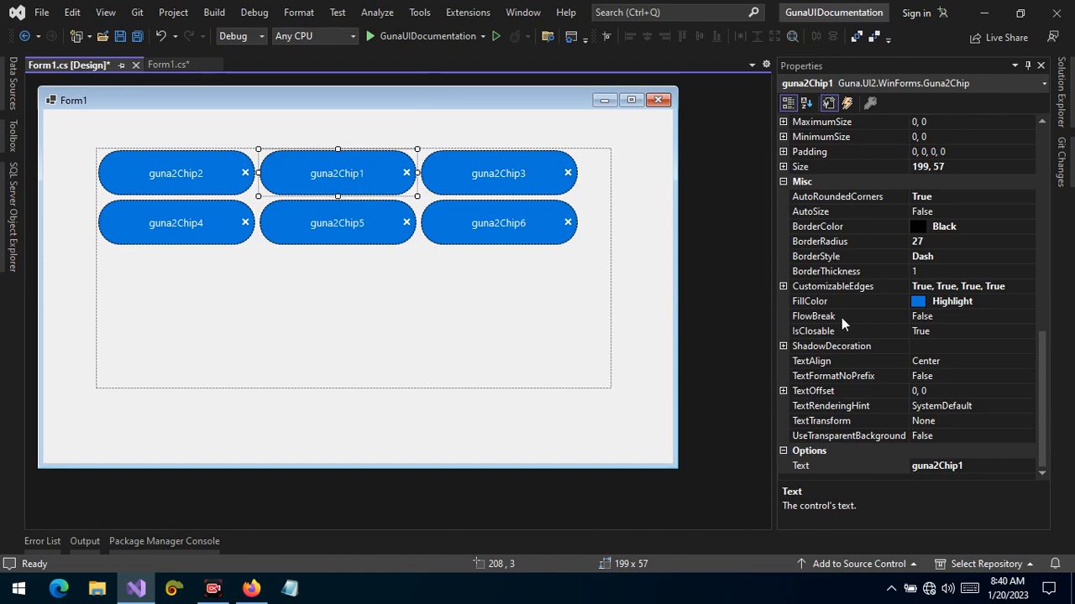
# - Set guna2Chip1's IsClosable to False, checking guna2Chip8 before reselecting guna2Chip1
pyautogui.click(813, 331)
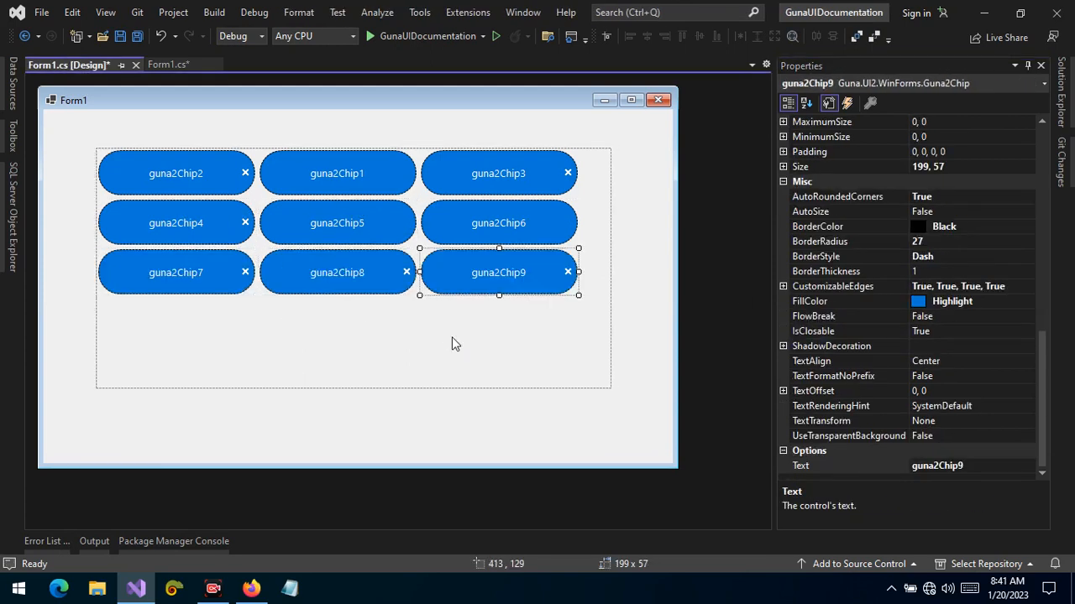
pyautogui.click(337, 272)
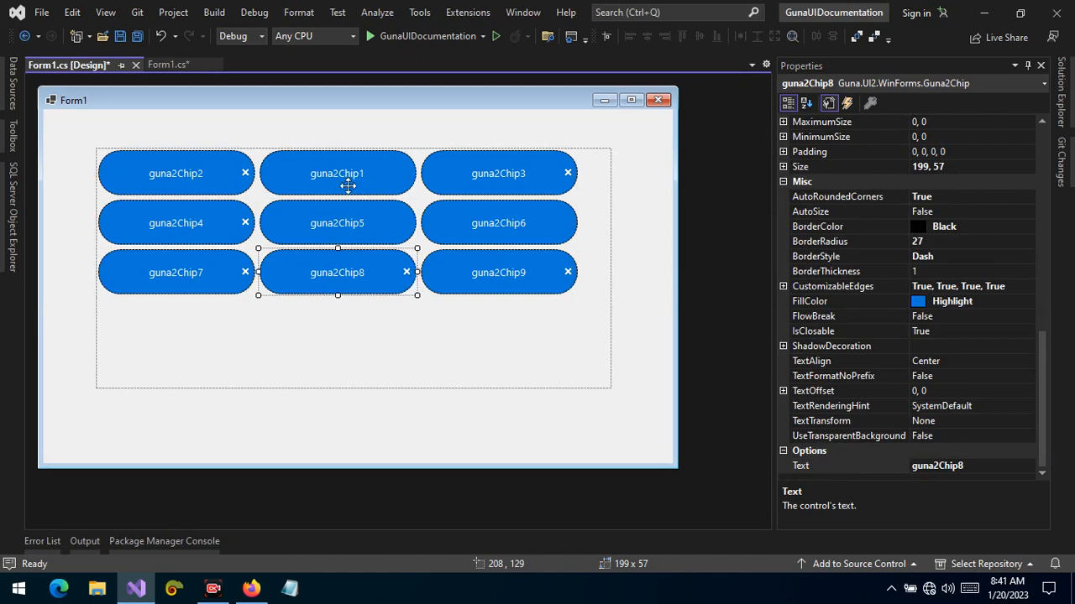
pyautogui.click(337, 173)
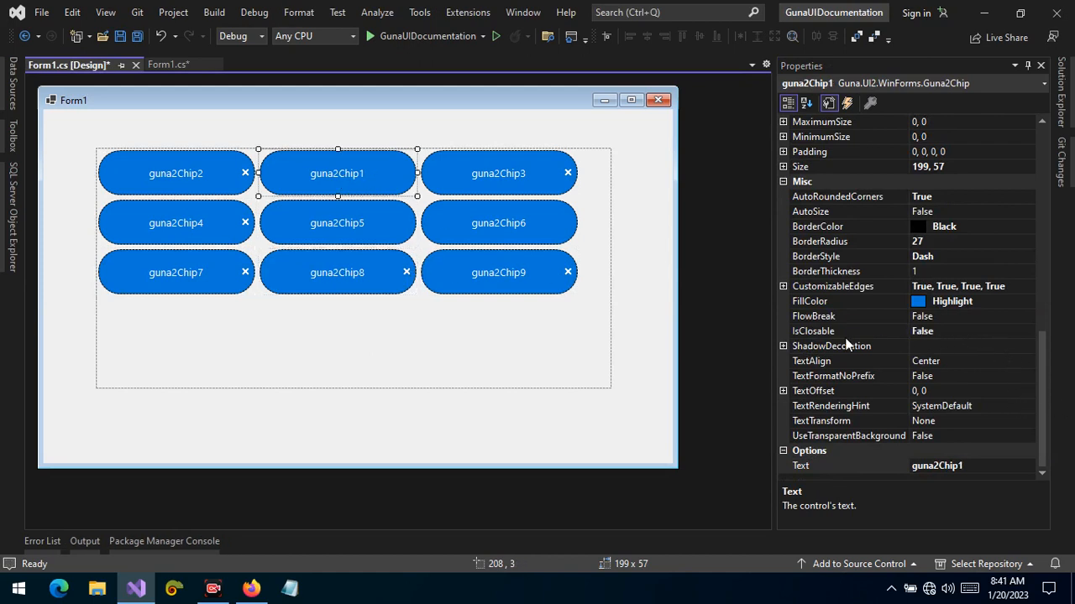
pyautogui.moveTo(783, 352)
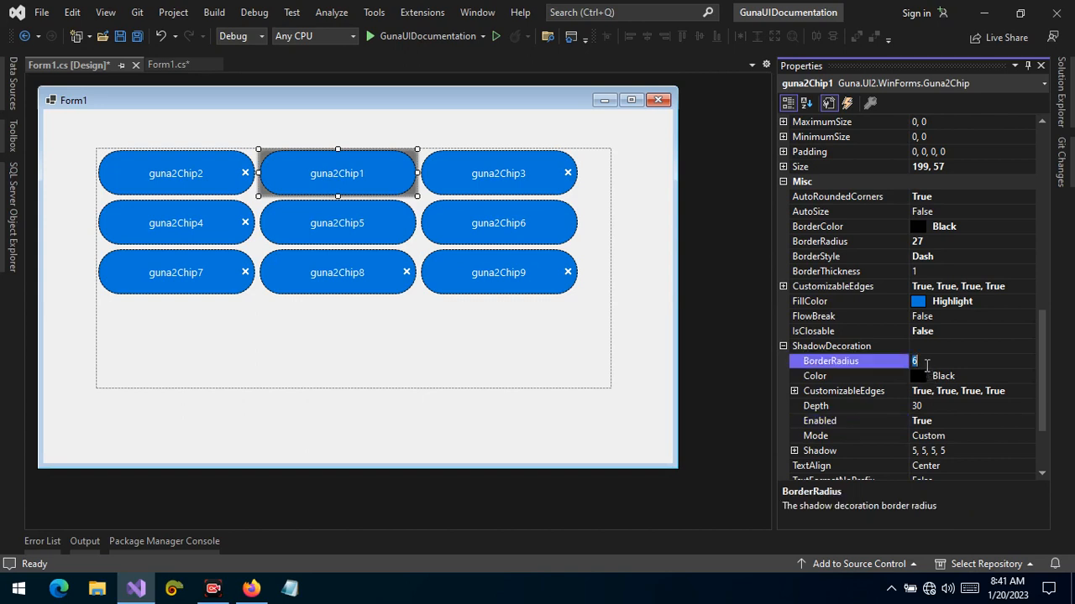
# - Give guna2Chip1 an enabled silver shadow with border radius 2, then collapse ShadowDecoration
pyautogui.write('2')
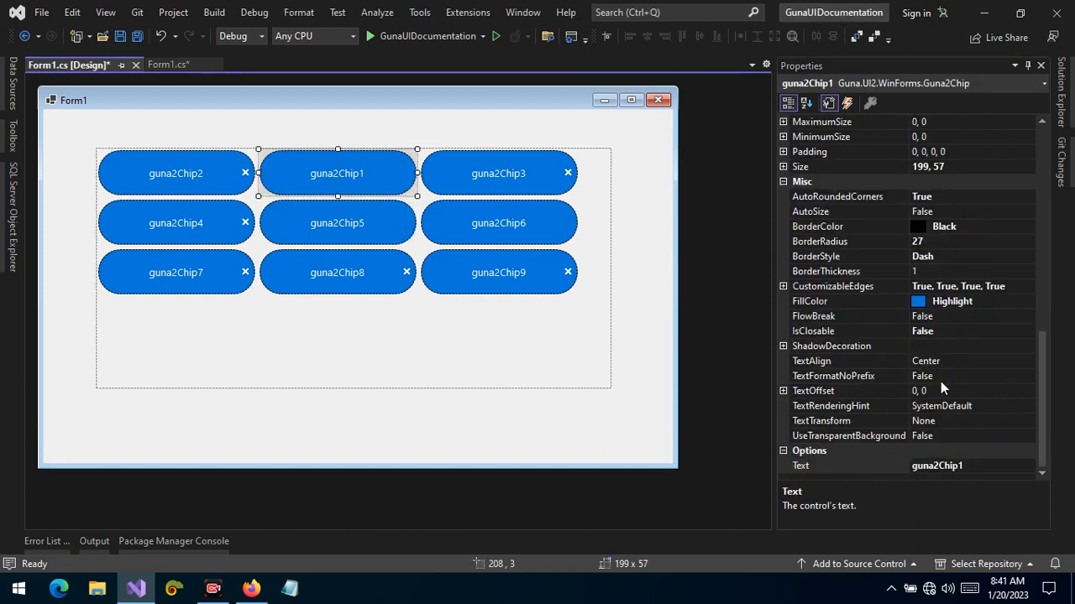
pyautogui.click(782, 346)
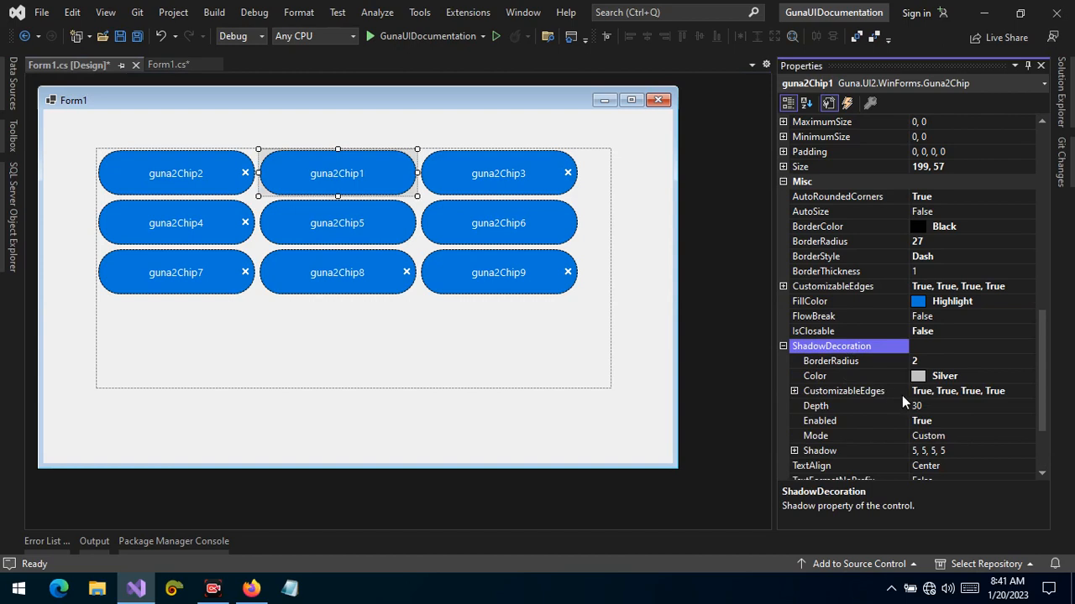
pyautogui.click(839, 421)
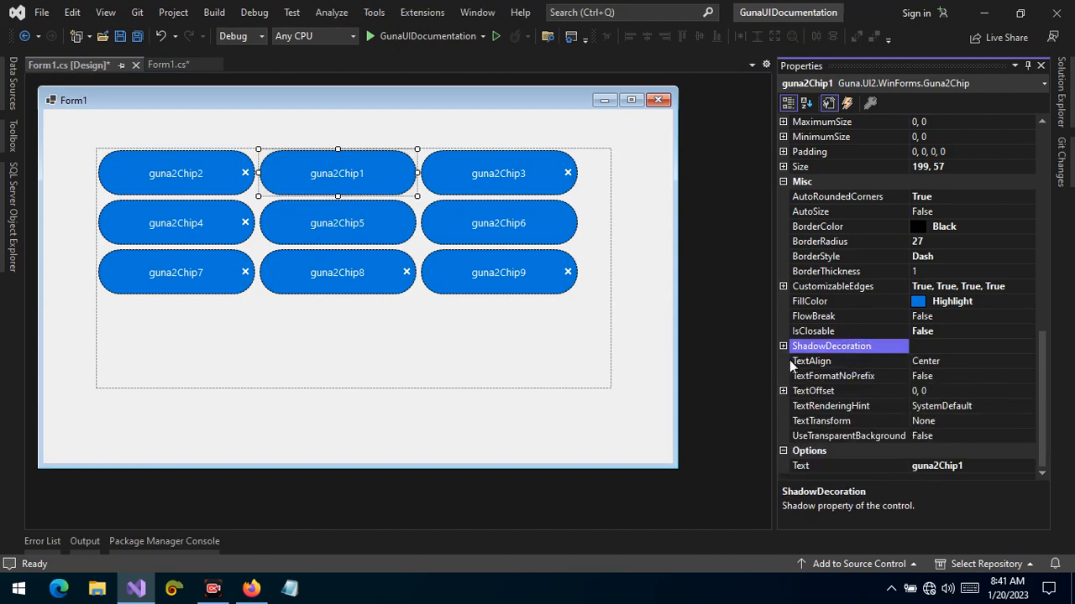
pyautogui.click(811, 361)
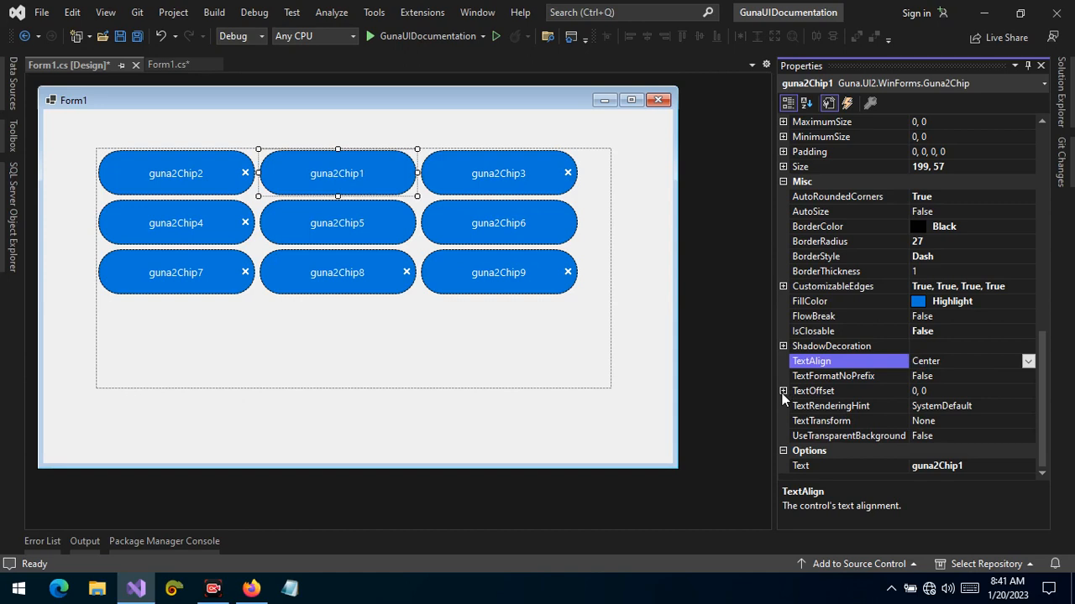
pyautogui.click(783, 390)
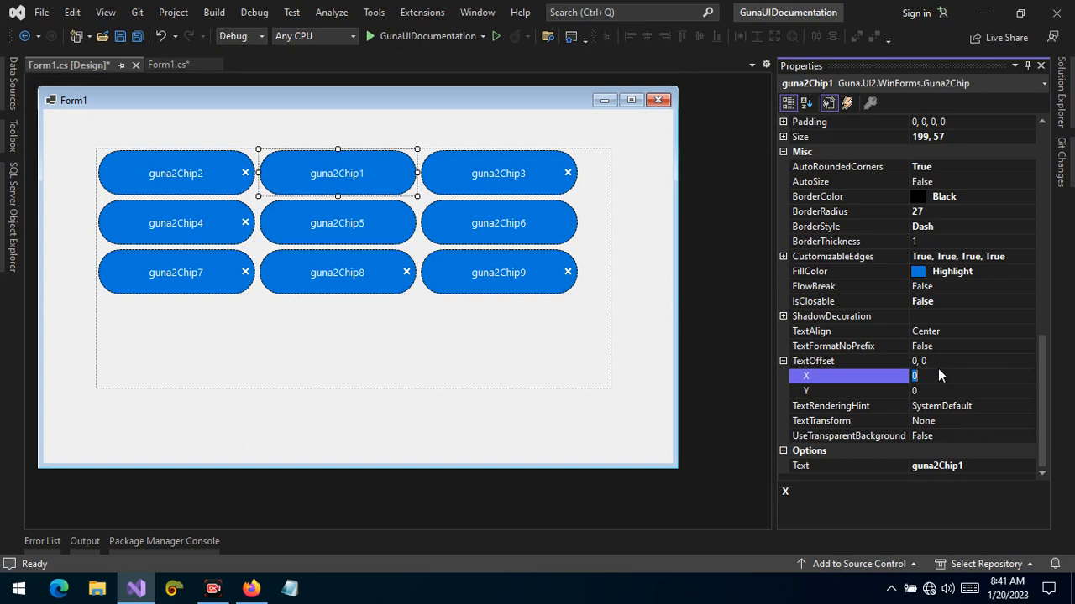
pyautogui.write('30')
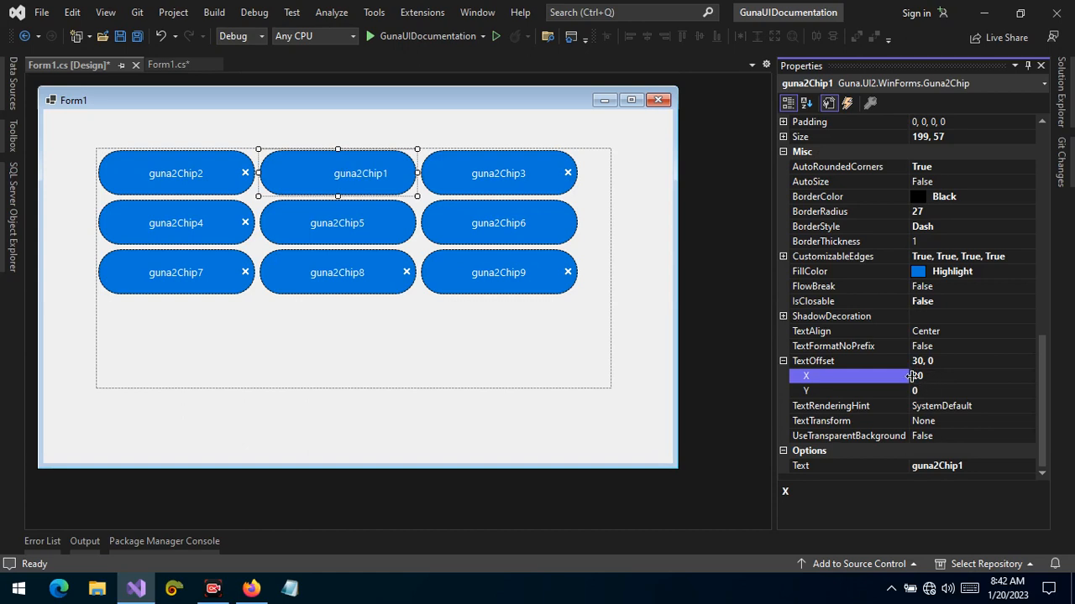
pyautogui.write('-30')
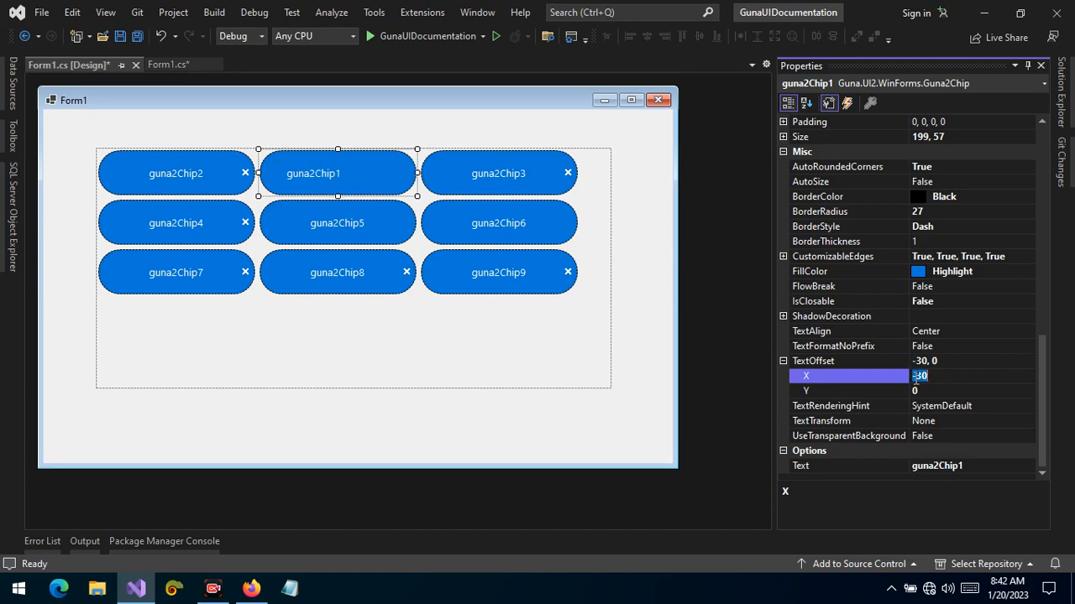
pyautogui.write('0')
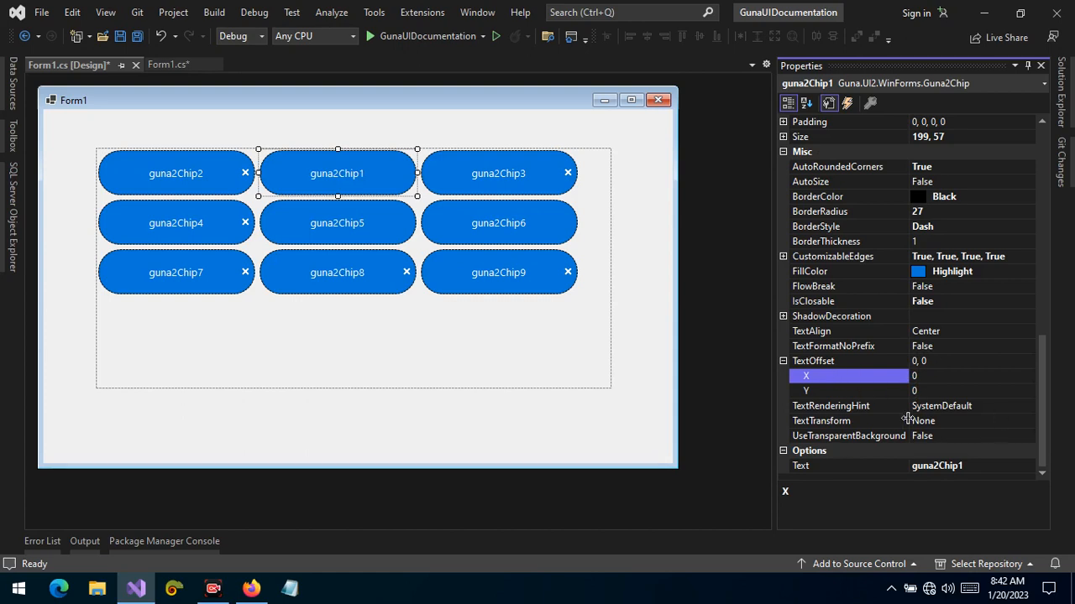
pyautogui.click(812, 361)
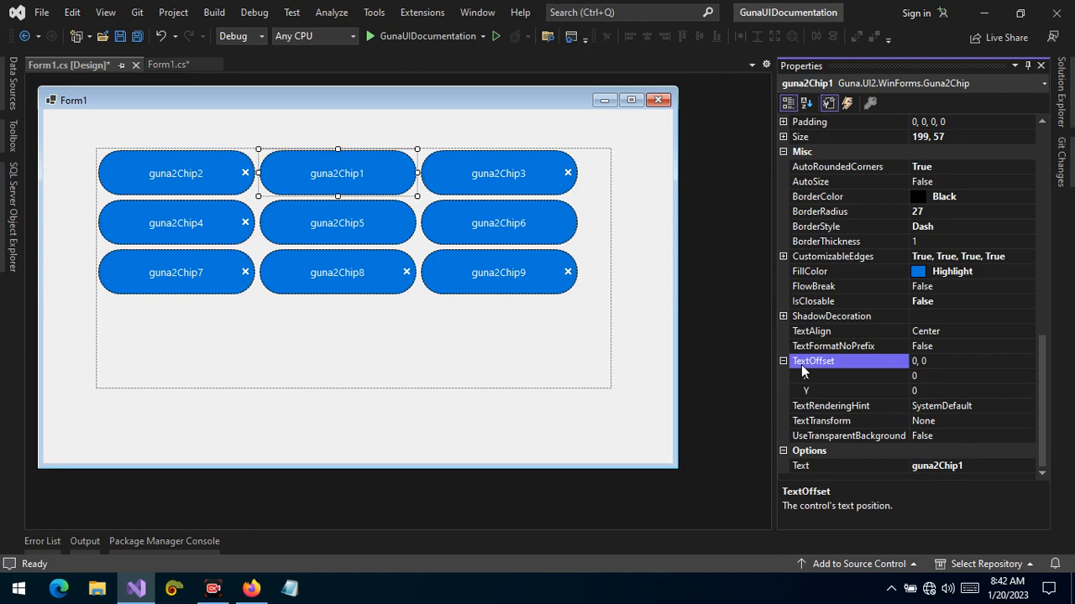
pyautogui.moveTo(766, 370)
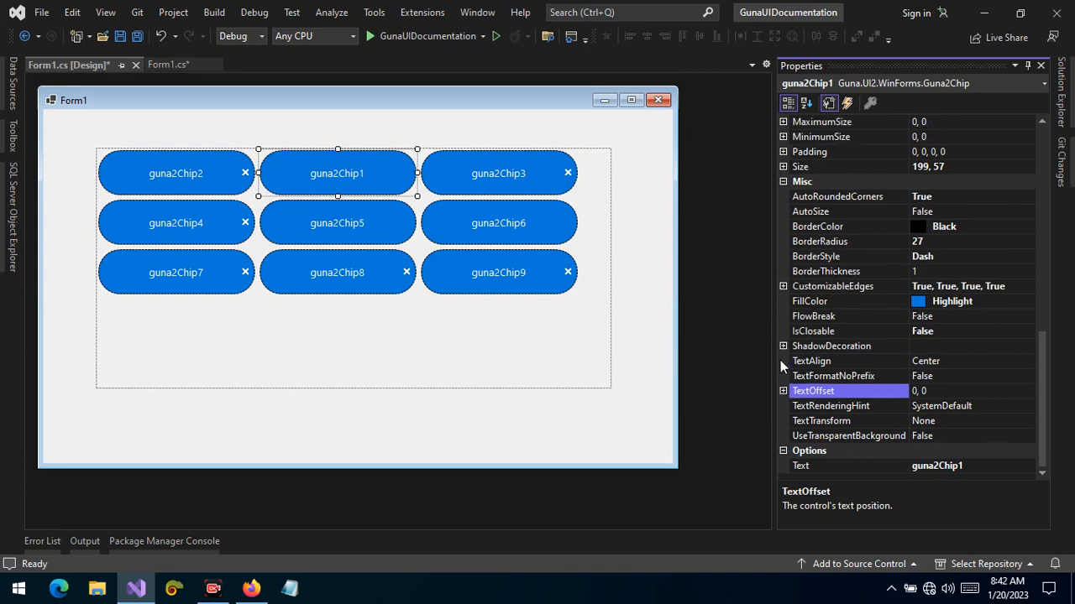
pyautogui.click(821, 421)
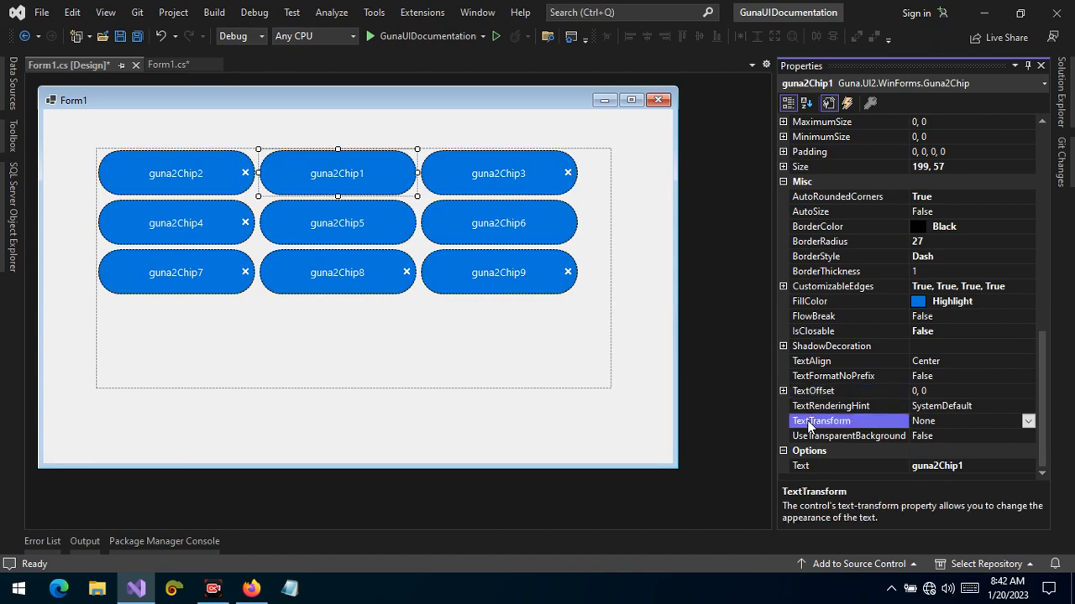
pyautogui.moveTo(399, 188)
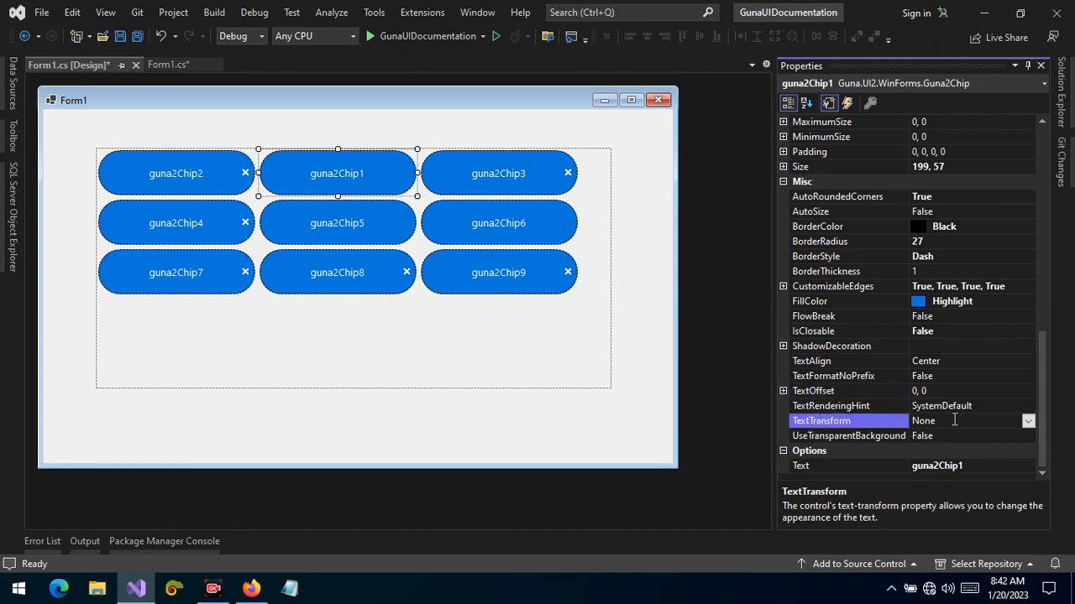
pyautogui.click(935, 421)
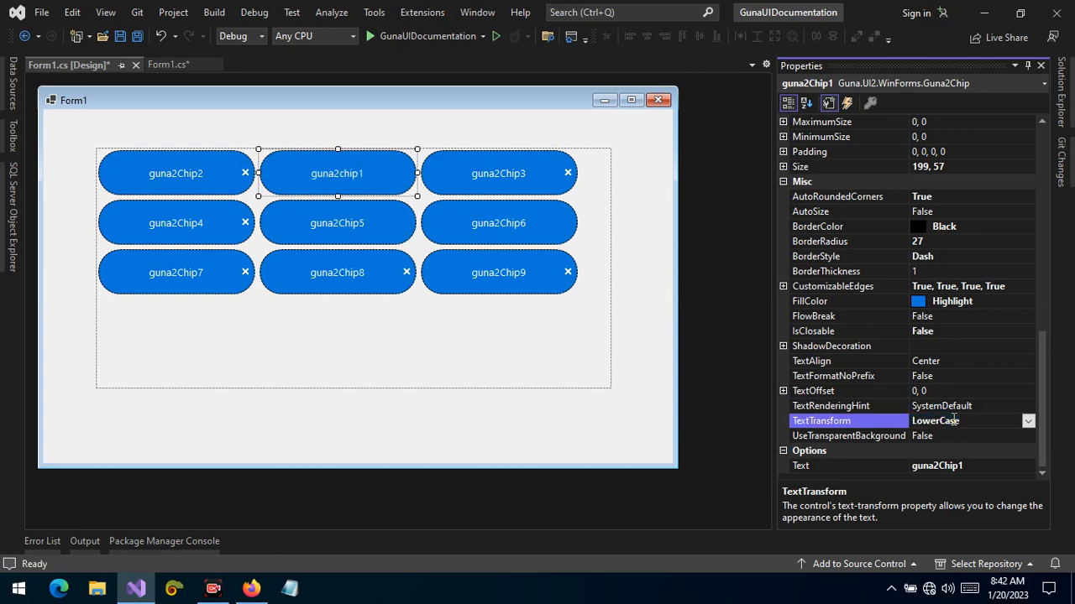
pyautogui.click(935, 420)
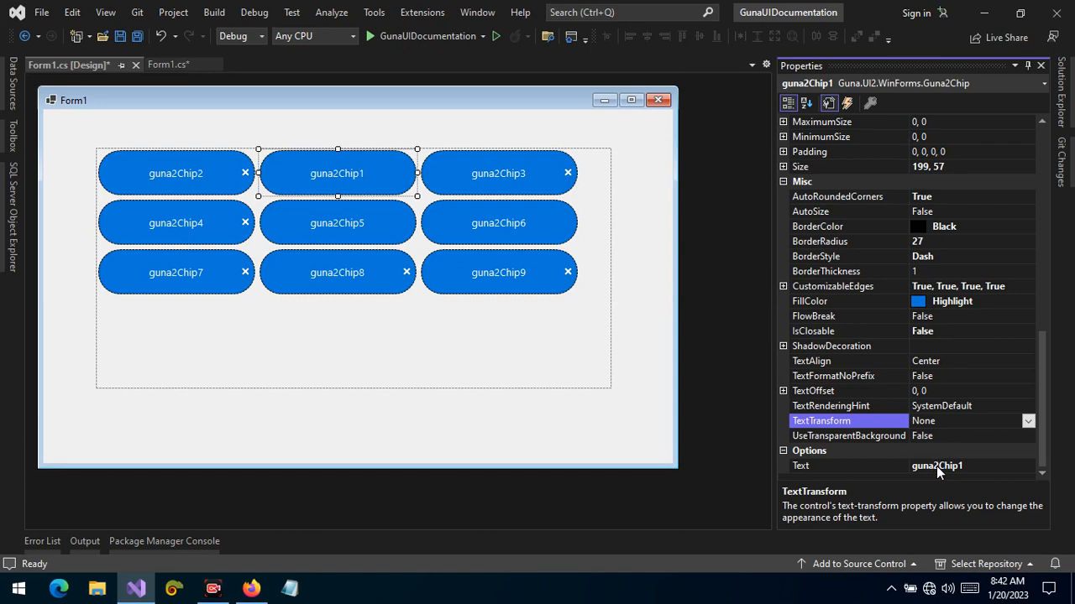
pyautogui.click(936, 466)
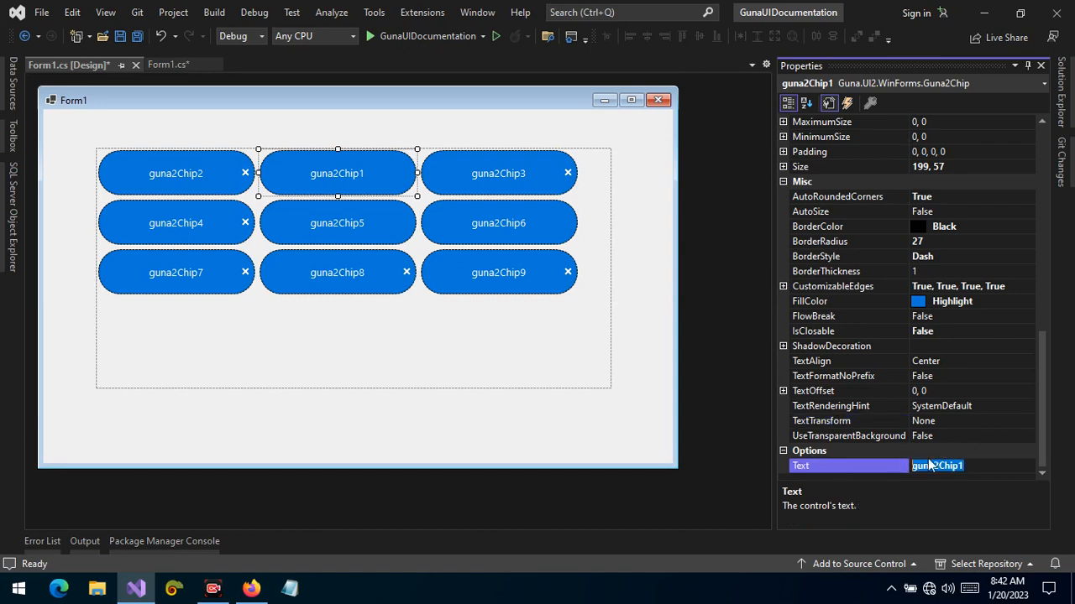
# - Change guna2Chip1's text to 'Text is cool' and run the application
pyautogui.write('Te')
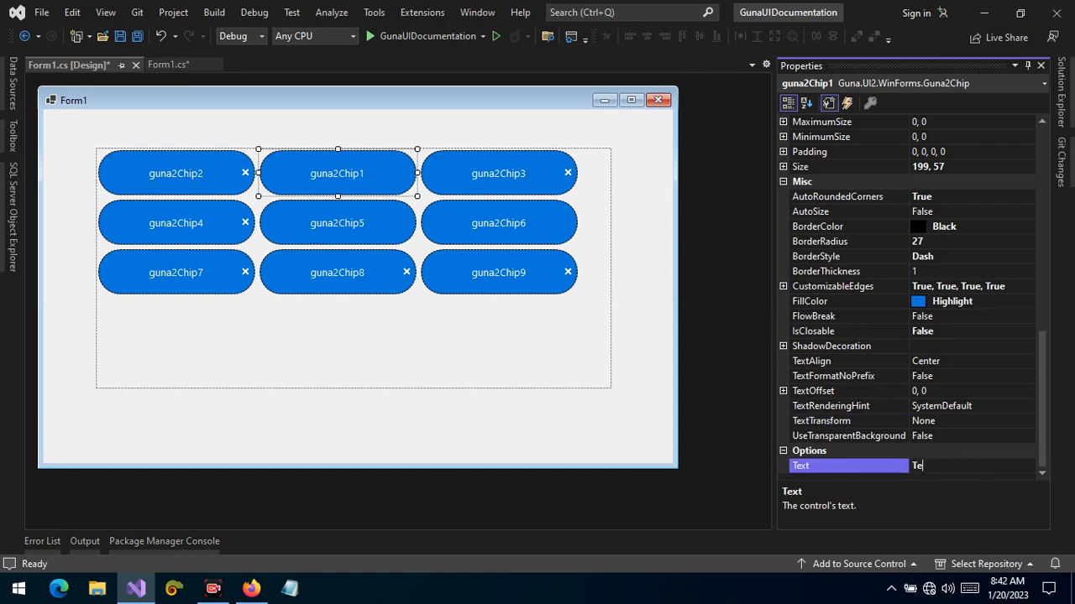
pyautogui.write('Text is cool')
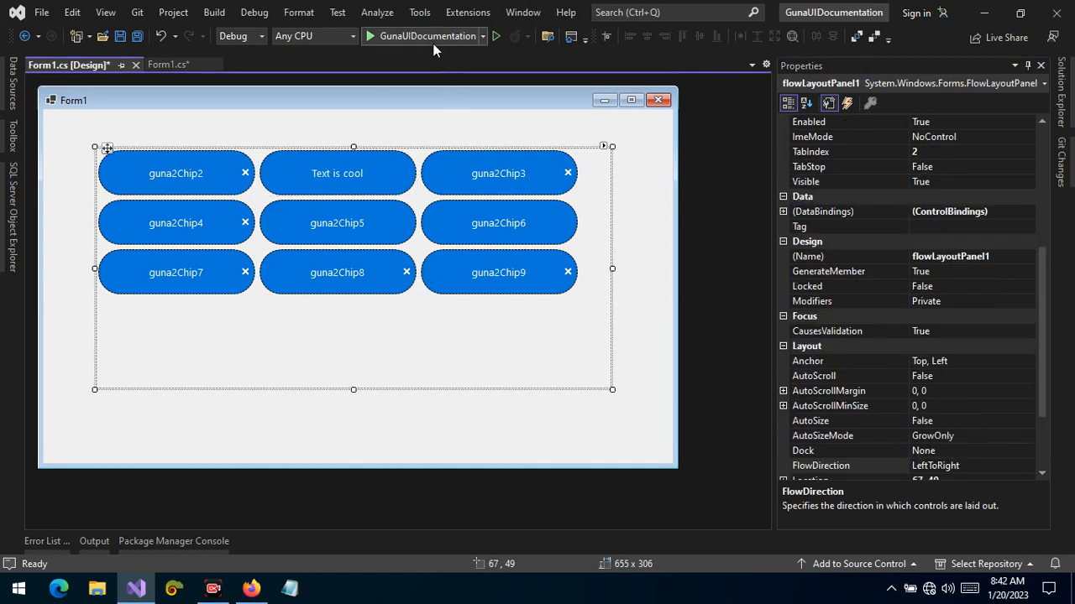
pyautogui.click(495, 35)
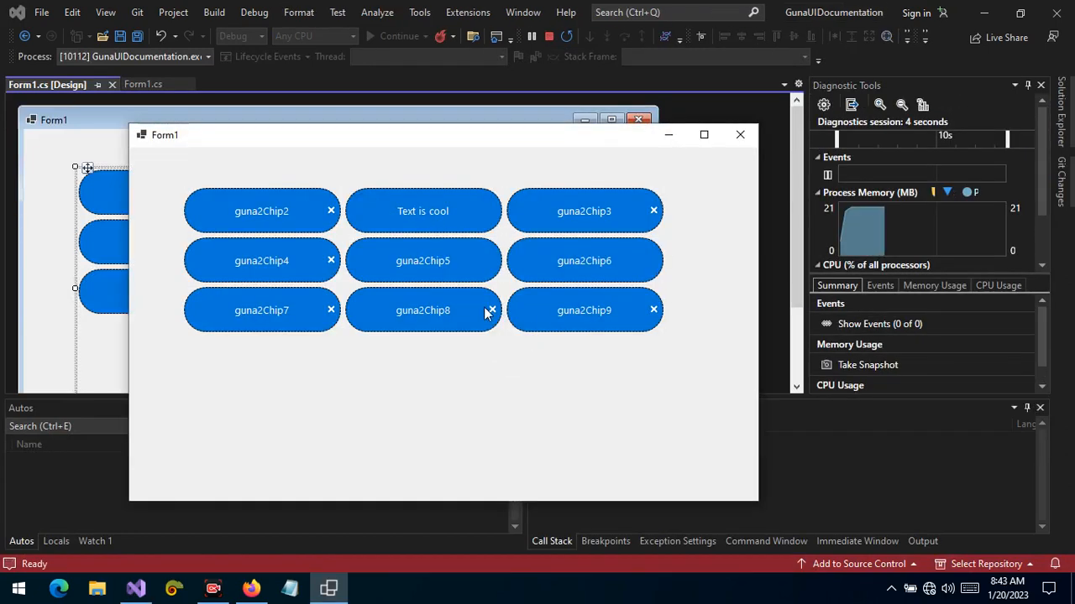
pyautogui.moveTo(327, 261)
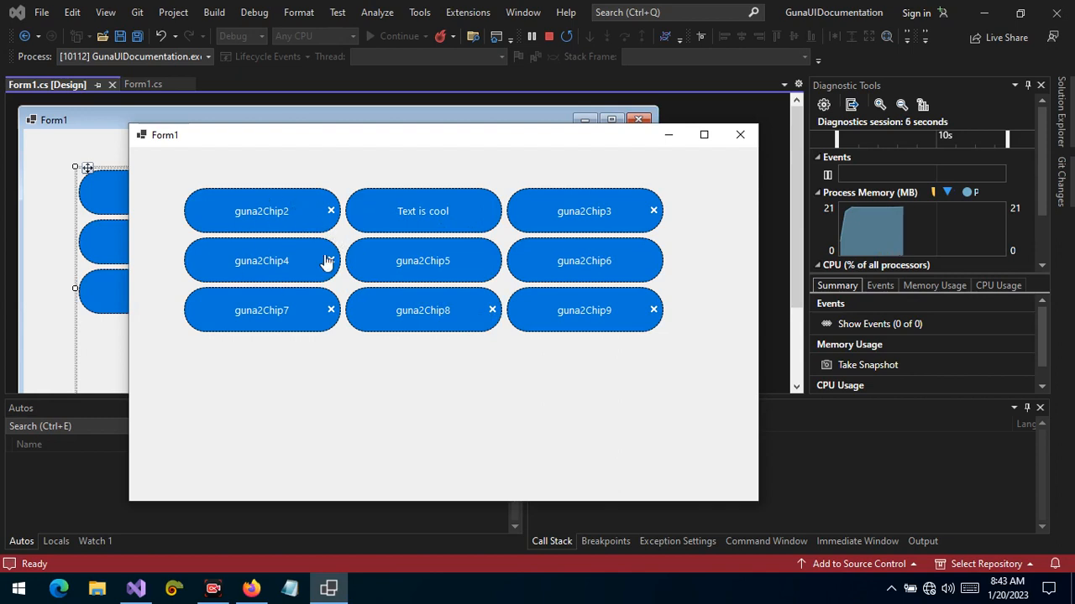
# - Close two closable chips in the running app, then close the form
pyautogui.click(330, 210)
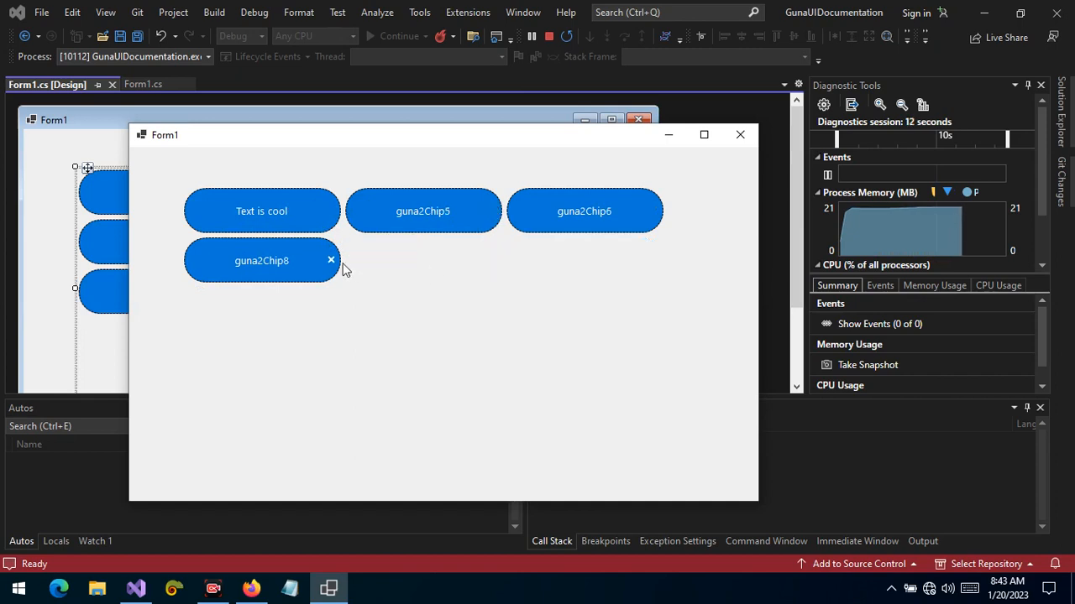
pyautogui.click(330, 260)
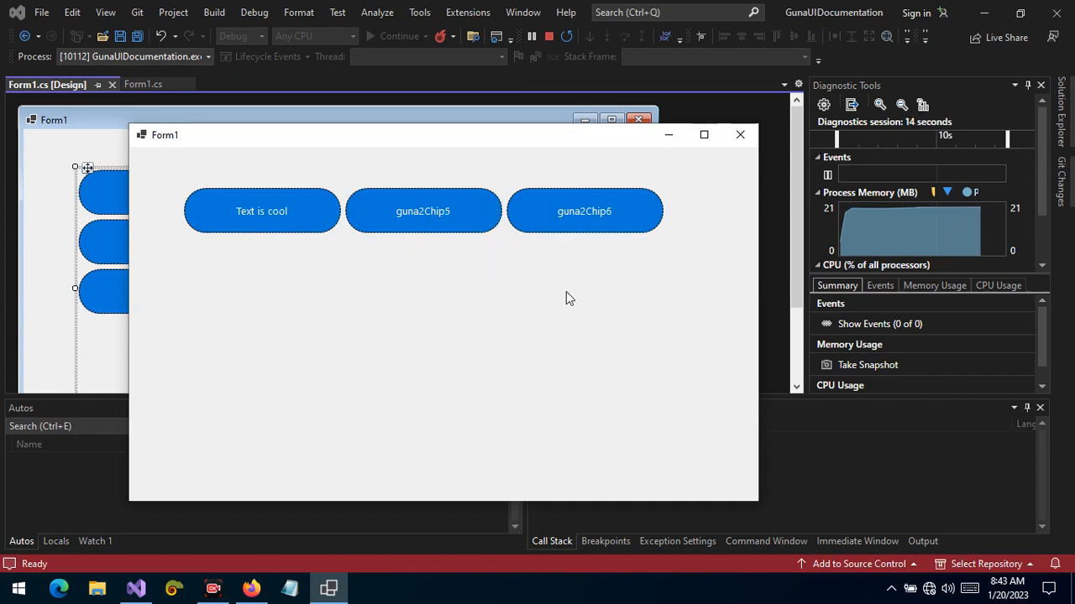
pyautogui.moveTo(558, 323)
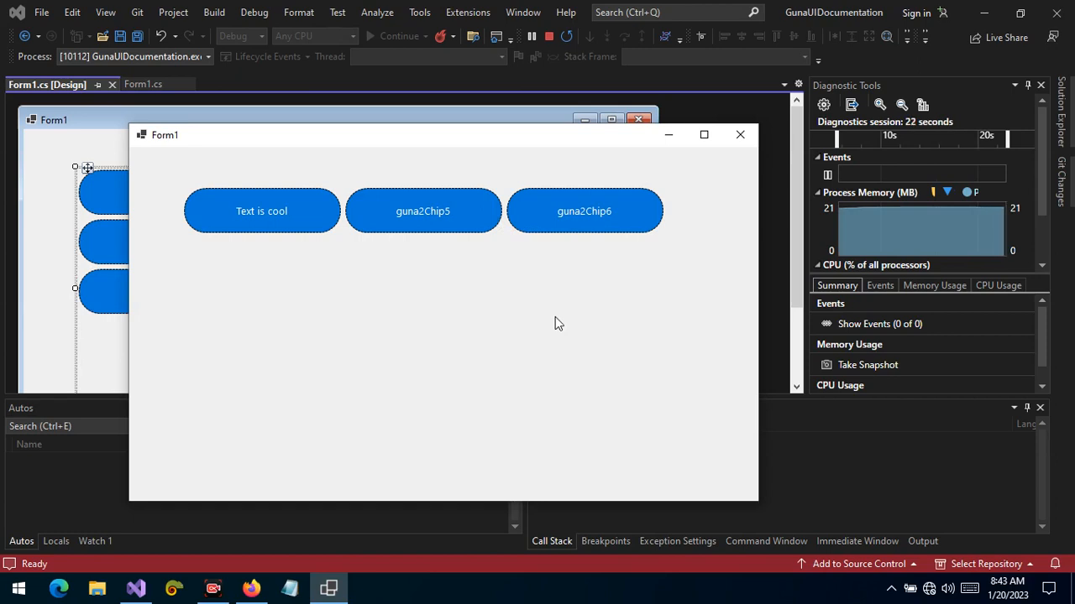
pyautogui.moveTo(475, 268)
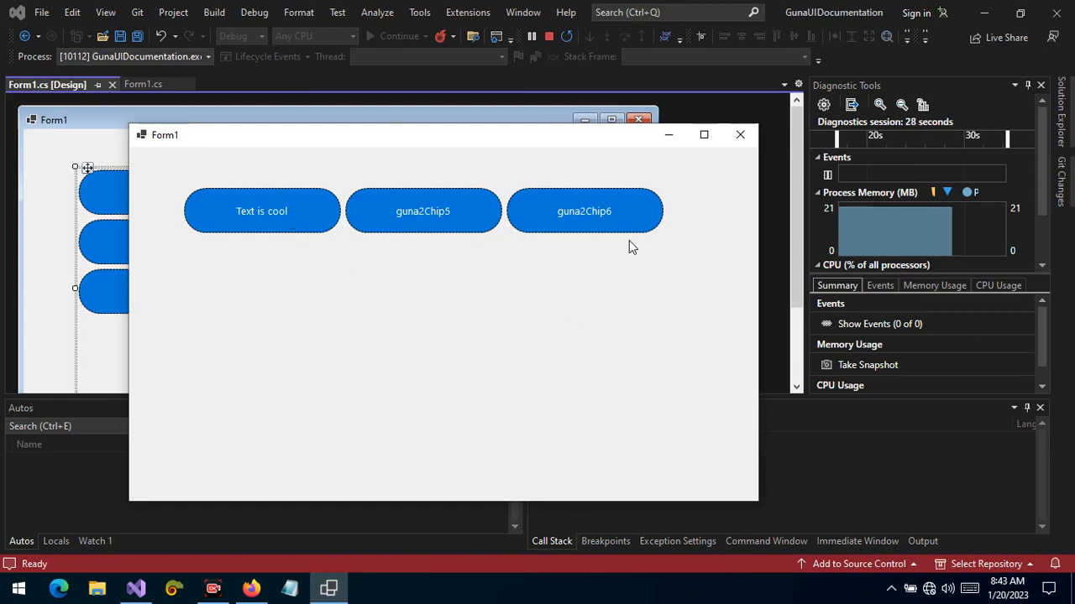
pyautogui.moveTo(543, 367)
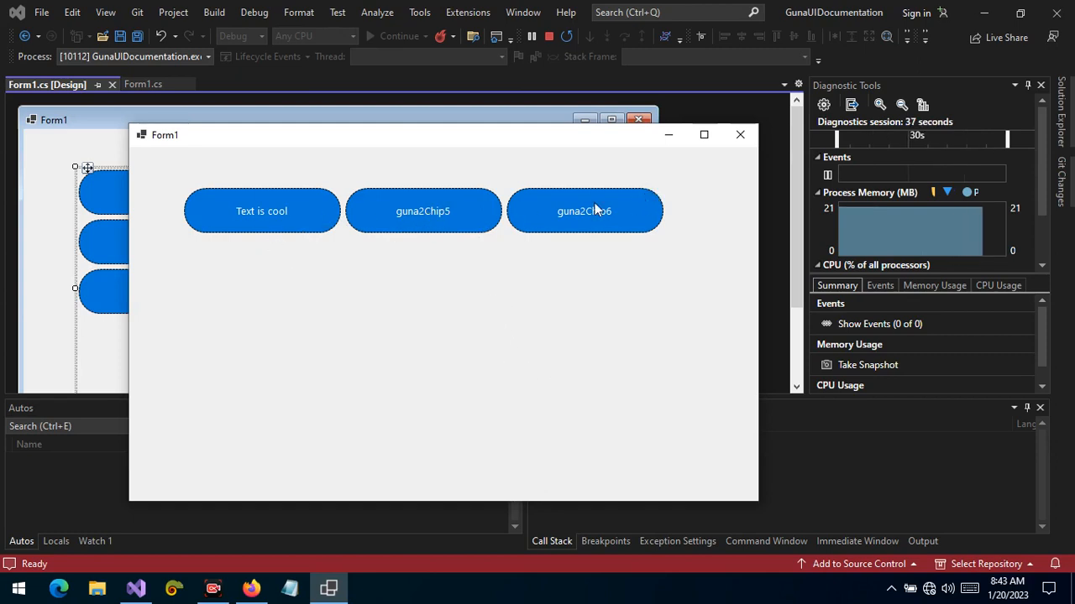
pyautogui.moveTo(740, 134)
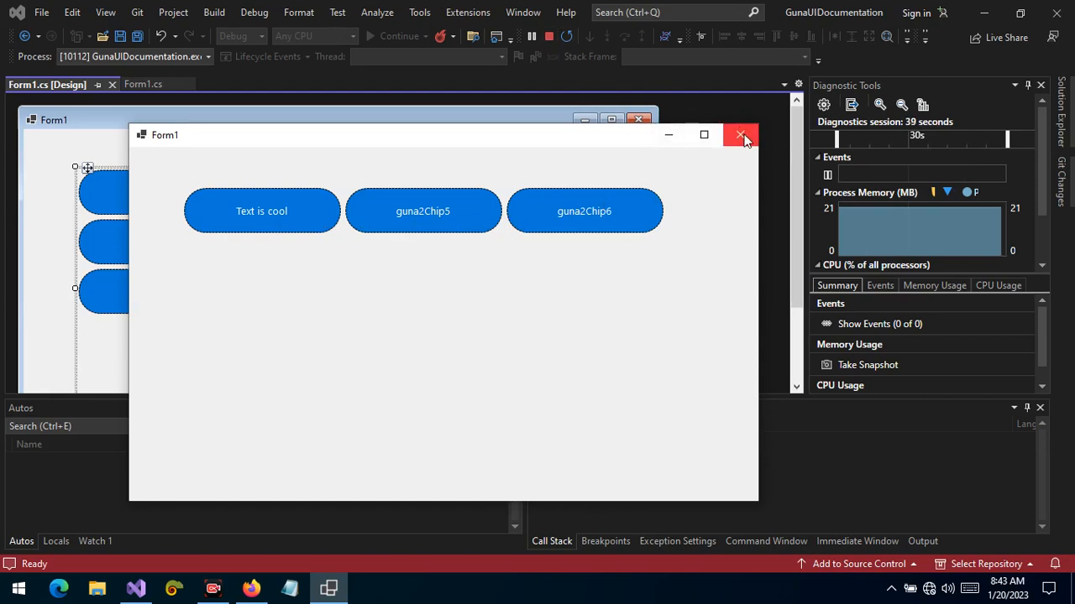
pyautogui.click(740, 134)
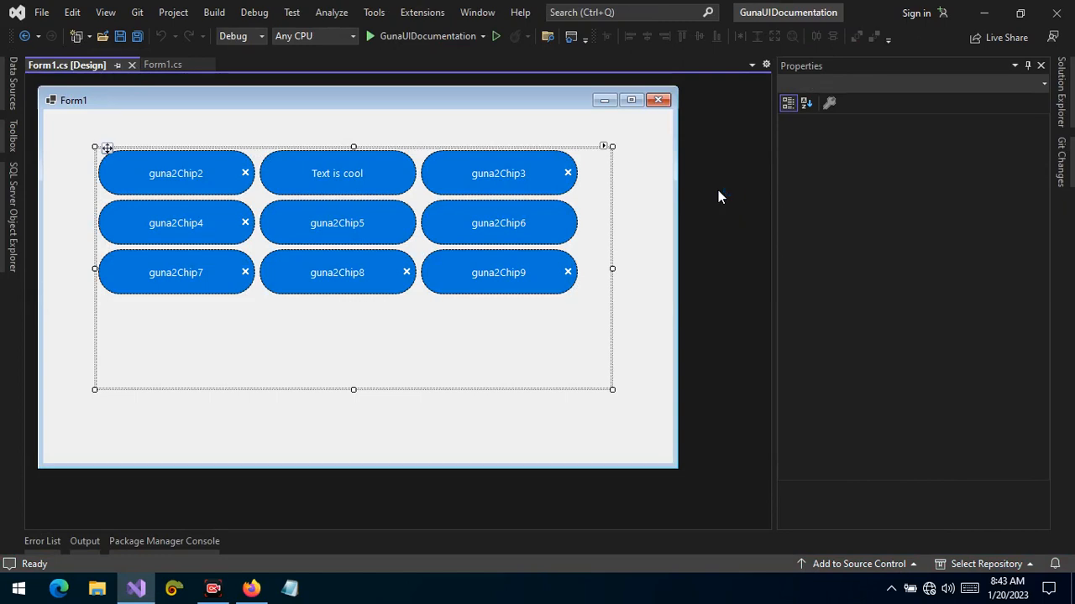
pyautogui.moveTo(443, 188)
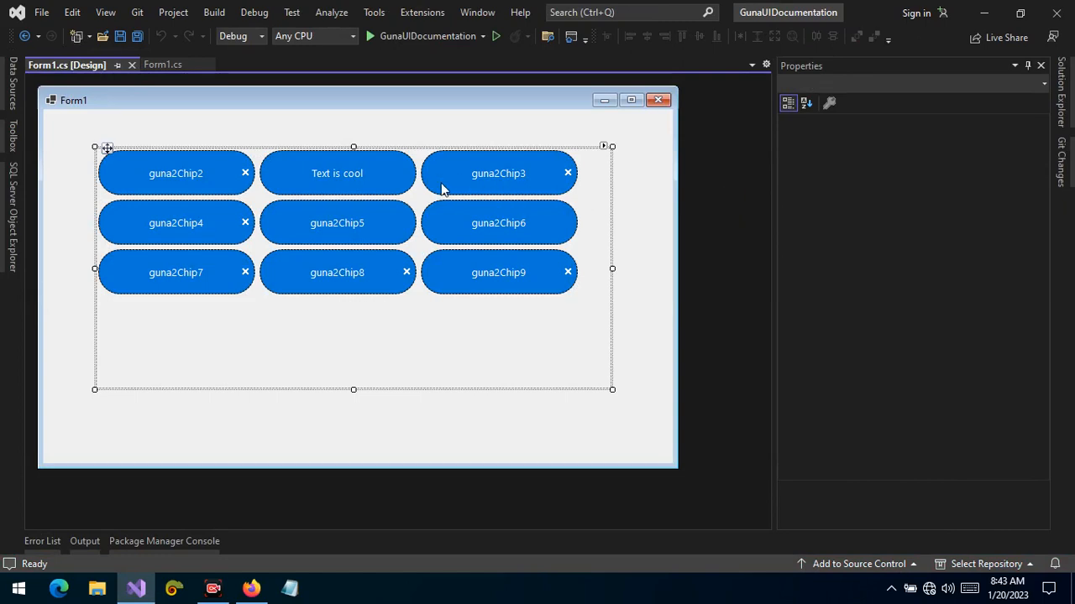
# - Add a guna2Chip1_Click handler calling MessageBox.Show("Clicked me"); and save the code
pyautogui.click(336, 173)
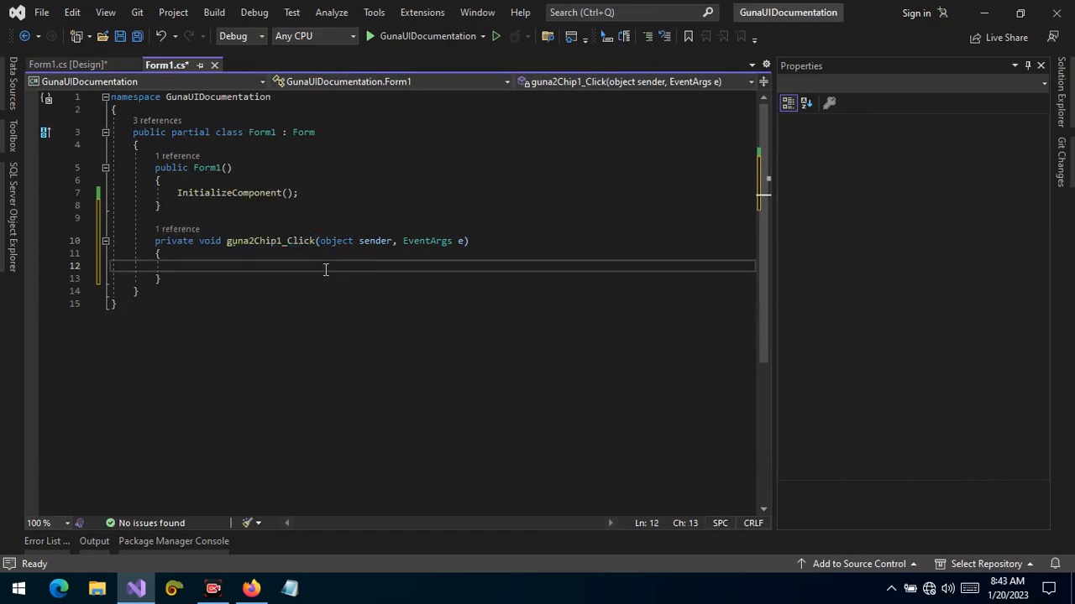
pyautogui.write('Mess')
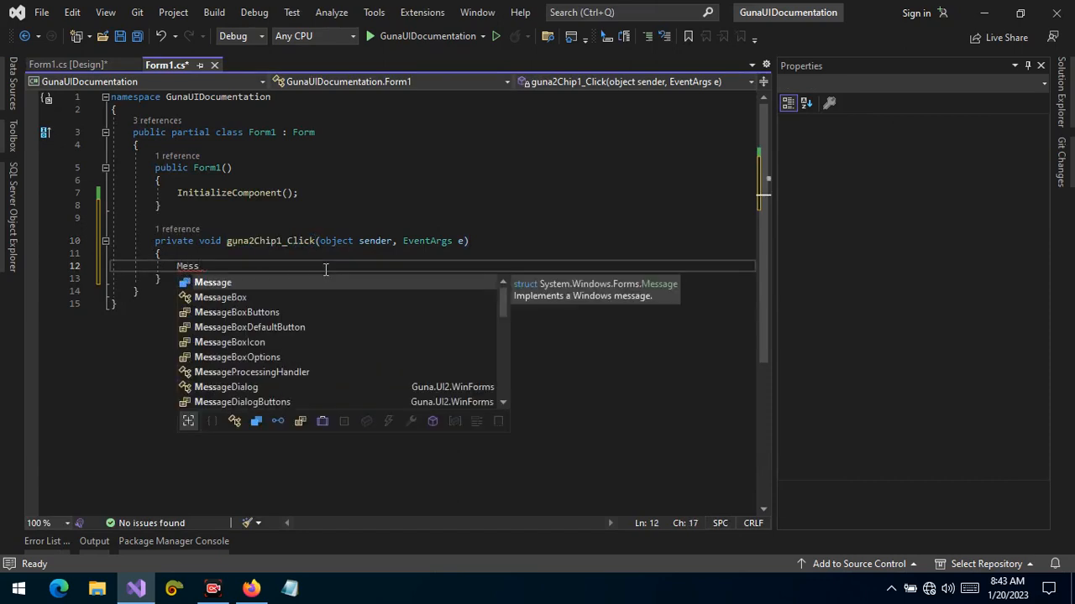
pyautogui.write('ageBox.Show')
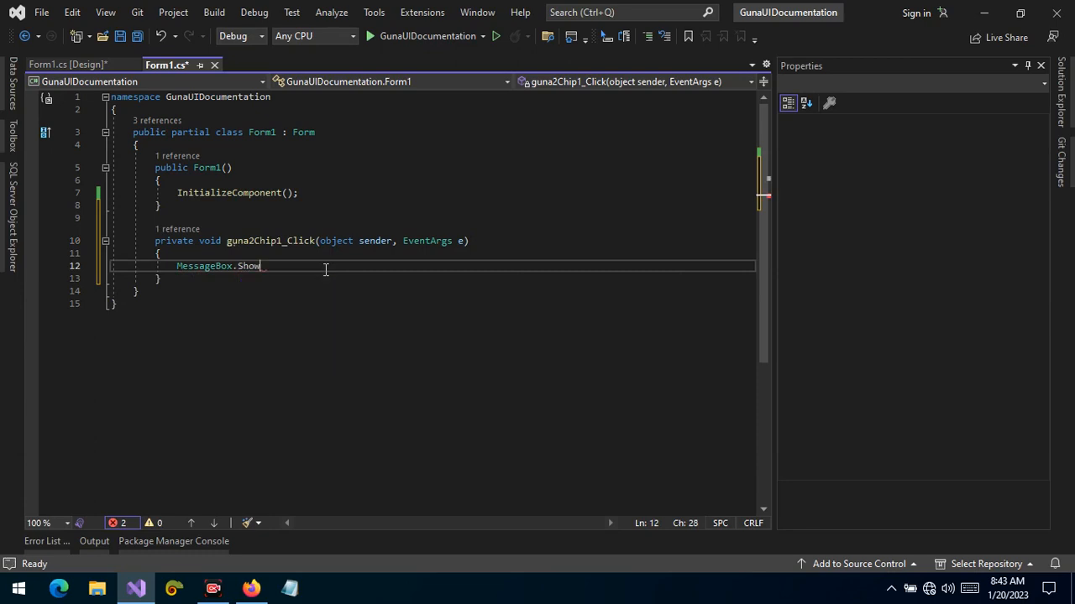
pyautogui.write('();')
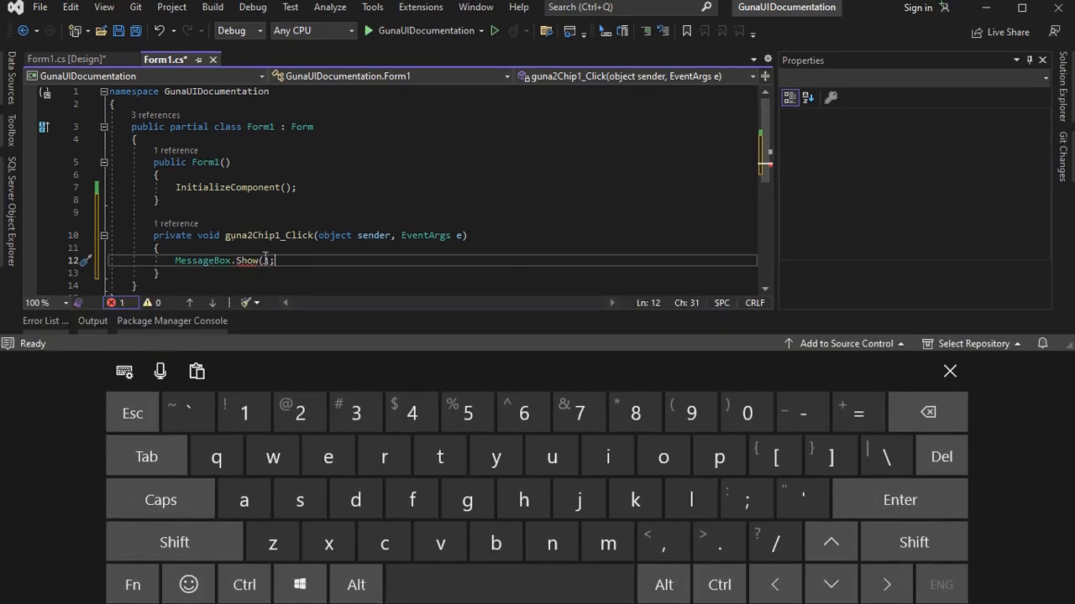
pyautogui.write('"')
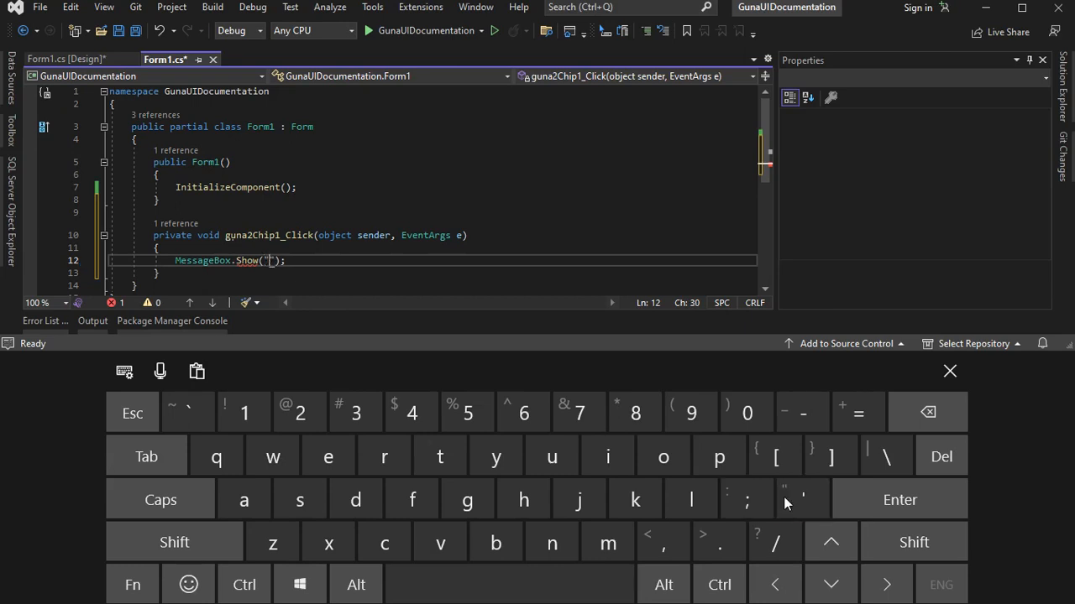
pyautogui.click(949, 371)
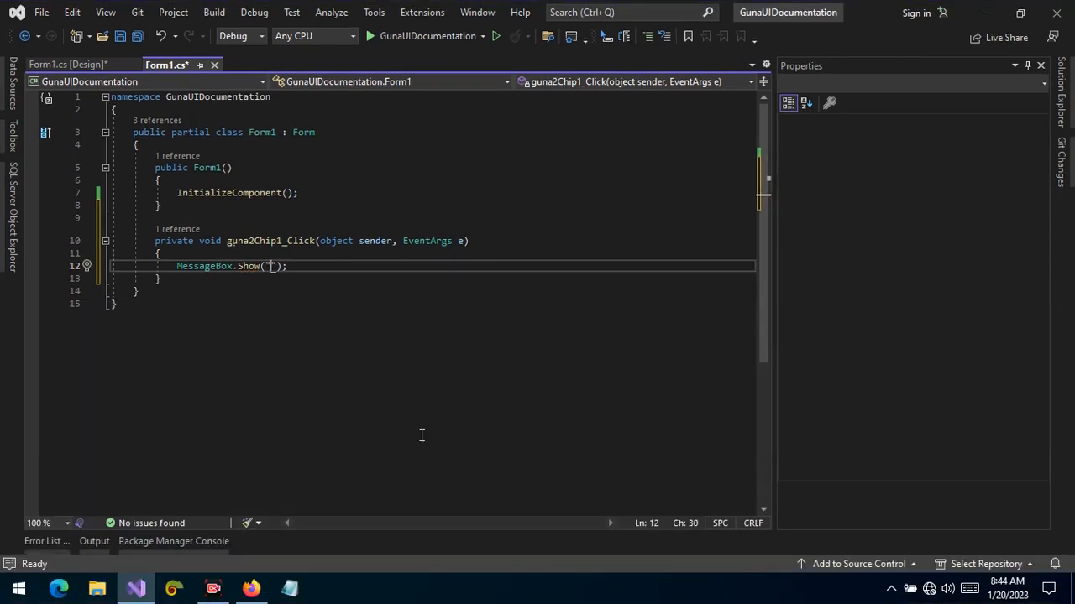
pyautogui.write('Clicked me')
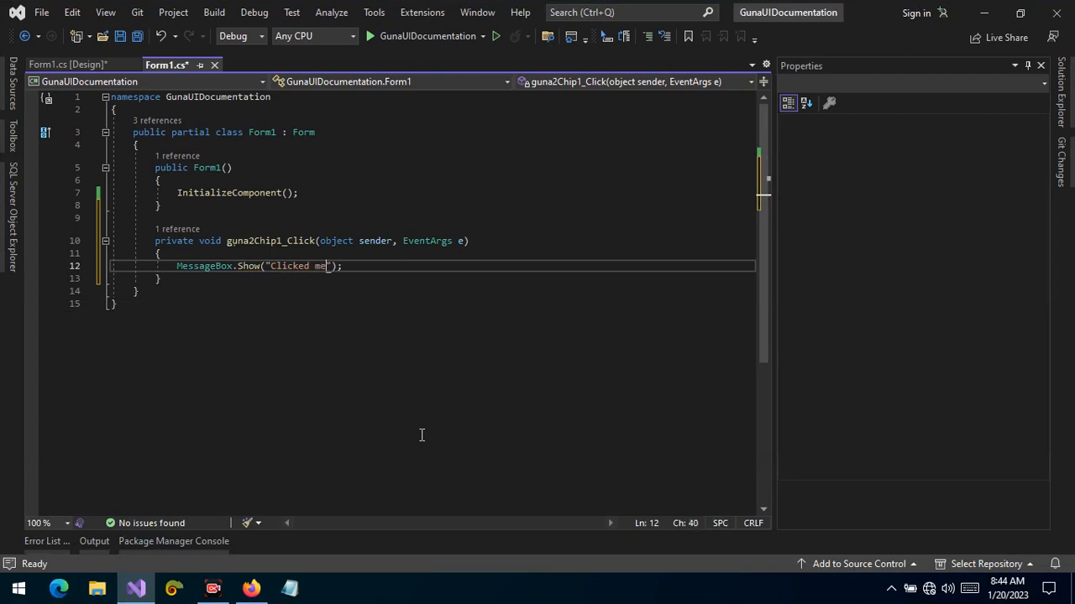
pyautogui.press('ctrl+s')
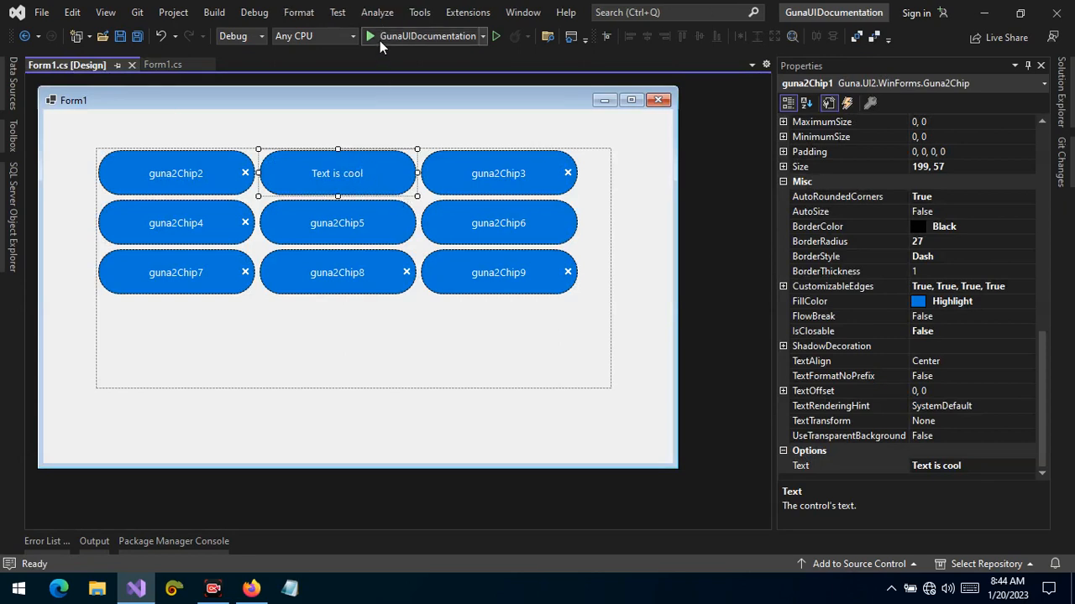
pyautogui.click(369, 36)
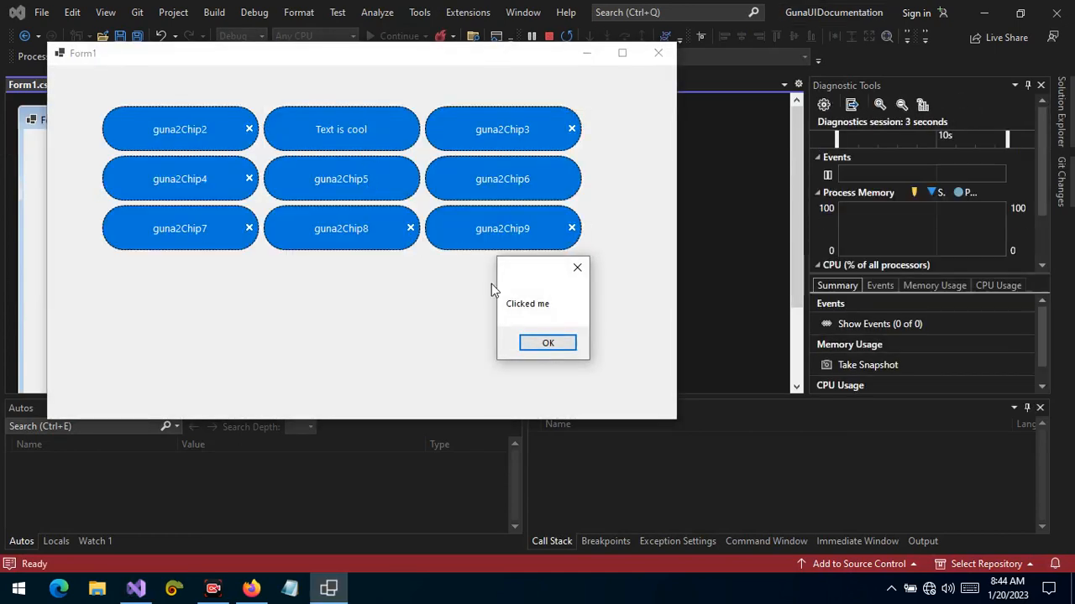
pyautogui.click(547, 342)
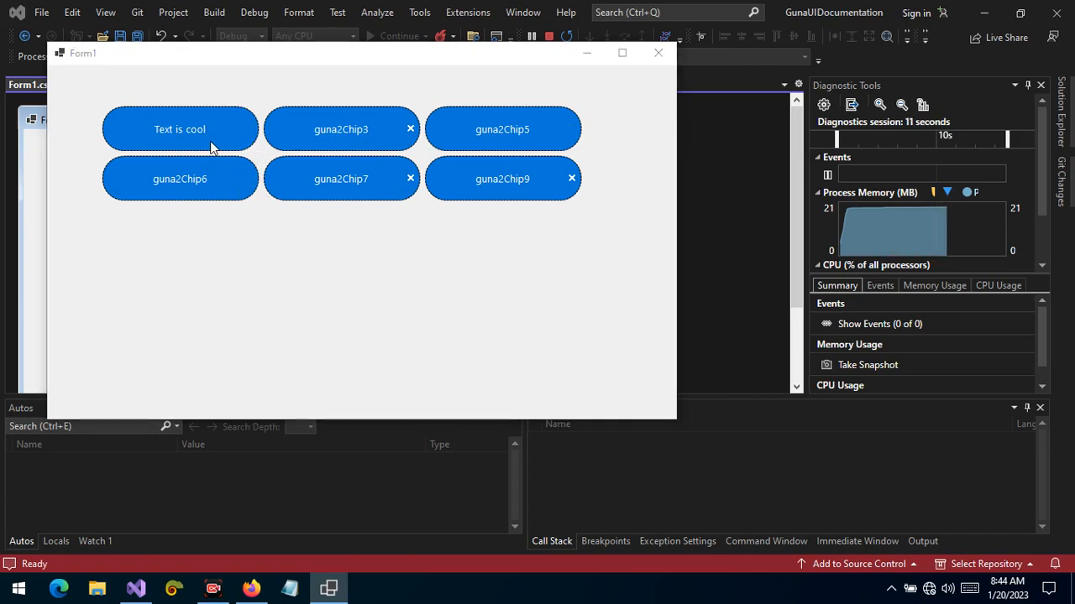
pyautogui.moveTo(306, 207)
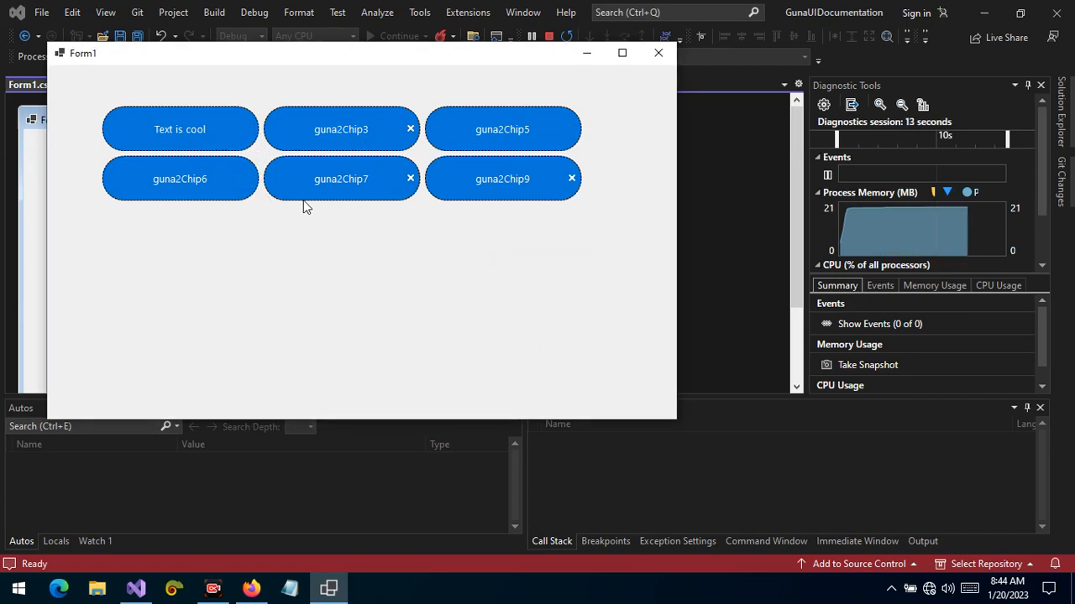
pyautogui.click(409, 178)
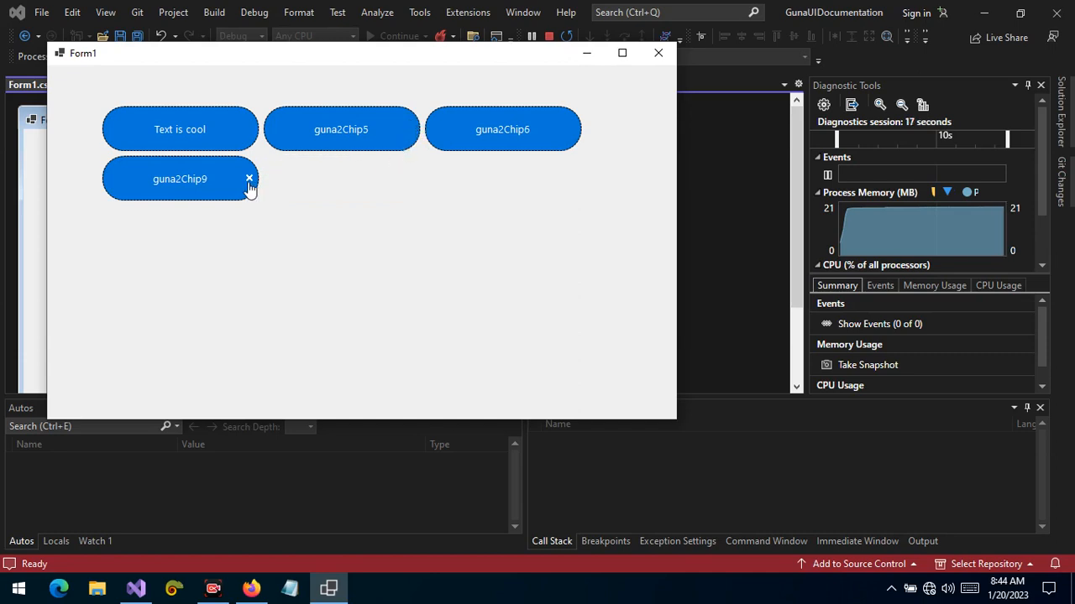
pyautogui.click(249, 179)
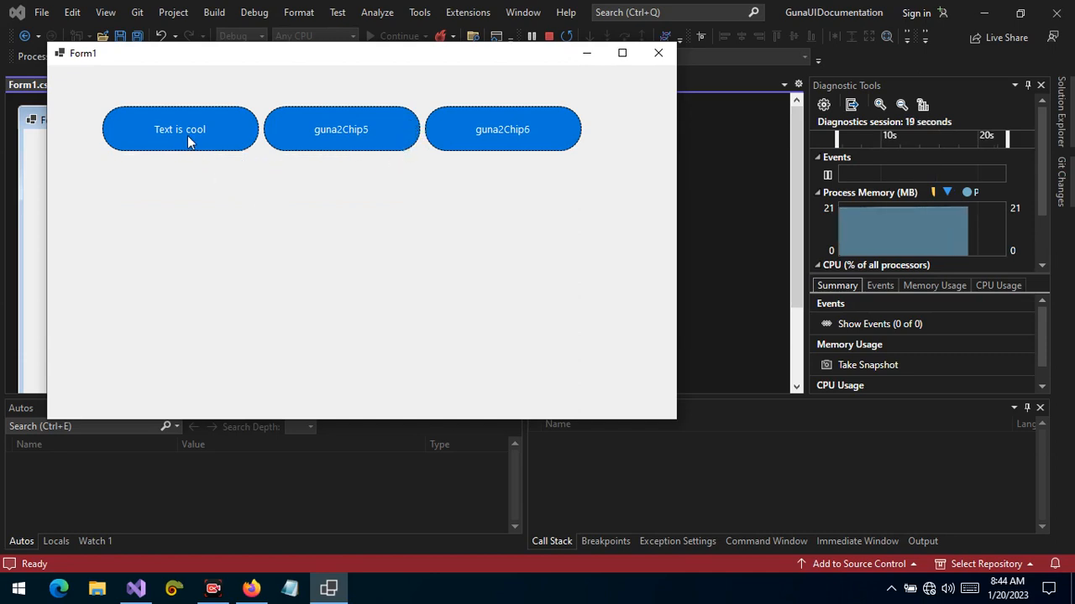
pyautogui.click(179, 129)
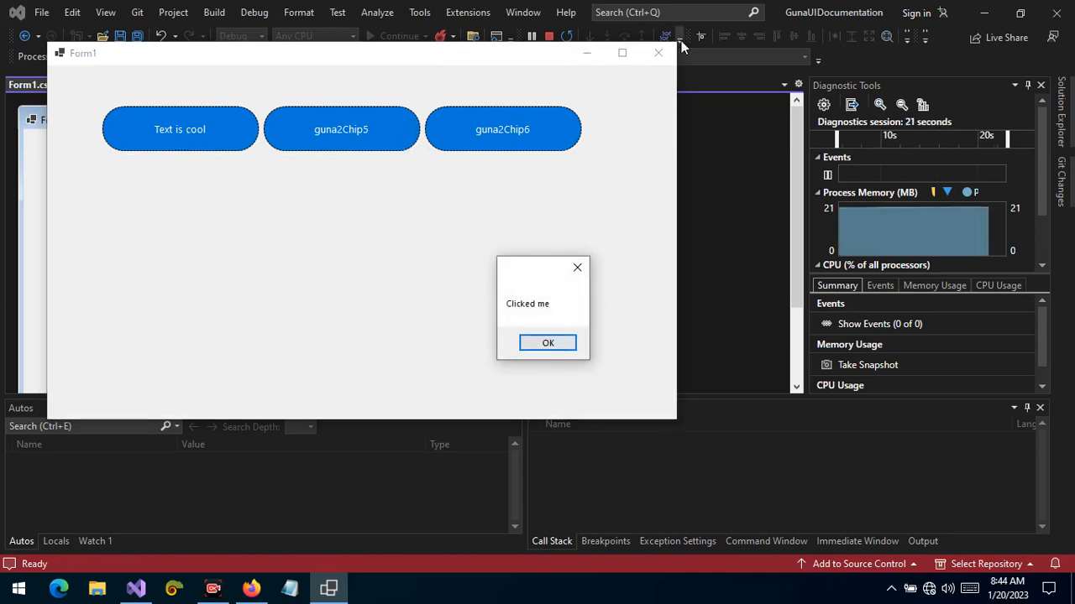
pyautogui.click(547, 343)
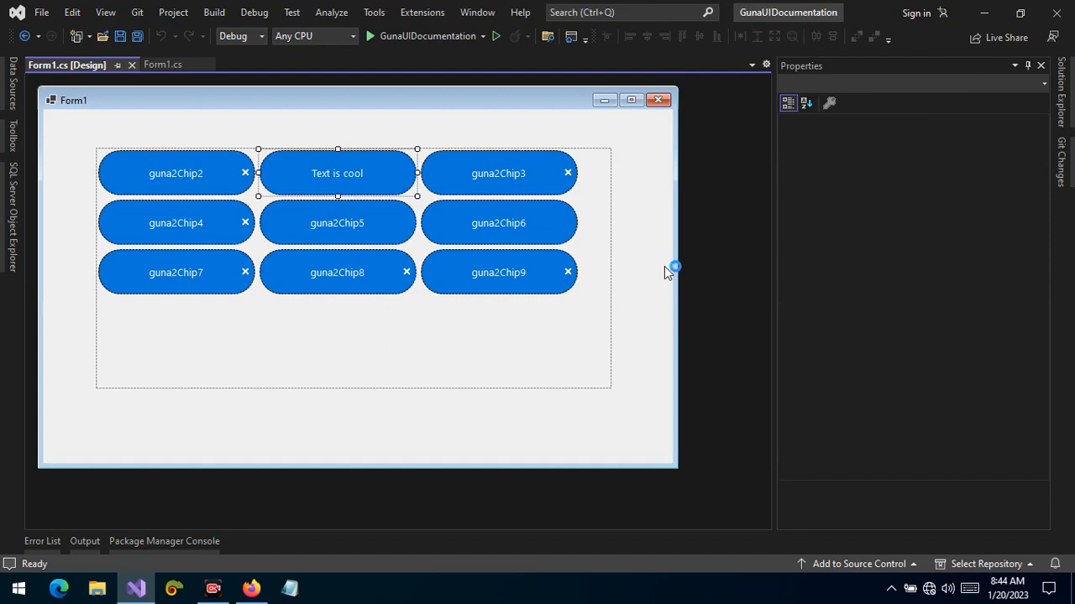
pyautogui.moveTo(600, 316)
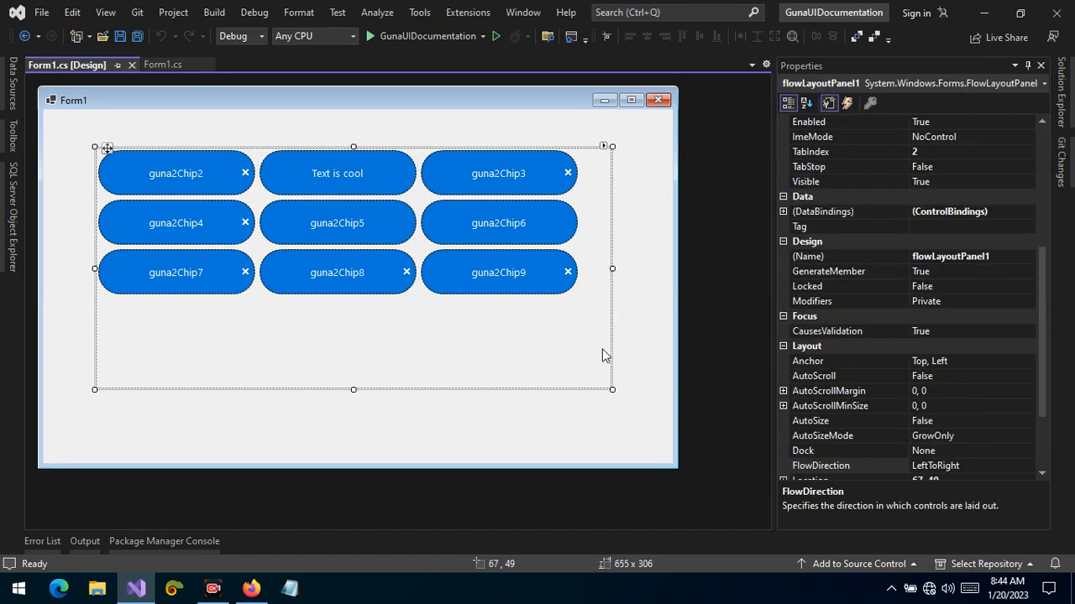
pyautogui.moveTo(424, 221)
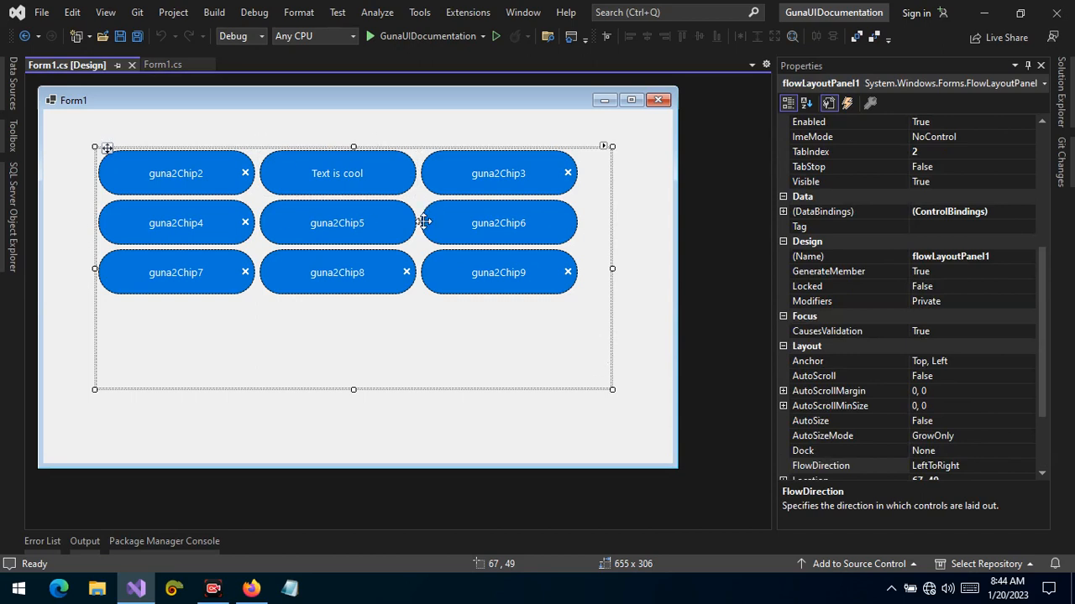
pyautogui.moveTo(613, 393)
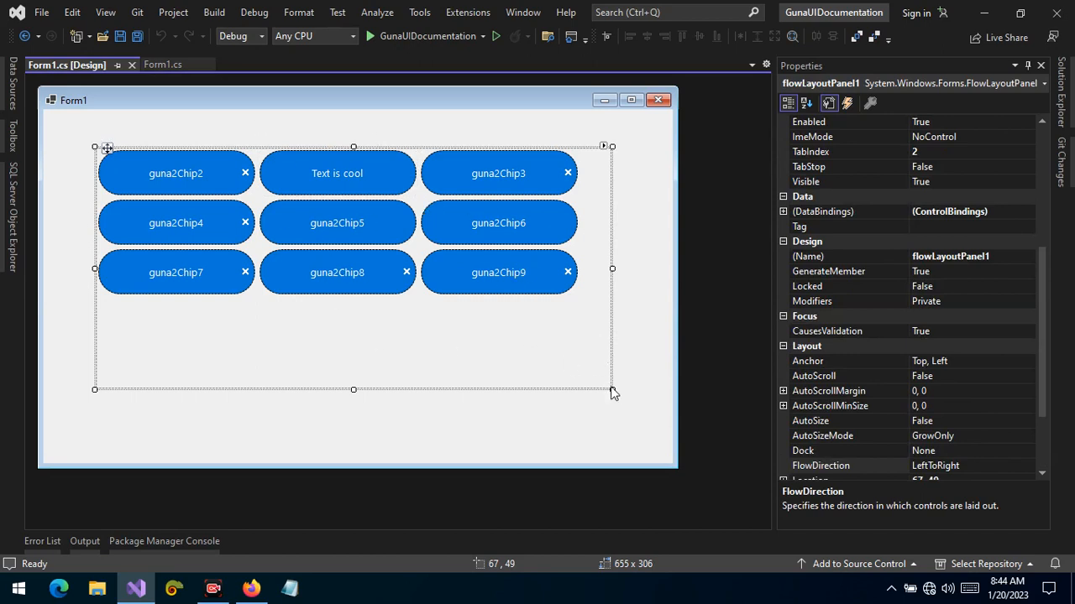
# - Resize flowLayoutPanel1 taller and narrower so its nine chips wrap into two columns
pyautogui.moveTo(611, 389); pyautogui.dragTo(589, 412)
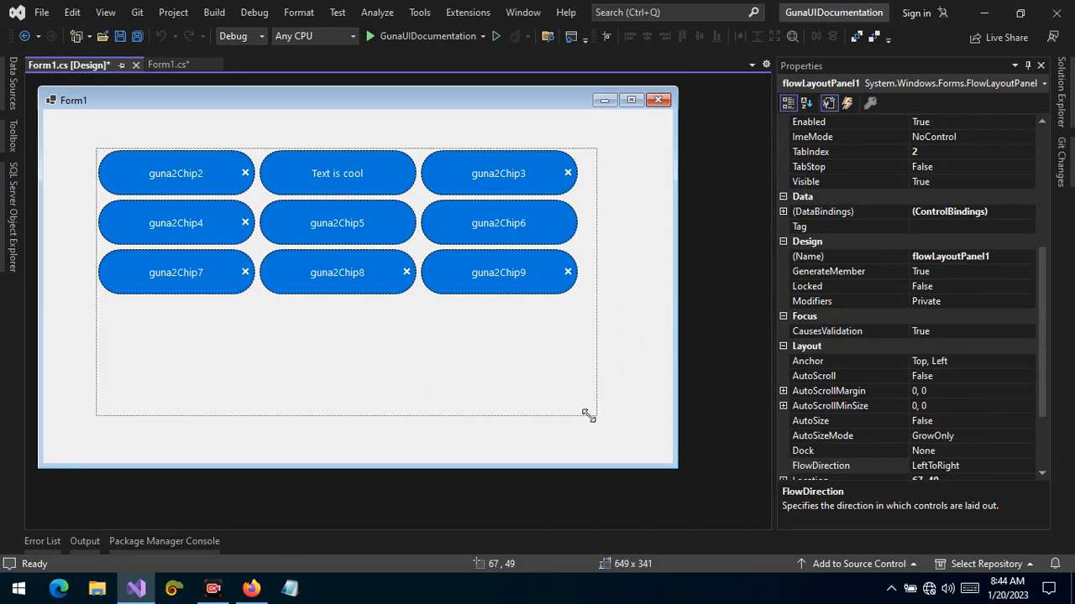
pyautogui.moveTo(591, 414); pyautogui.dragTo(540, 434)
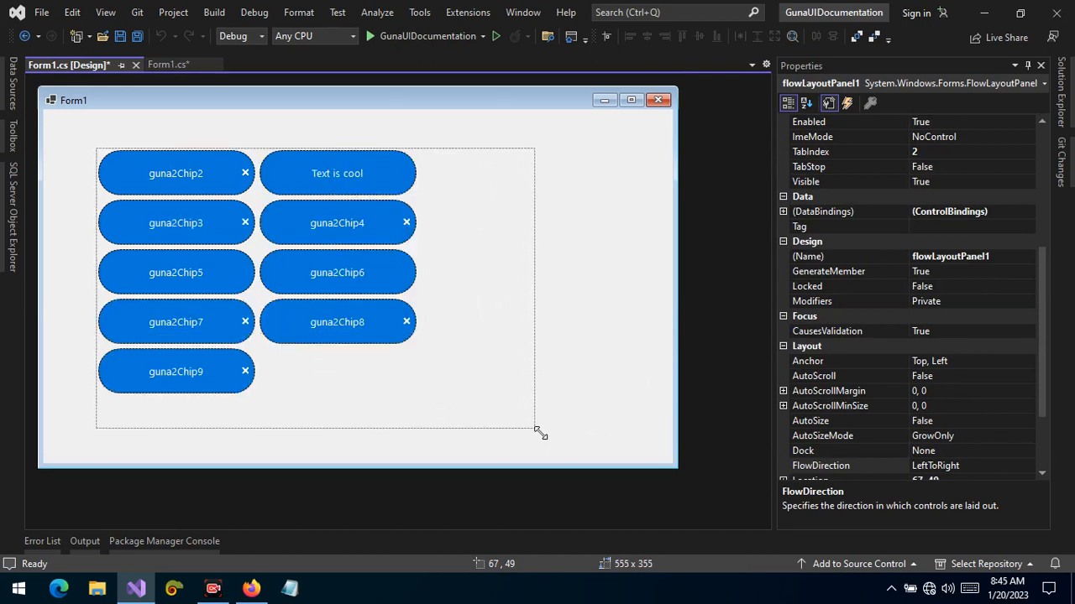